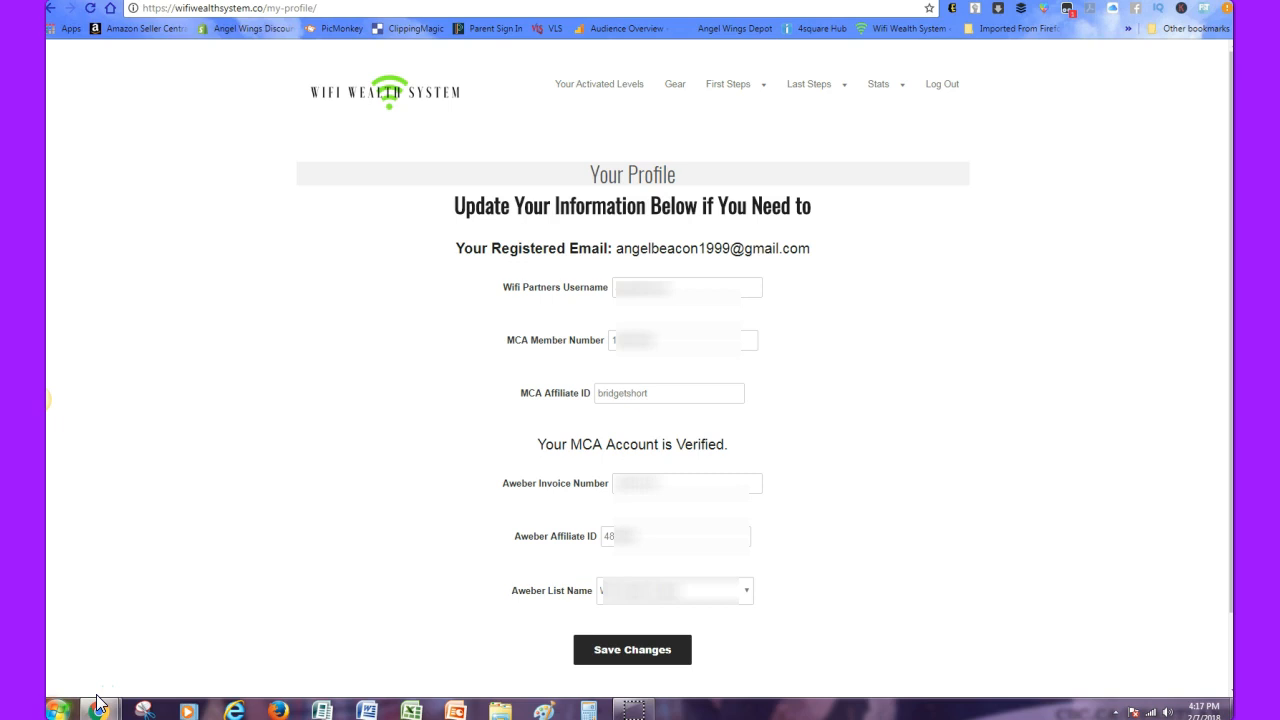
{"action": "mouse_move", "coordinate": [575, 578]}
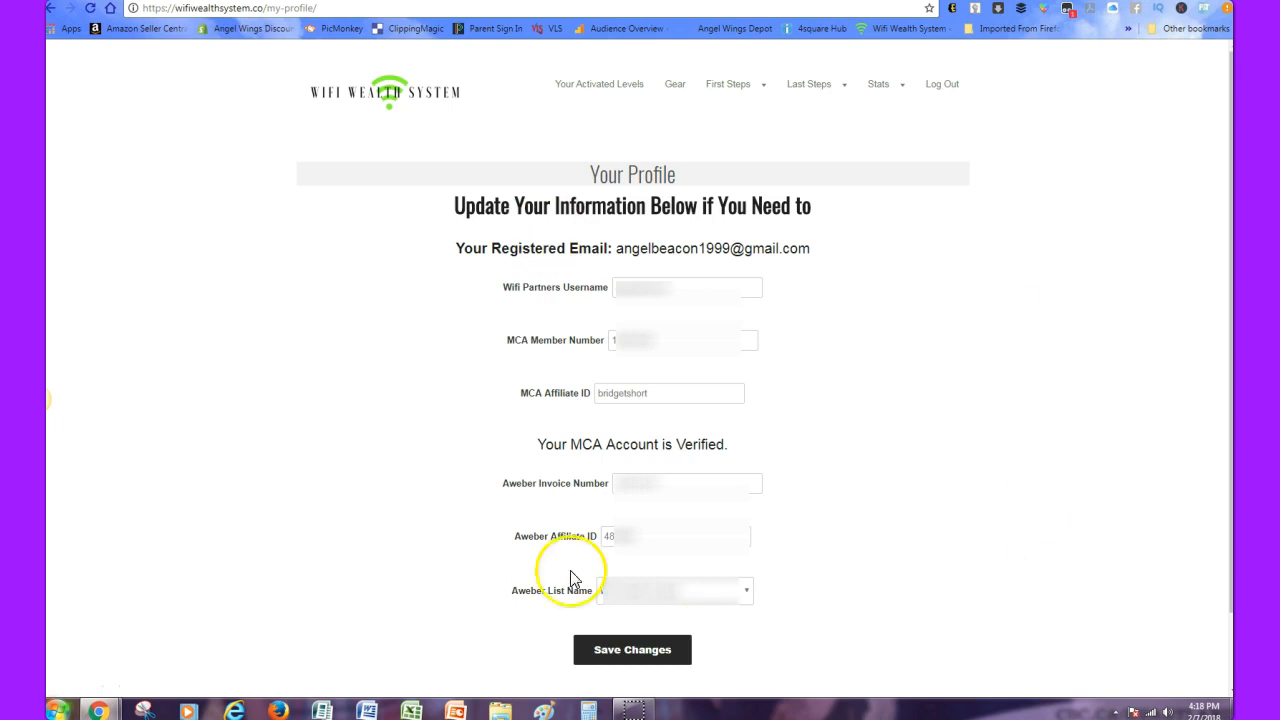
{"action": "mouse_move", "coordinate": [468, 578]}
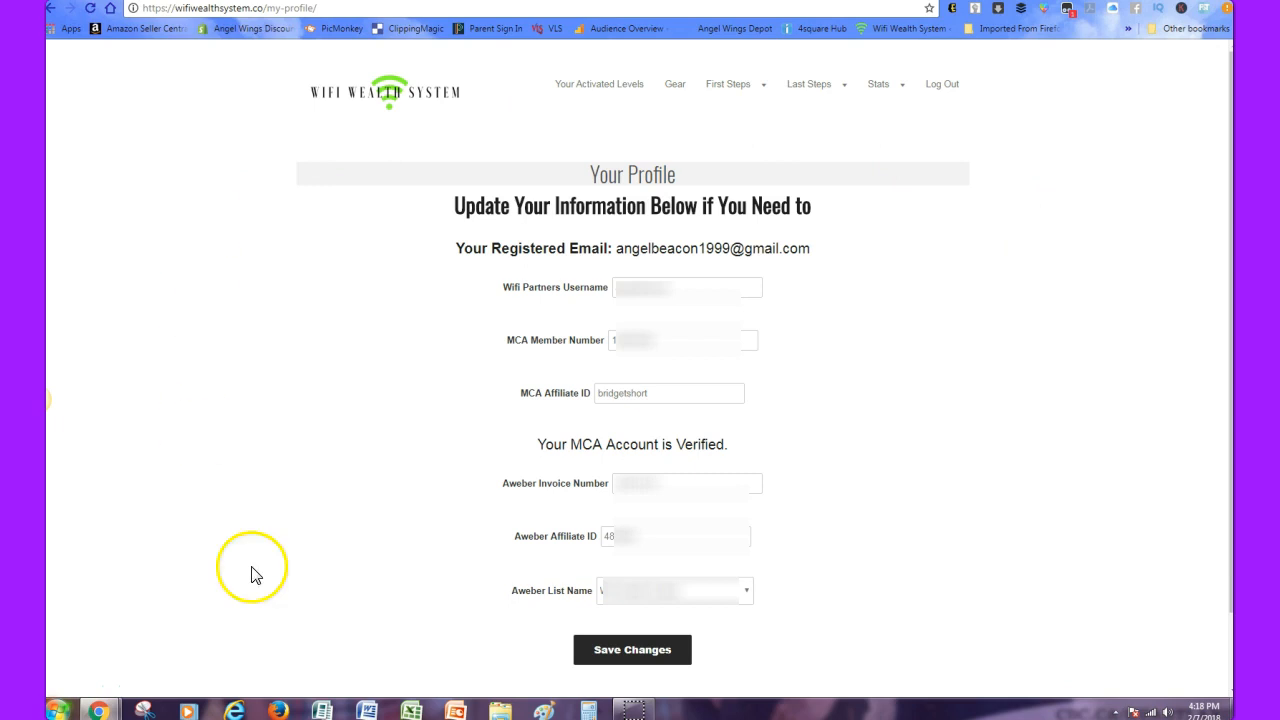
{"action": "mouse_move", "coordinate": [638, 318]}
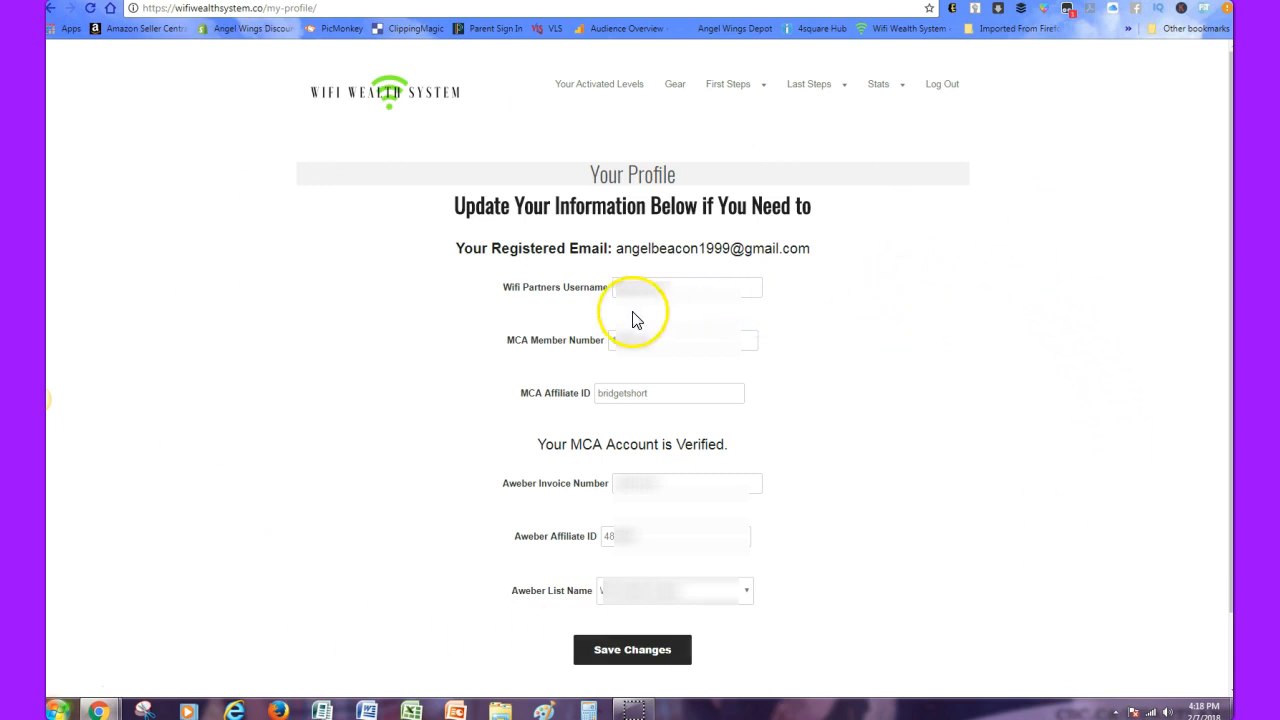
{"action": "mouse_move", "coordinate": [588, 400]}
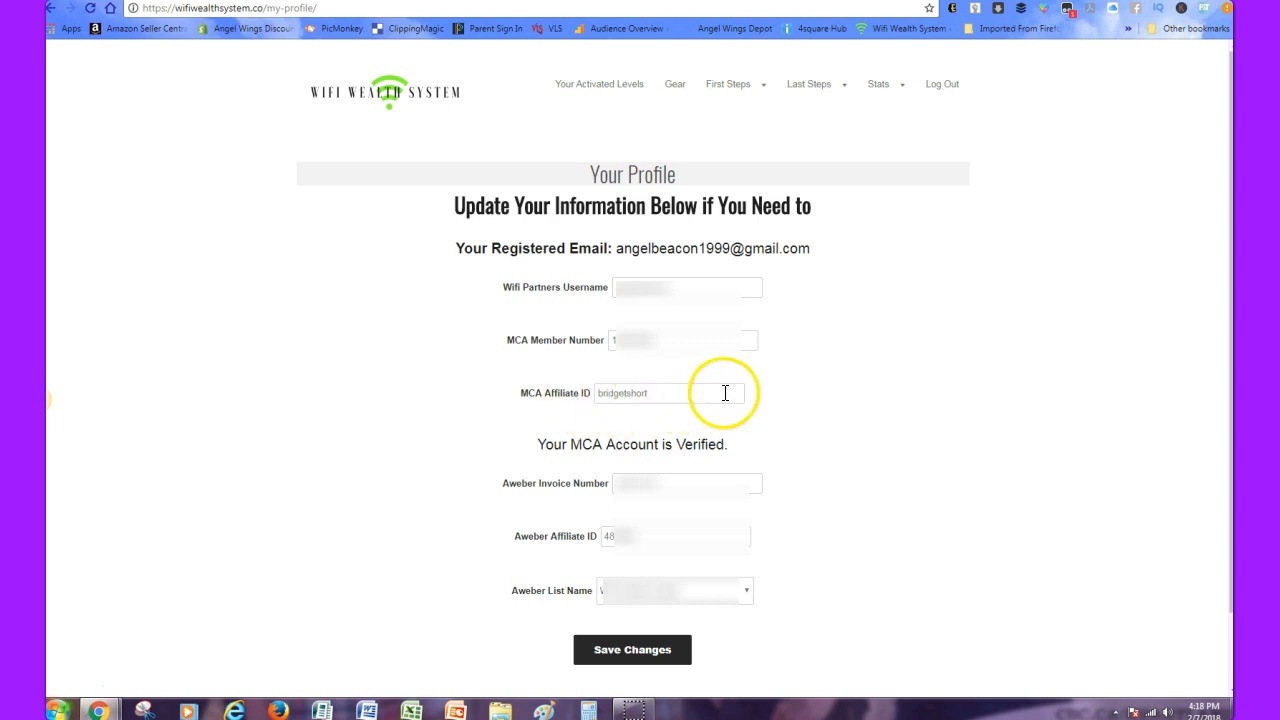
{"action": "mouse_move", "coordinate": [807, 305]}
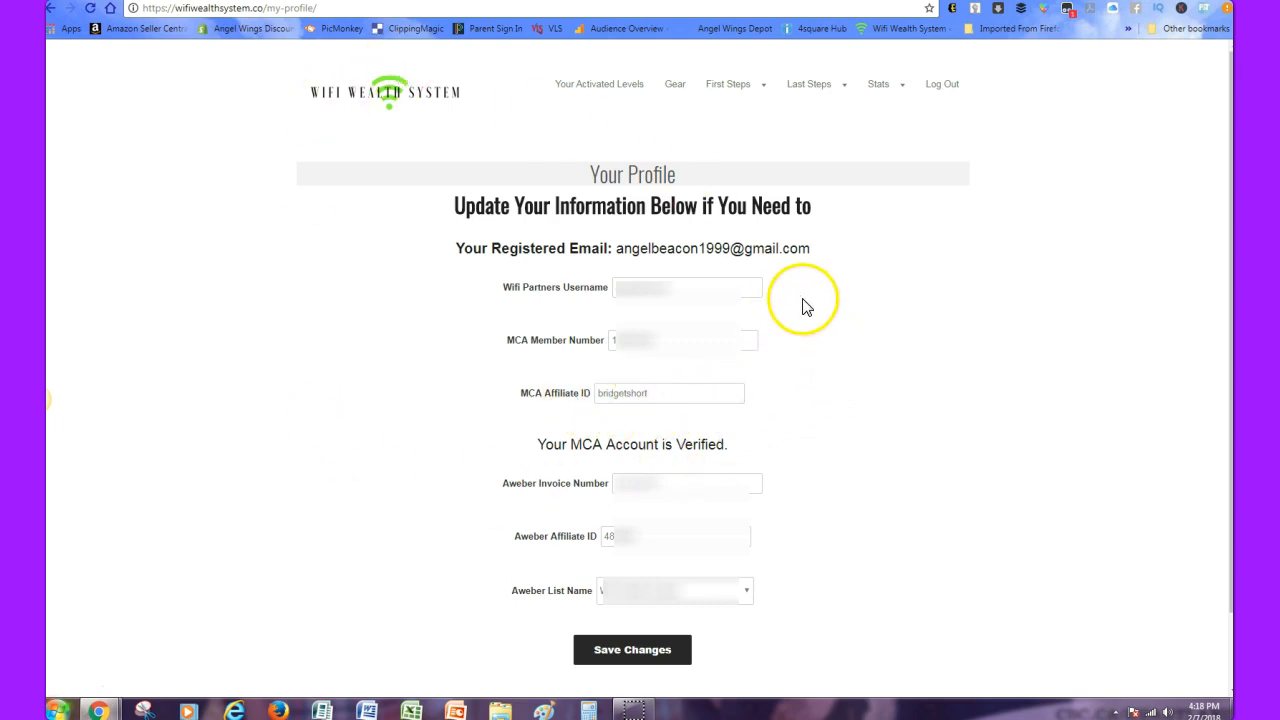
Step: Load Stats > My Stats, showing link clicks, optins and registrations per tracking code
{"action": "left_click", "coordinate": [878, 84]}
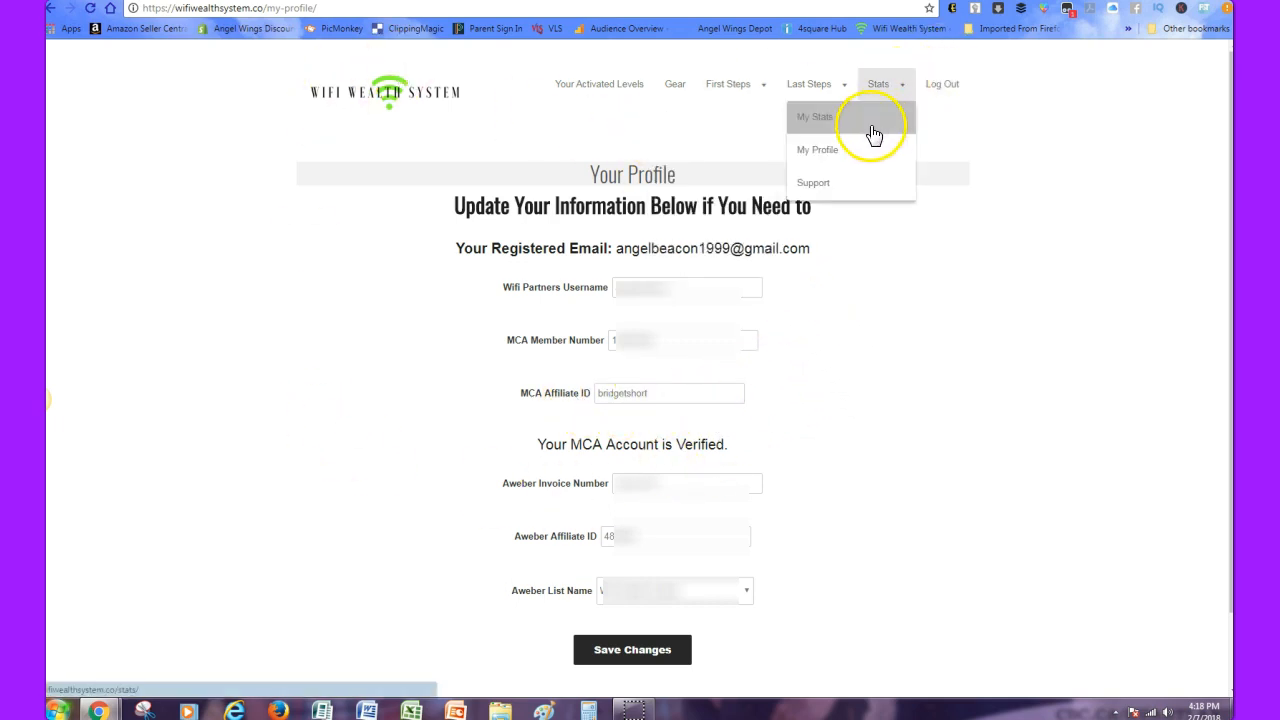
{"action": "left_click", "coordinate": [814, 116]}
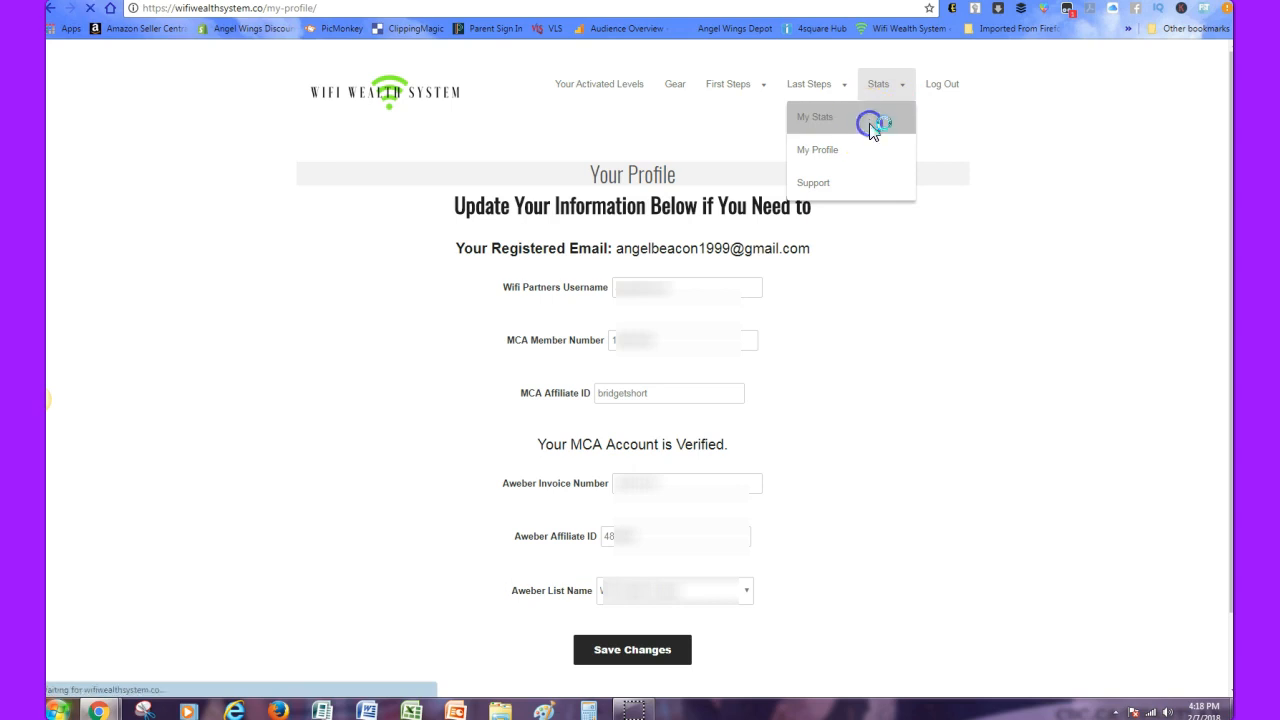
{"action": "left_click", "coordinate": [814, 116]}
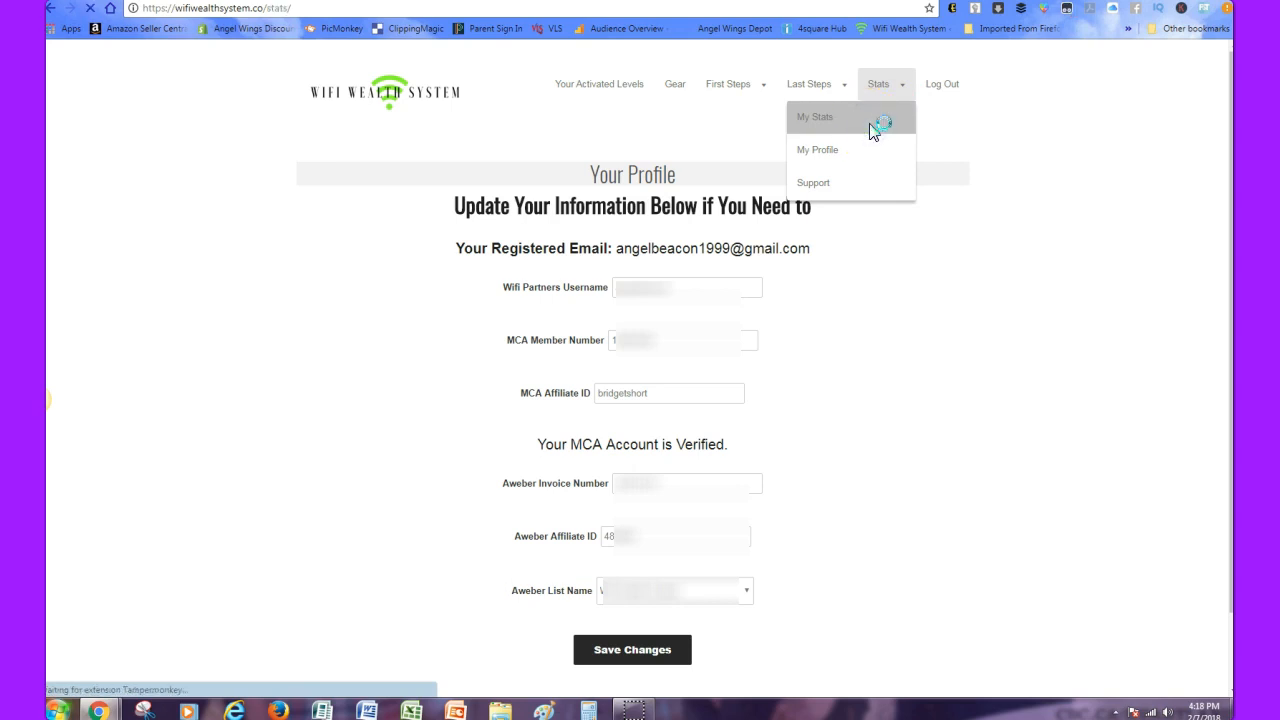
{"action": "left_click", "coordinate": [815, 117]}
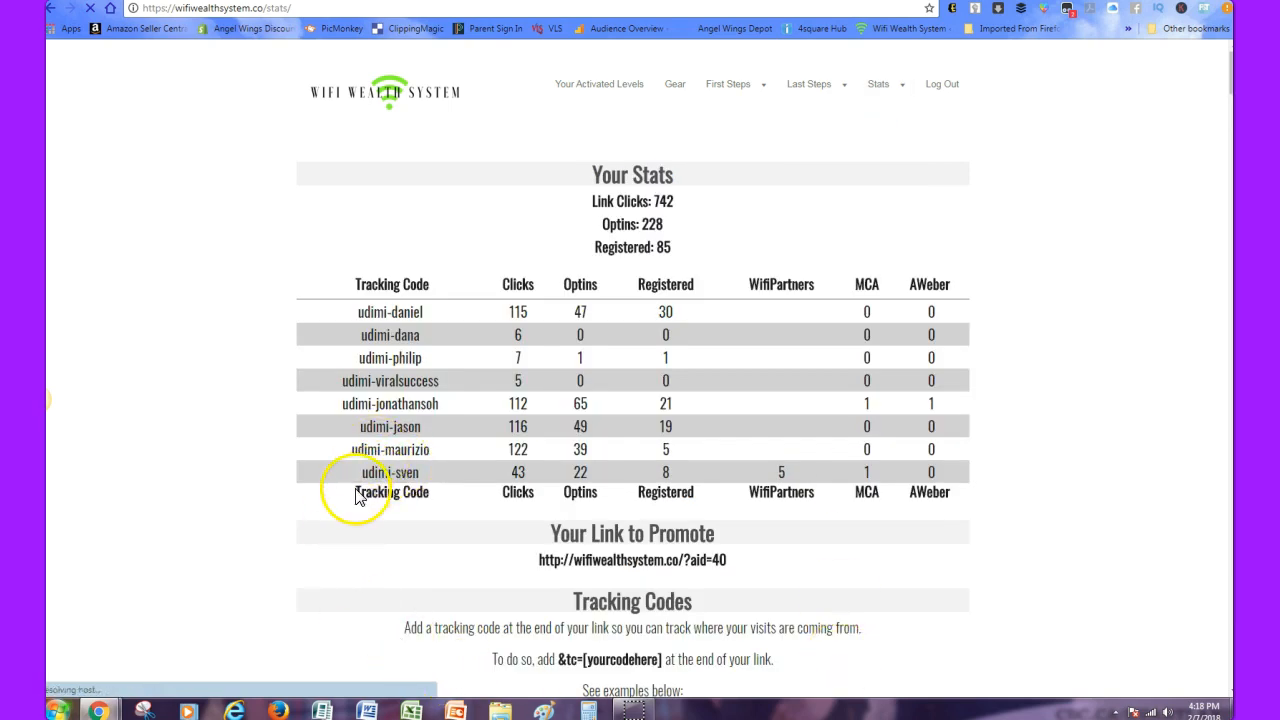
{"action": "mouse_move", "coordinate": [660, 480]}
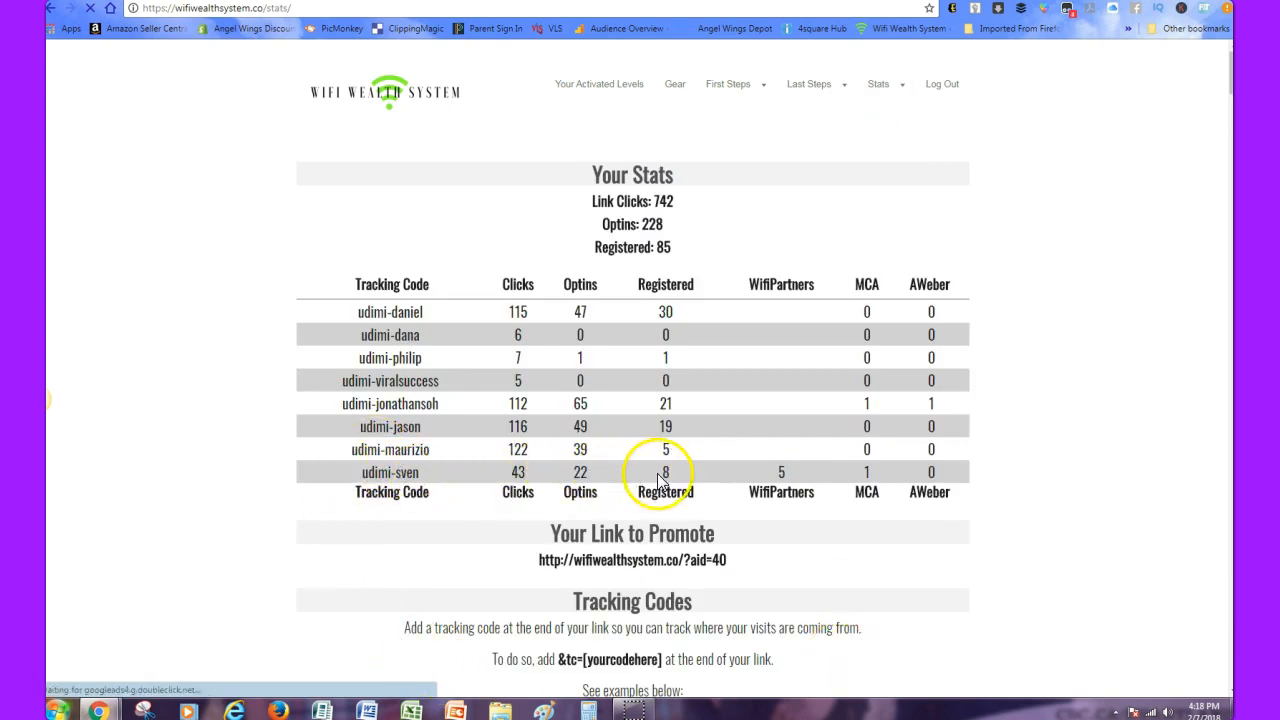
{"action": "mouse_move", "coordinate": [805, 480]}
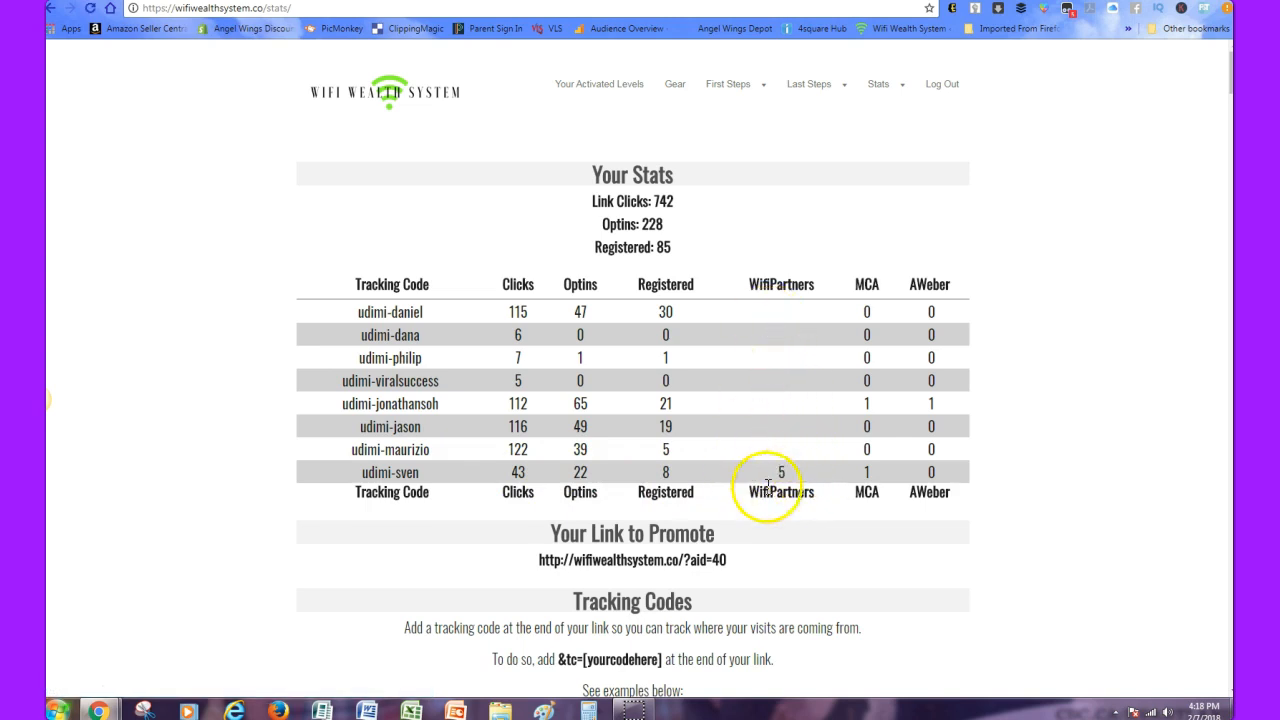
{"action": "mouse_move", "coordinate": [905, 490]}
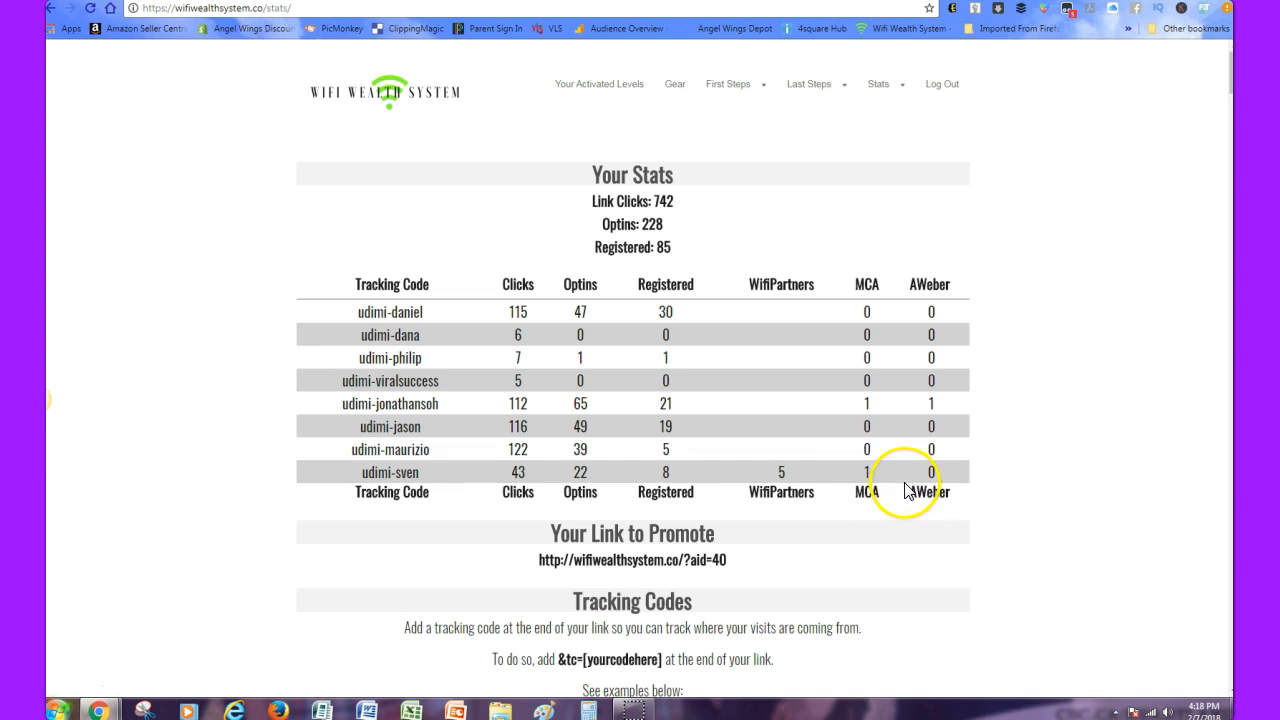
{"action": "mouse_move", "coordinate": [925, 488]}
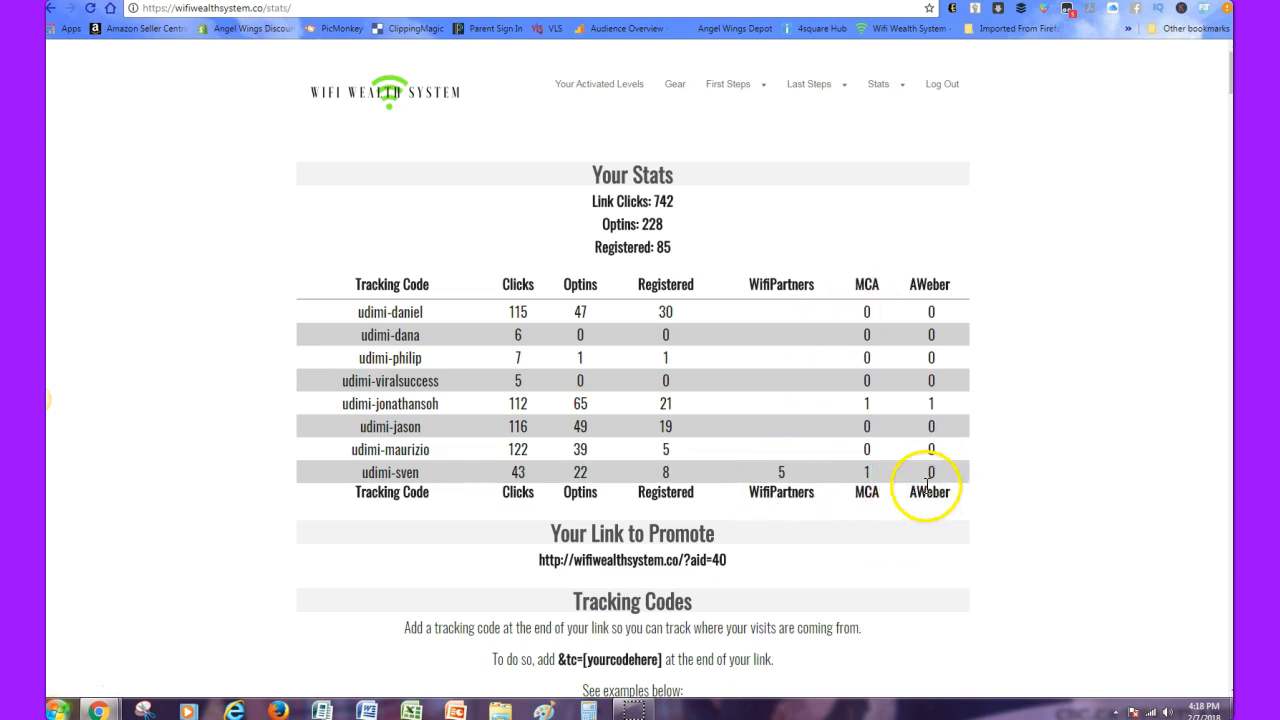
{"action": "mouse_move", "coordinate": [665, 472]}
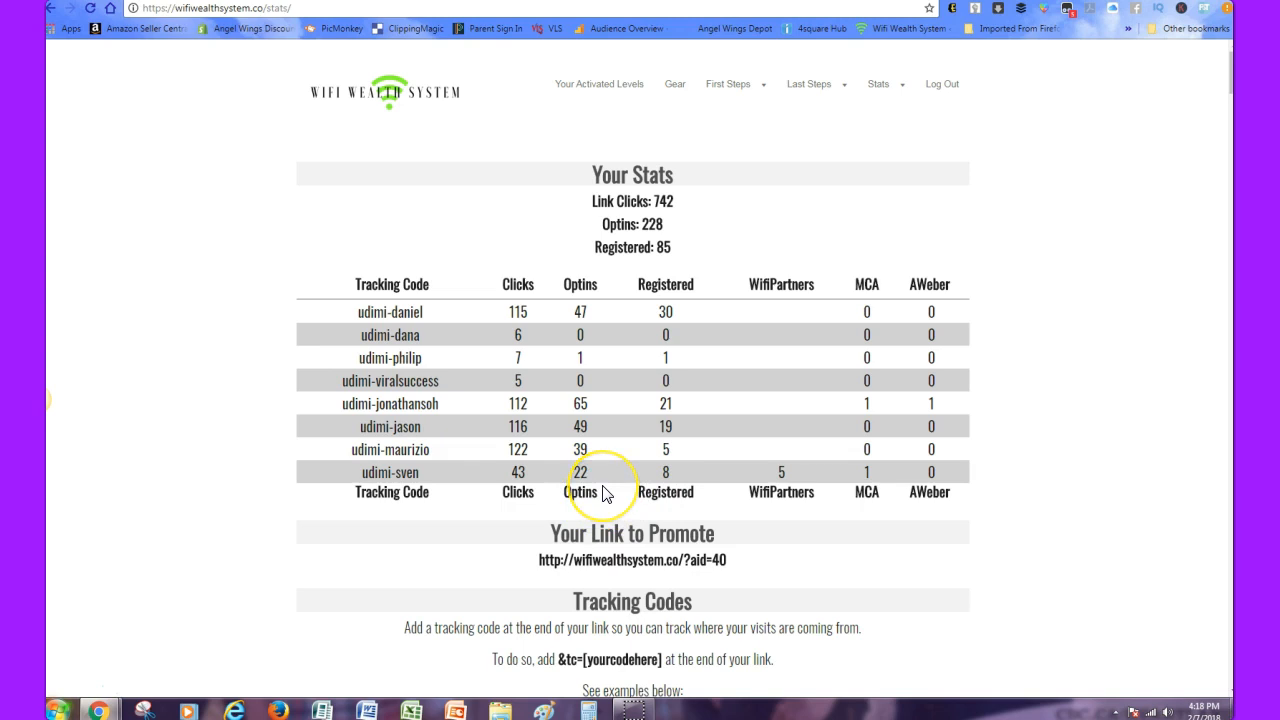
{"action": "mouse_move", "coordinate": [480, 485]}
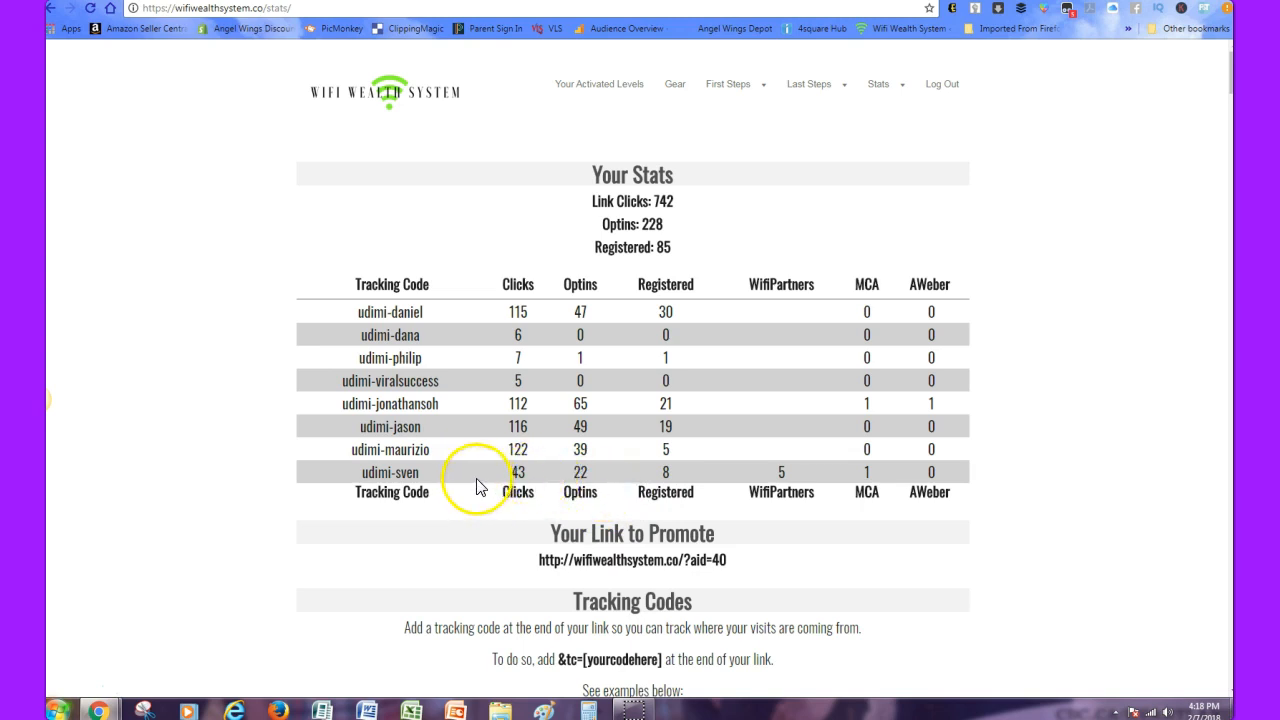
{"action": "mouse_move", "coordinate": [812, 473]}
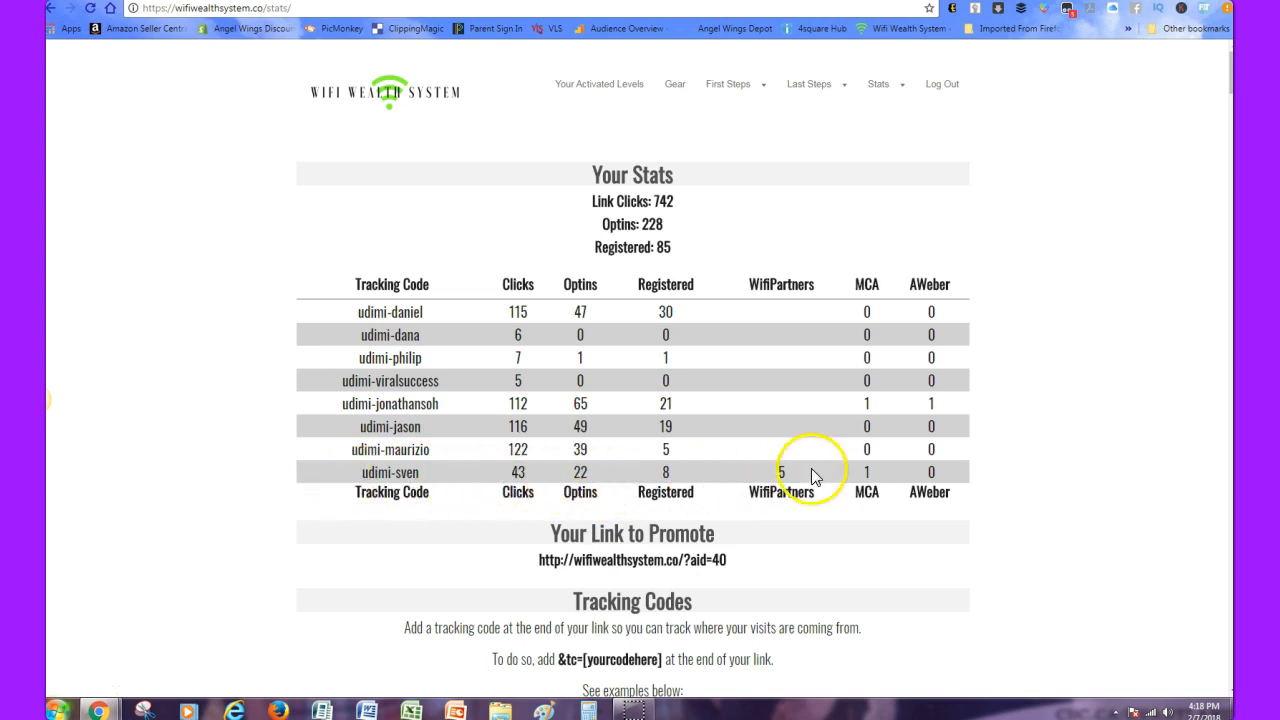
{"action": "mouse_move", "coordinate": [635, 352]}
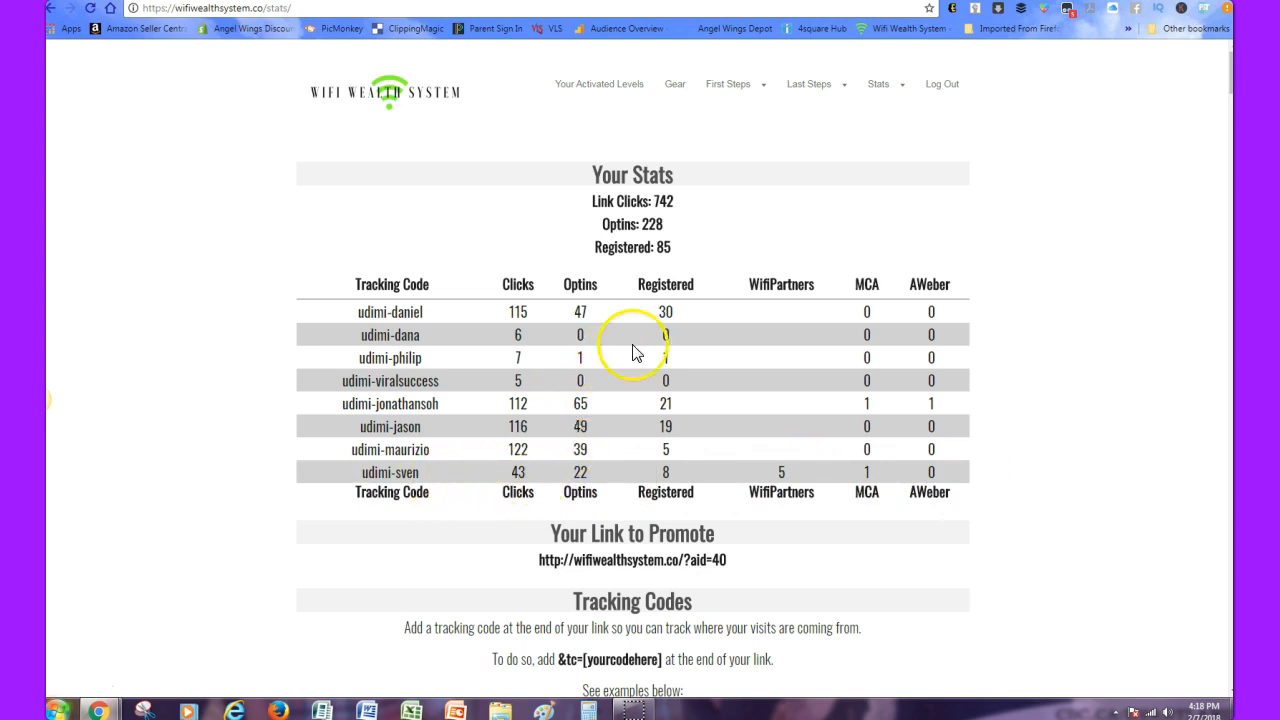
{"action": "mouse_move", "coordinate": [773, 356]}
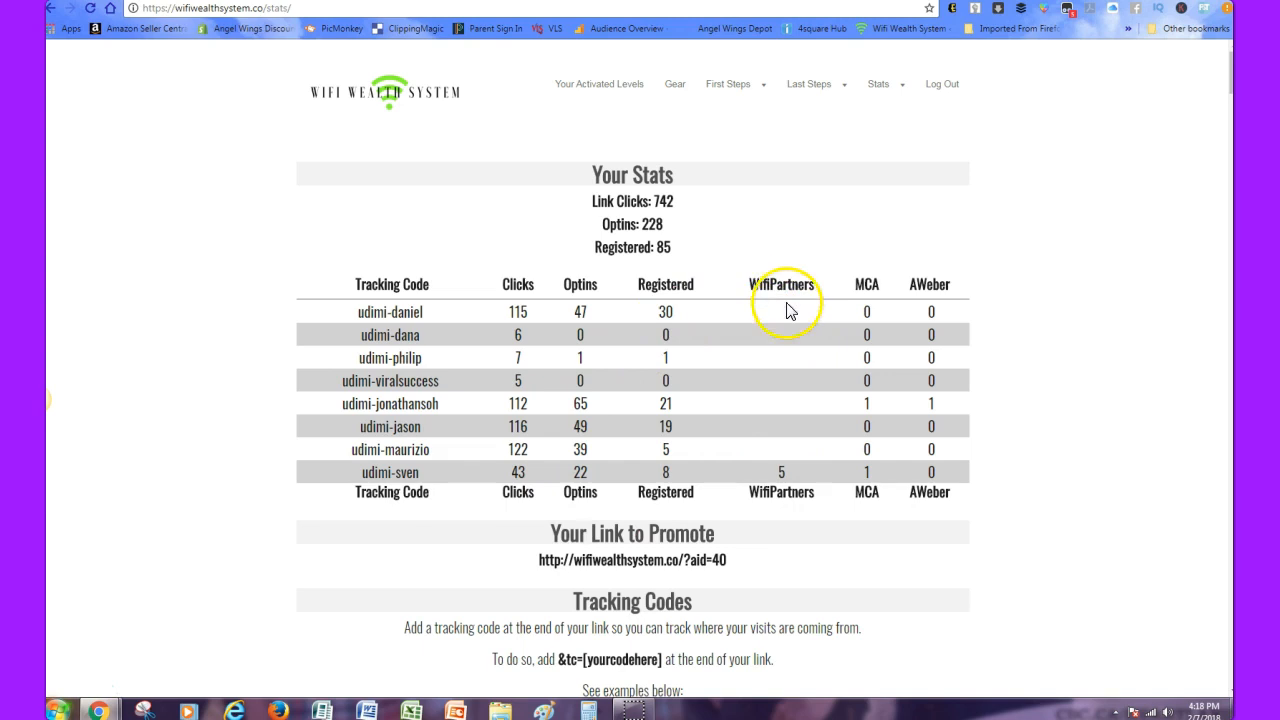
{"action": "mouse_move", "coordinate": [728, 558]}
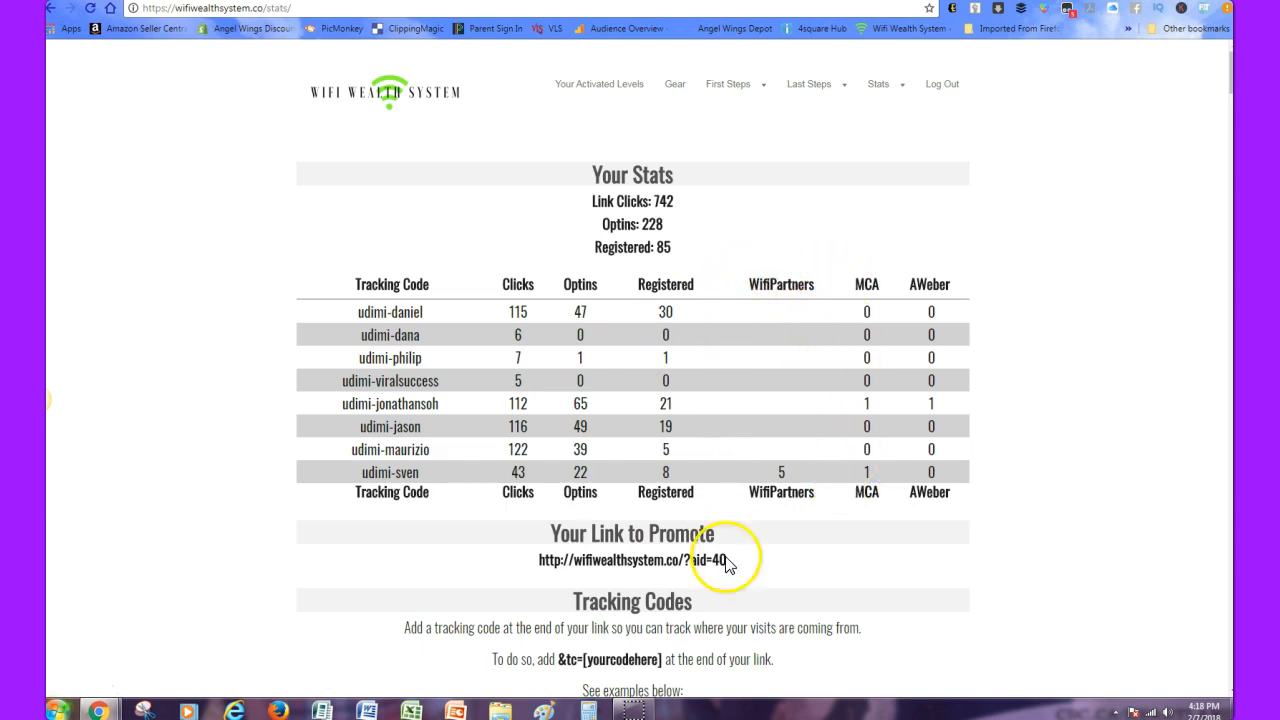
{"action": "mouse_move", "coordinate": [822, 432]}
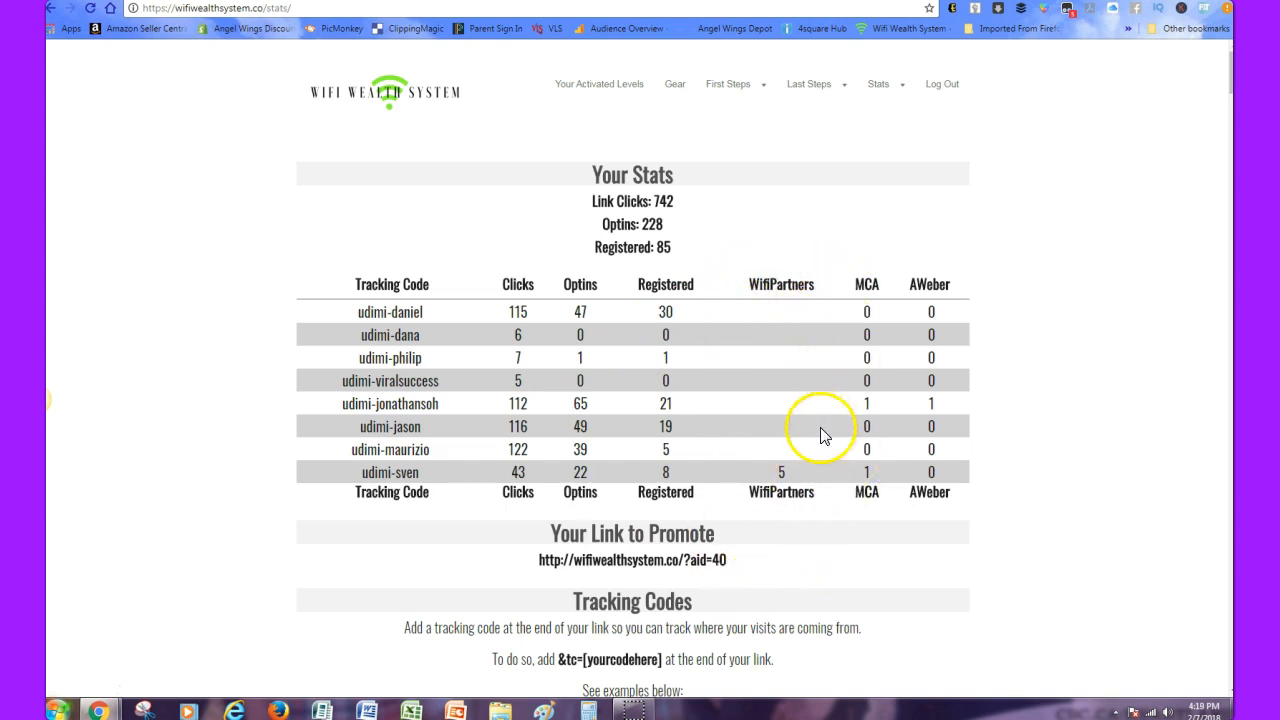
{"action": "mouse_move", "coordinate": [780, 335]}
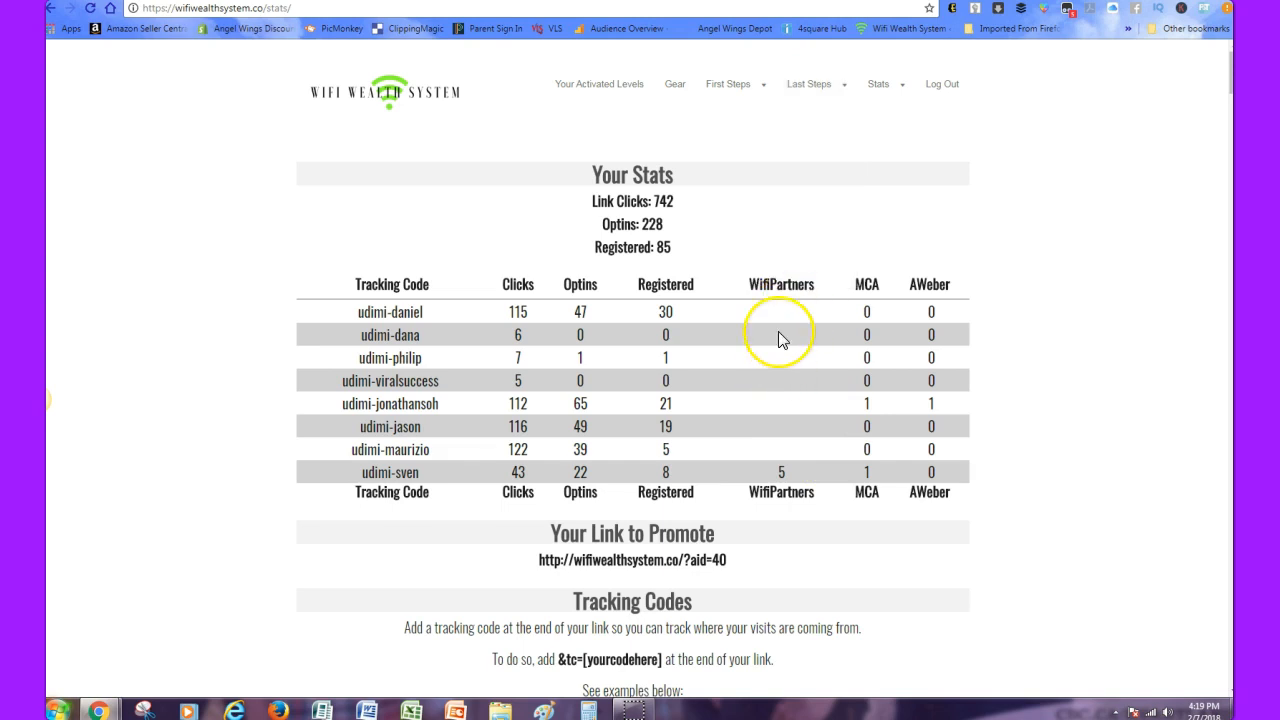
{"action": "mouse_move", "coordinate": [787, 462]}
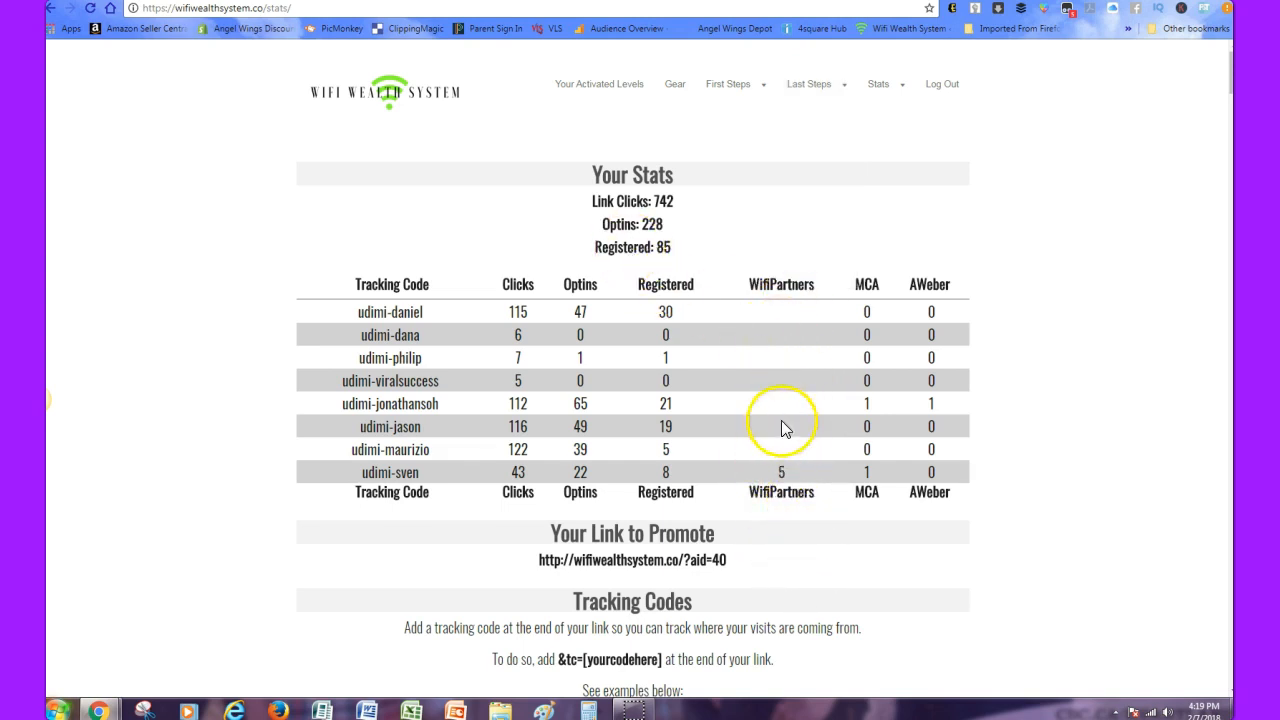
{"action": "mouse_move", "coordinate": [830, 535]}
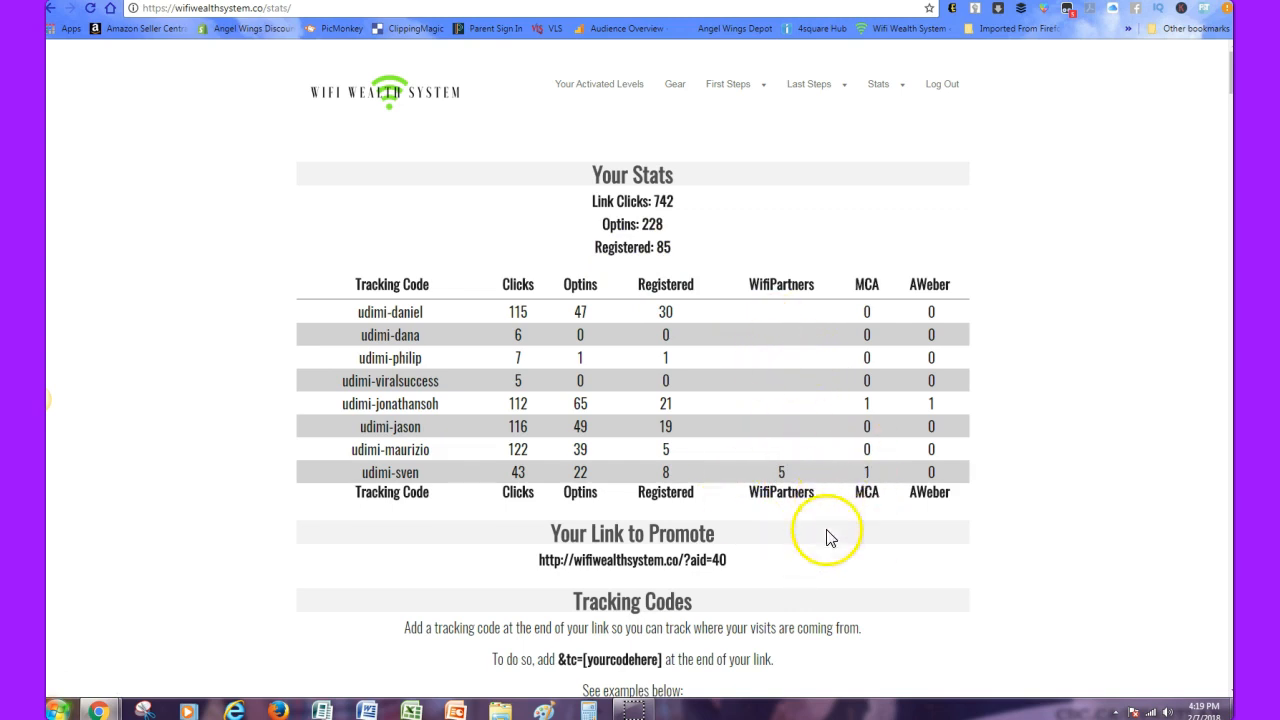
{"action": "mouse_move", "coordinate": [695, 218]}
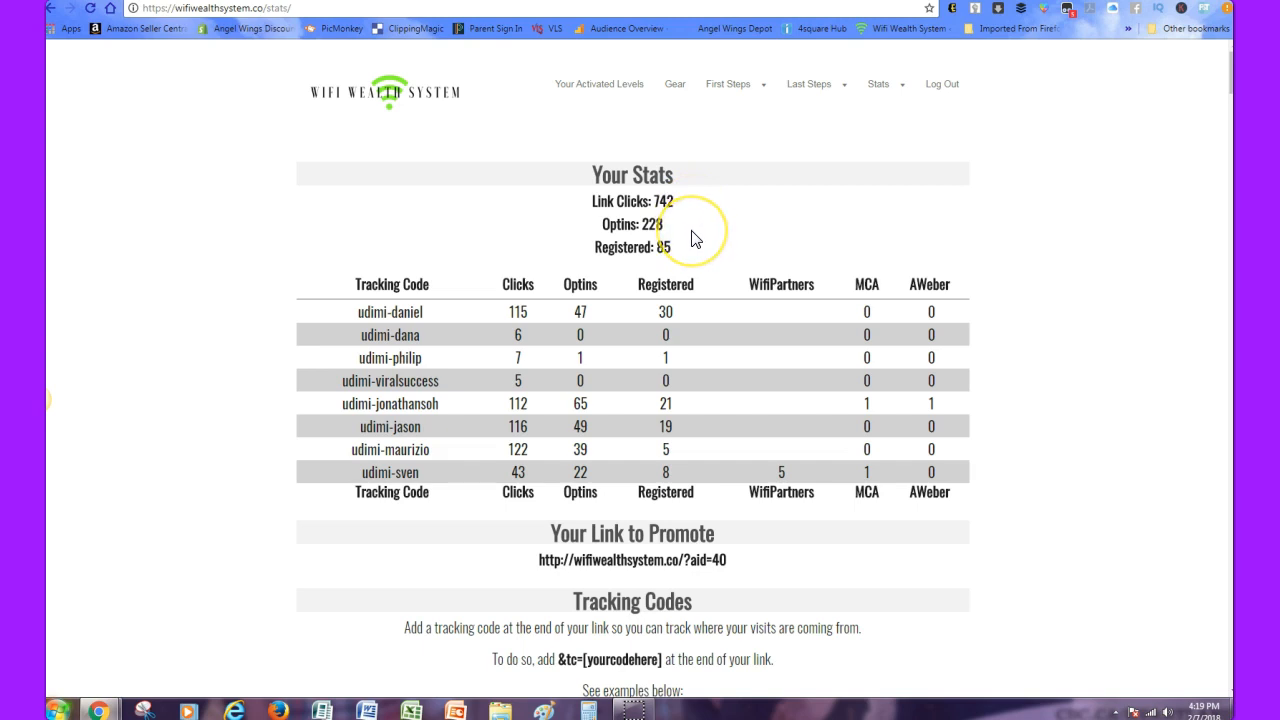
{"action": "mouse_move", "coordinate": [1220, 97]}
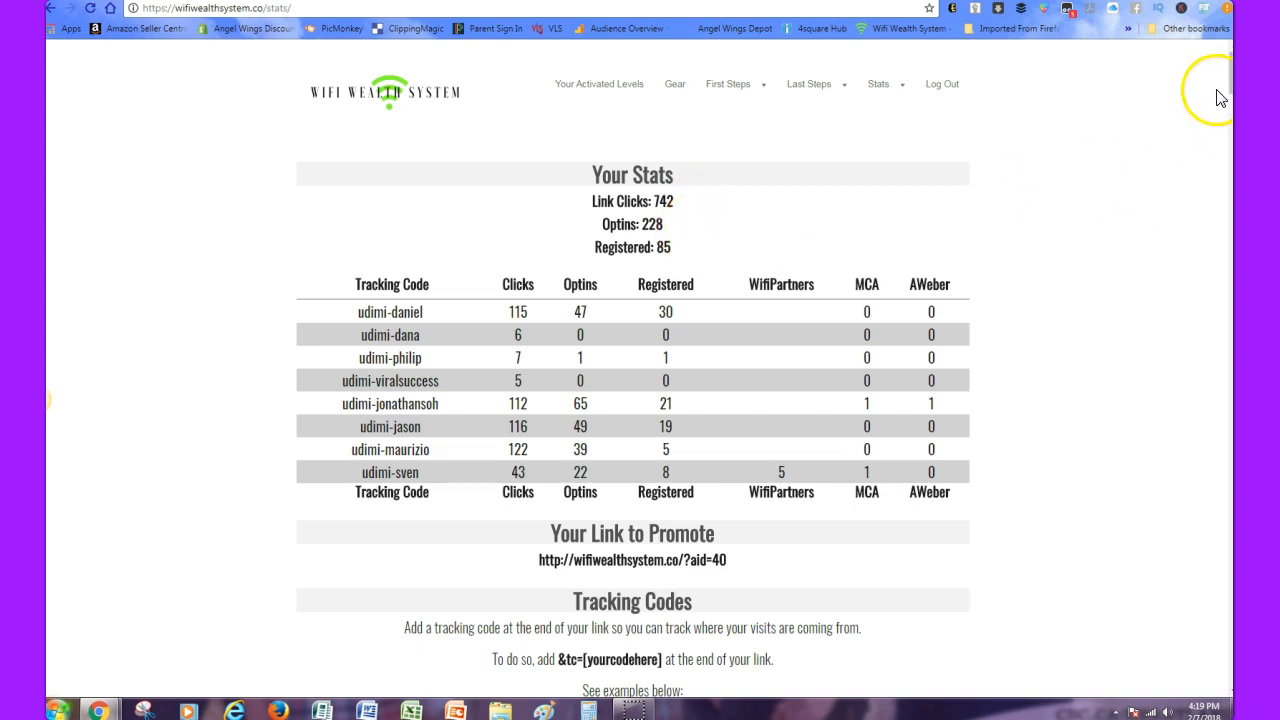
Step: Scroll through the Your Leads list from December 2017 to February 2018 sign-ups, then back up
{"action": "scroll", "scroll_direction": "down", "scroll_amount": 3}
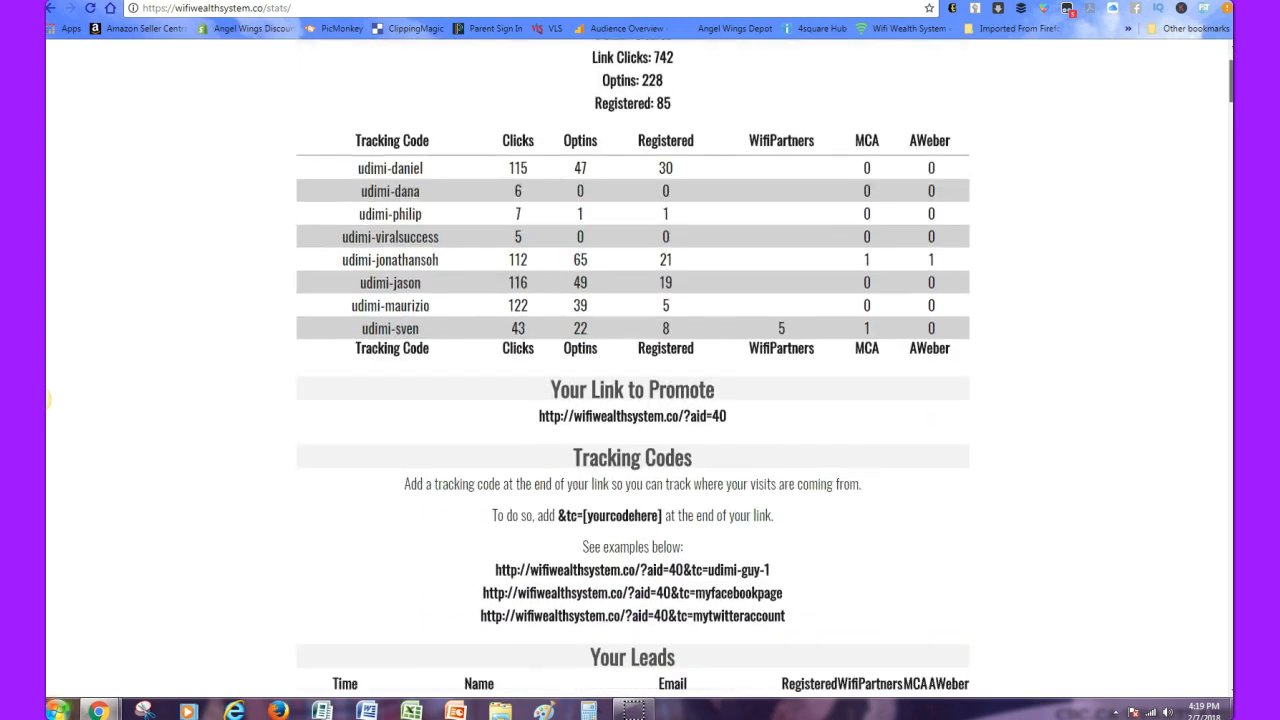
{"action": "scroll", "scroll_direction": "down", "scroll_amount": 3}
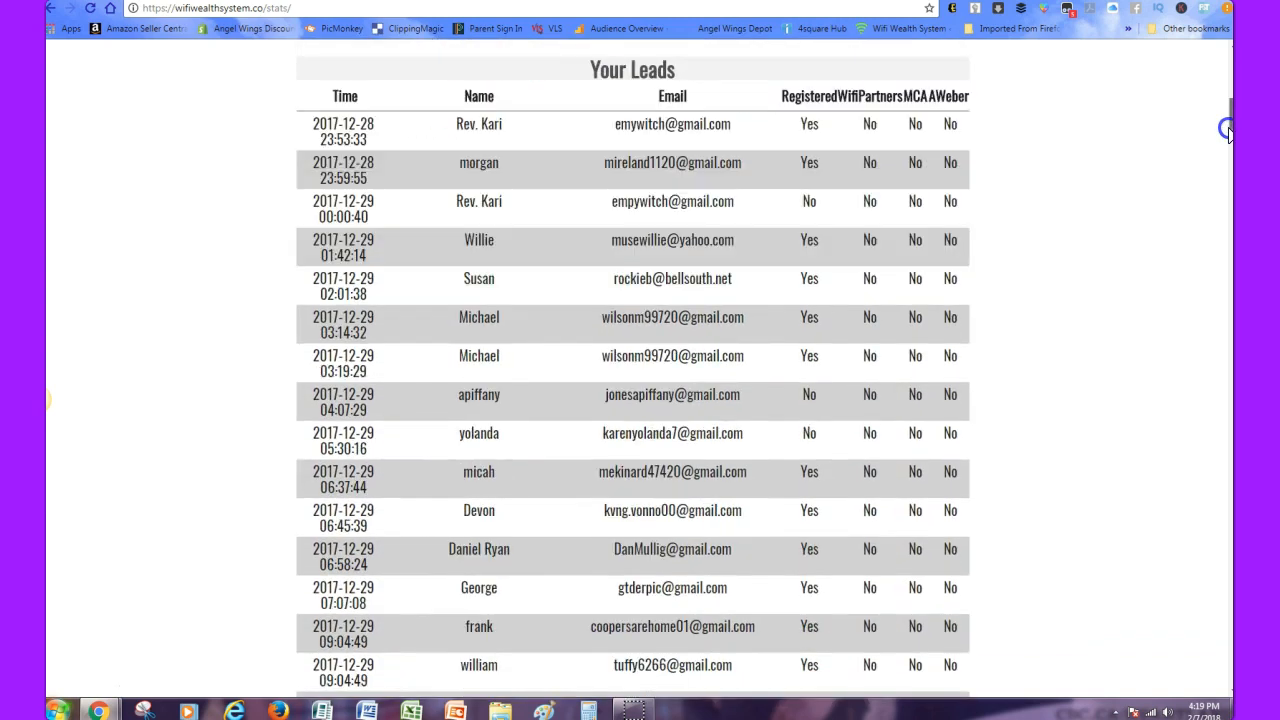
{"action": "scroll", "scroll_direction": "down", "scroll_amount": 3}
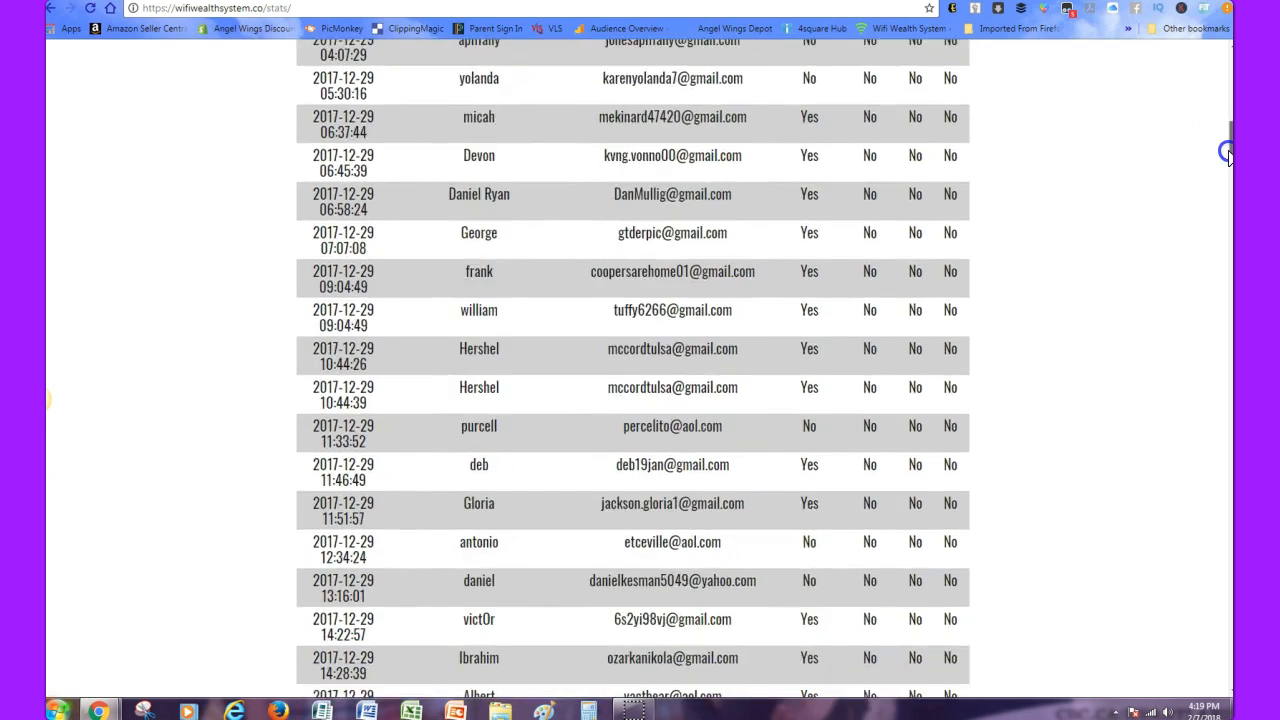
{"action": "scroll", "scroll_direction": "down", "scroll_amount": 3}
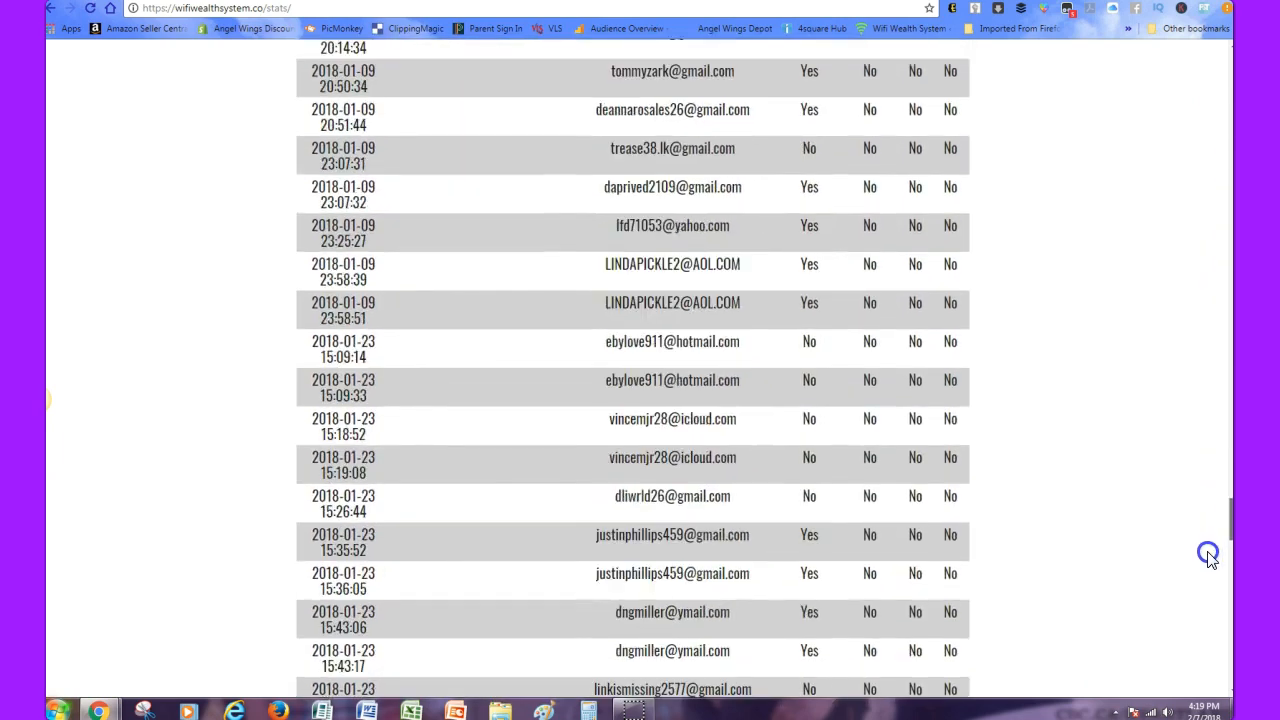
{"action": "scroll", "scroll_direction": "down", "scroll_amount": 3}
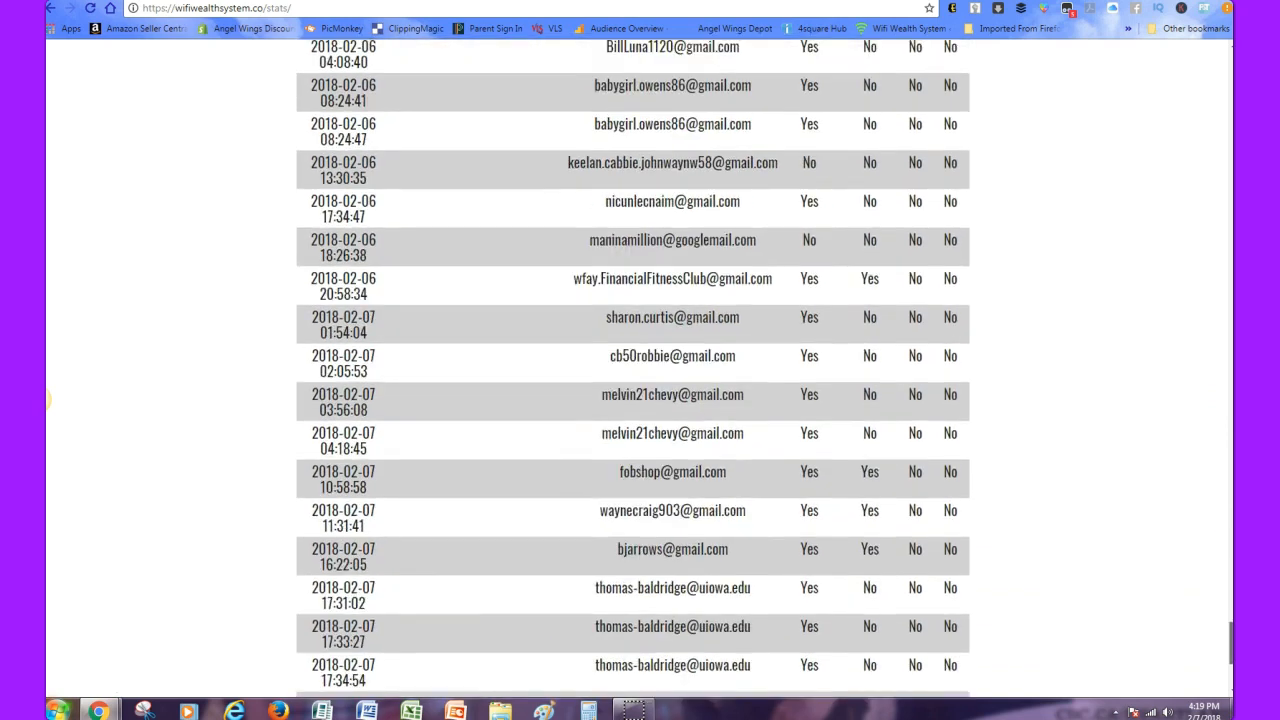
{"action": "scroll", "scroll_direction": "down", "scroll_amount": 3}
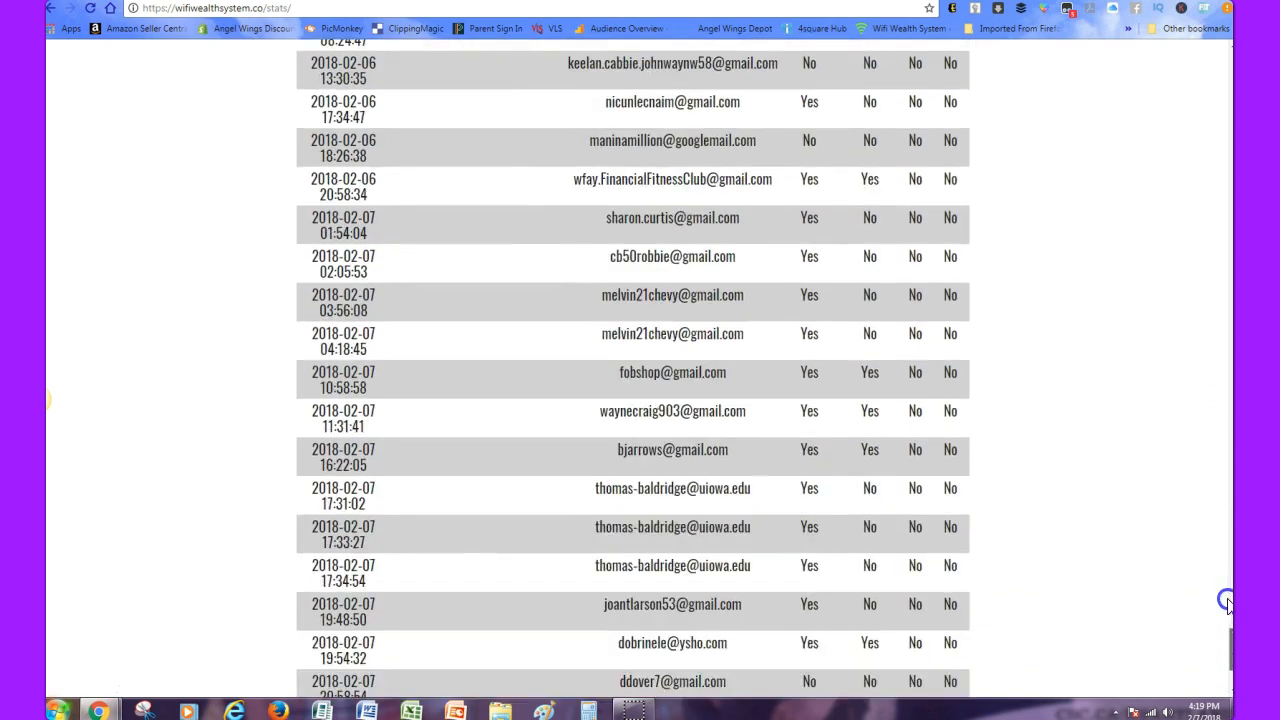
{"action": "scroll", "scroll_direction": "up", "scroll_amount": 3}
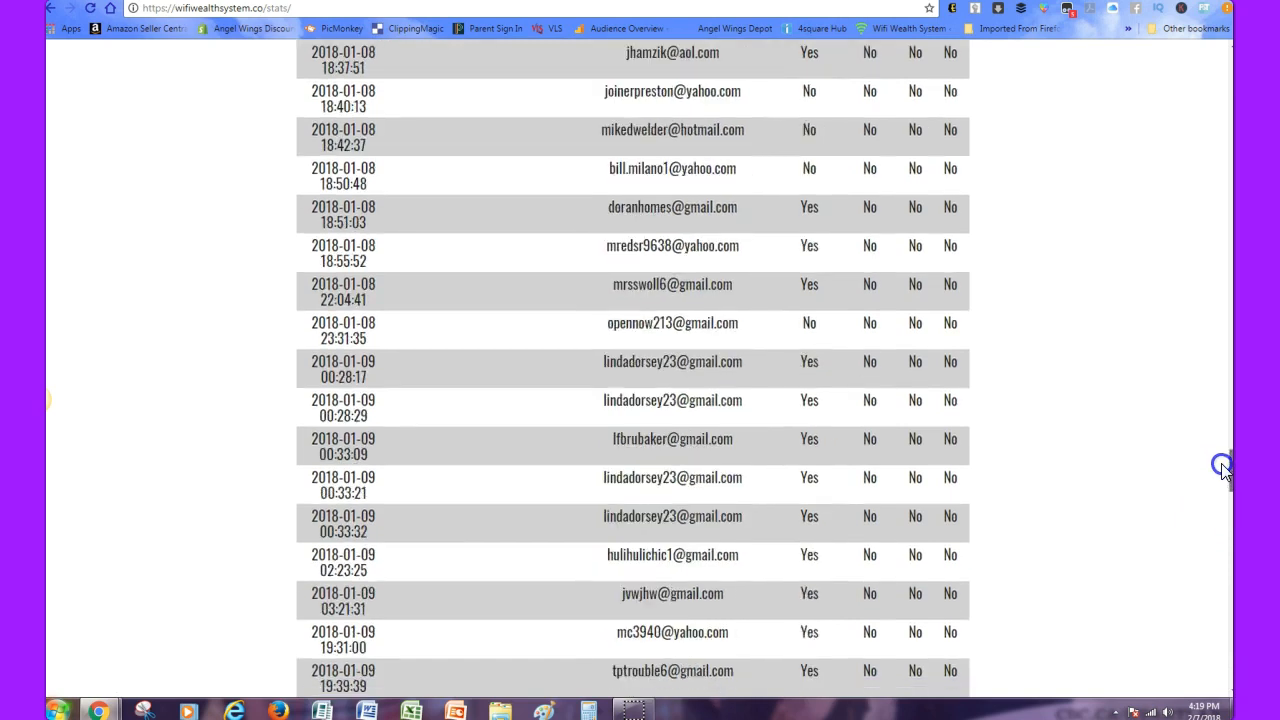
{"action": "scroll", "scroll_direction": "up", "scroll_amount": 3}
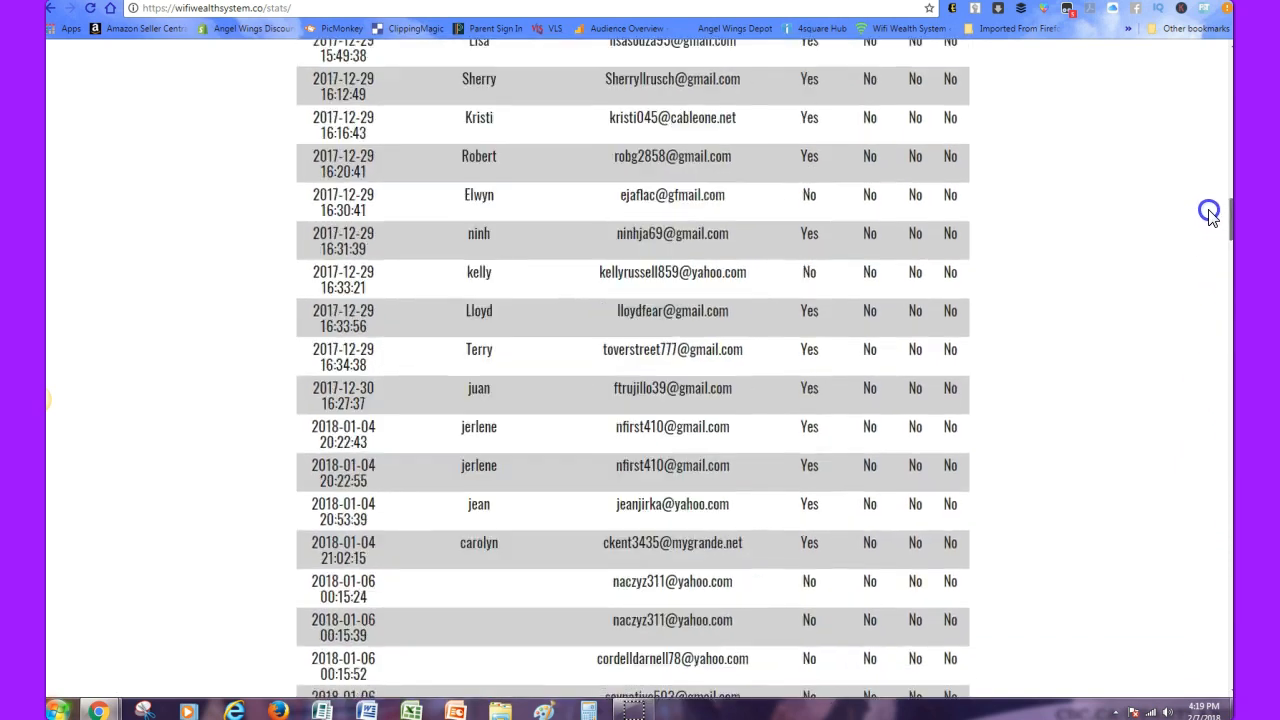
{"action": "scroll", "scroll_direction": "up", "scroll_amount": 3}
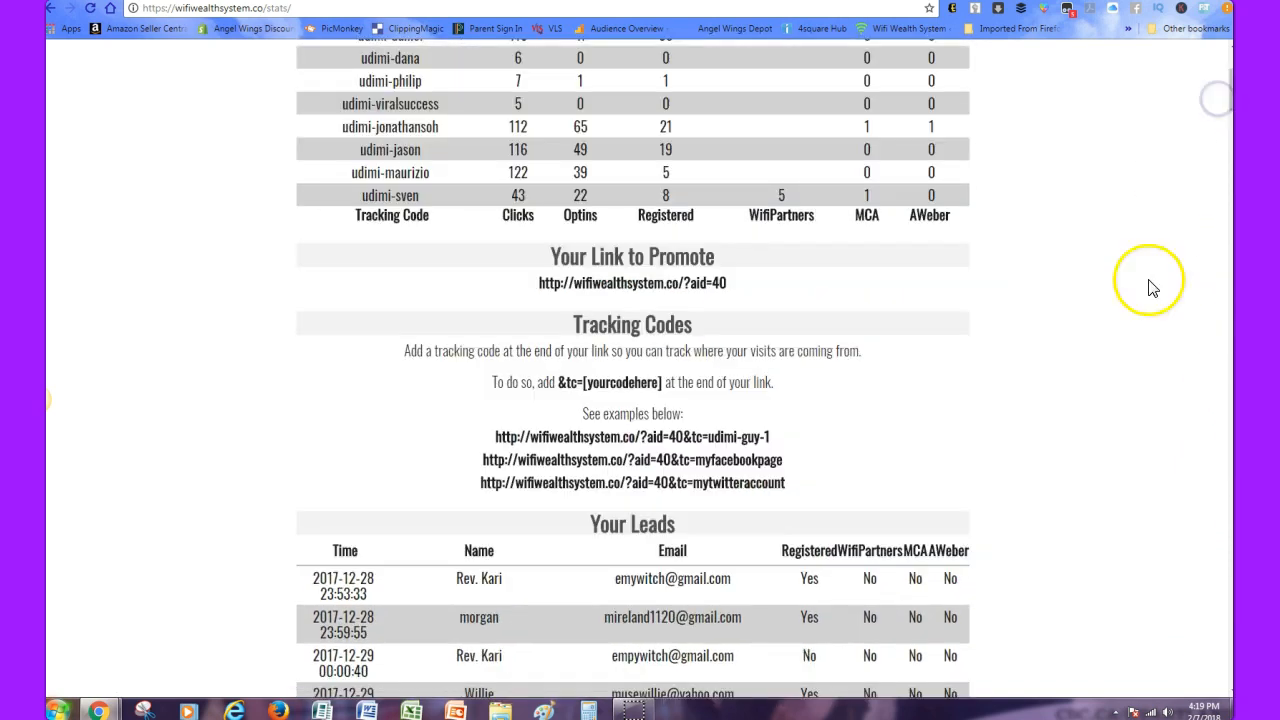
Step: Scroll back up to the Tracking Code table of clicks, optins and registrations per code
{"action": "scroll", "scroll_direction": "down", "scroll_amount": 3}
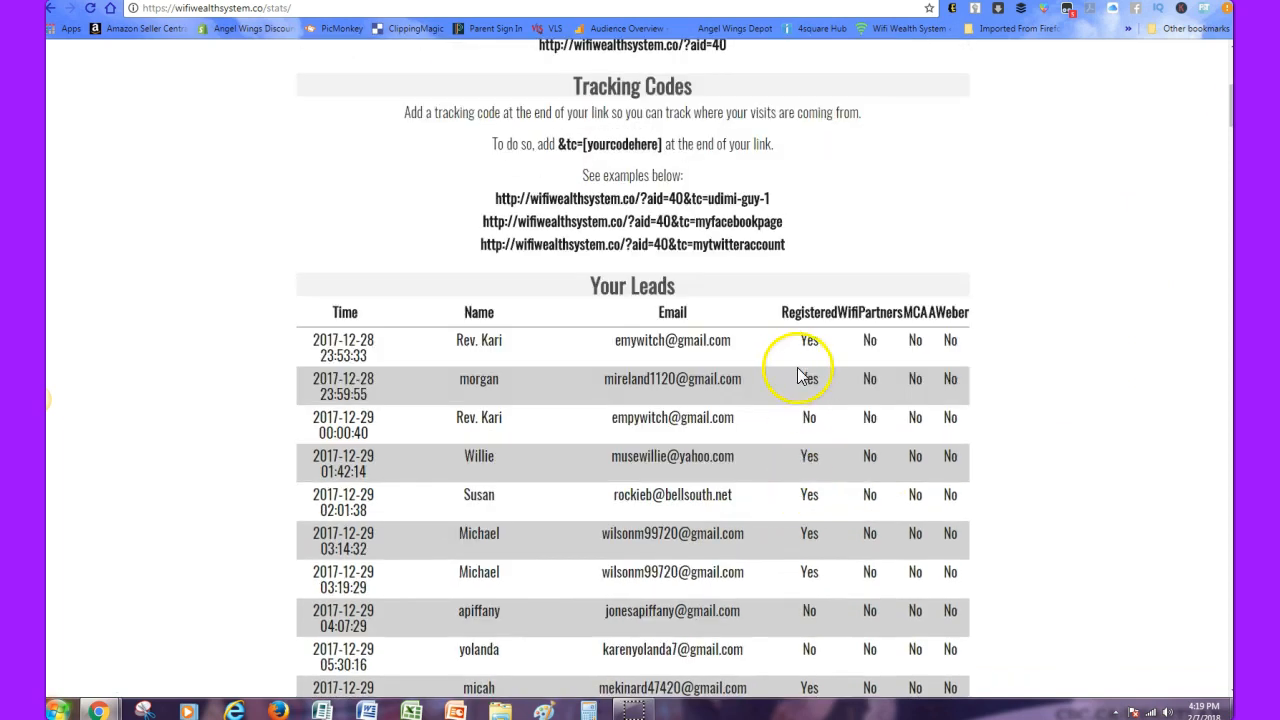
{"action": "mouse_move", "coordinate": [880, 360]}
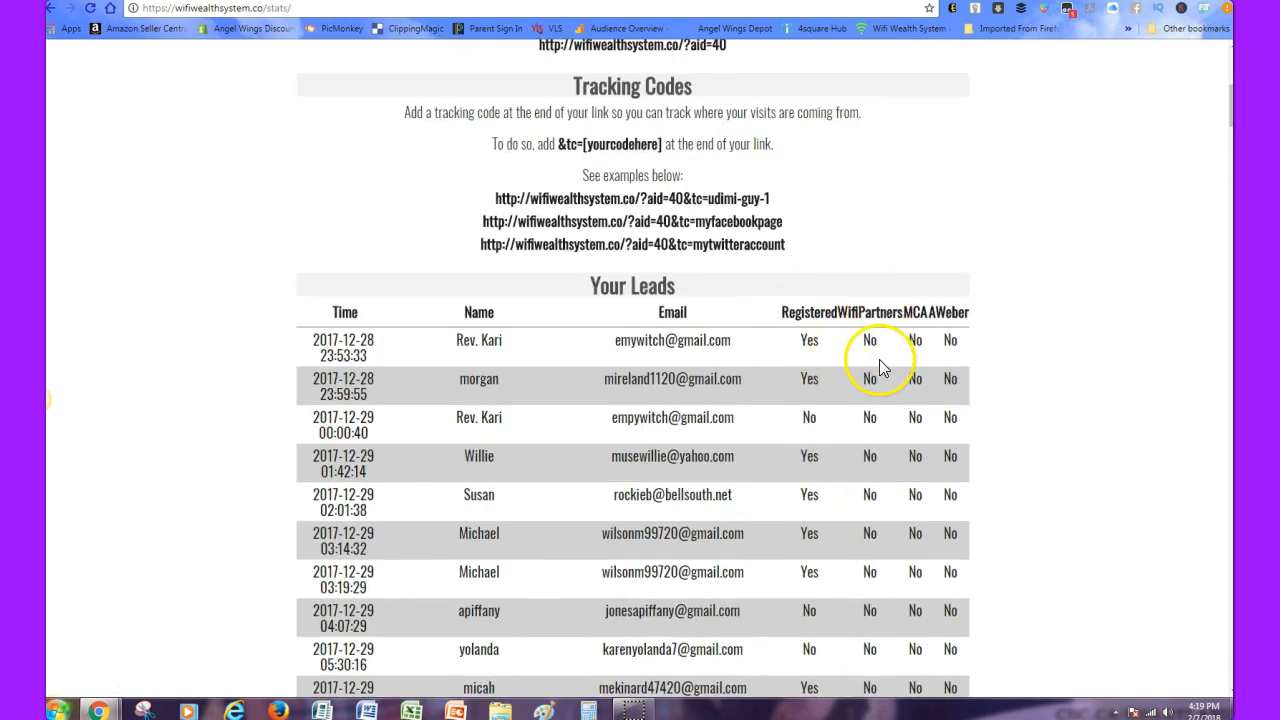
{"action": "mouse_move", "coordinate": [1090, 518]}
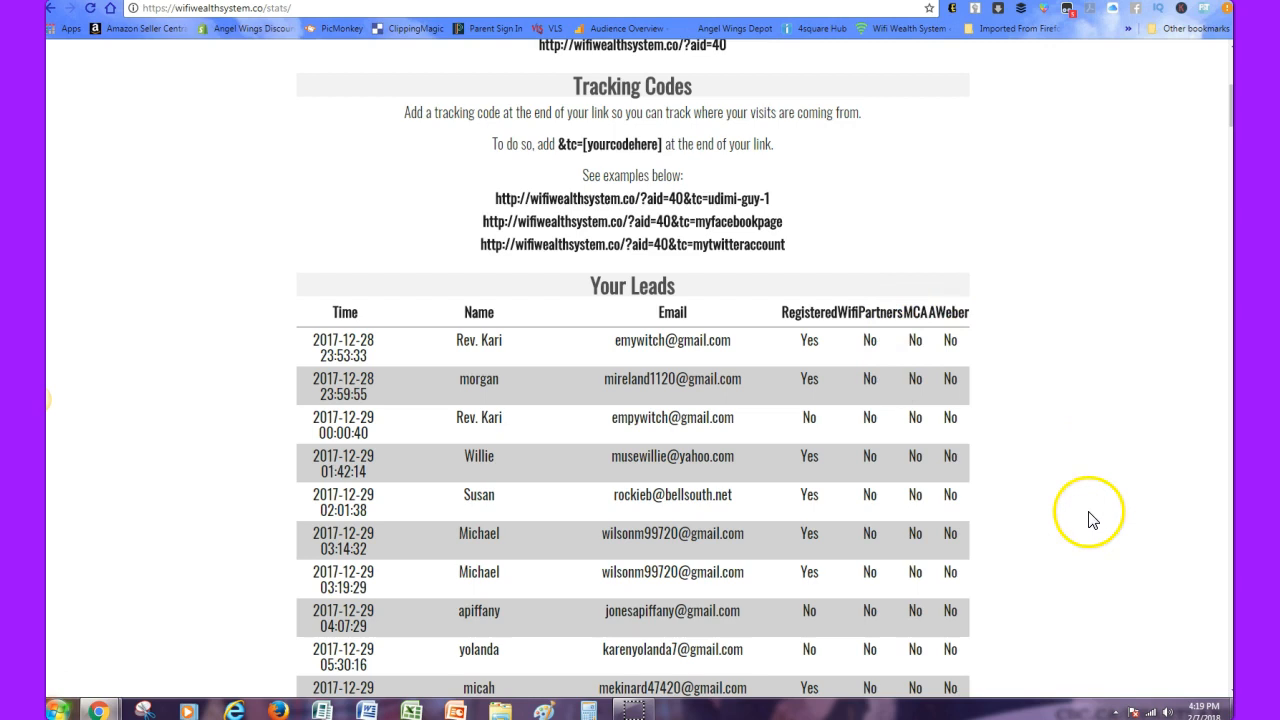
{"action": "mouse_move", "coordinate": [925, 310]}
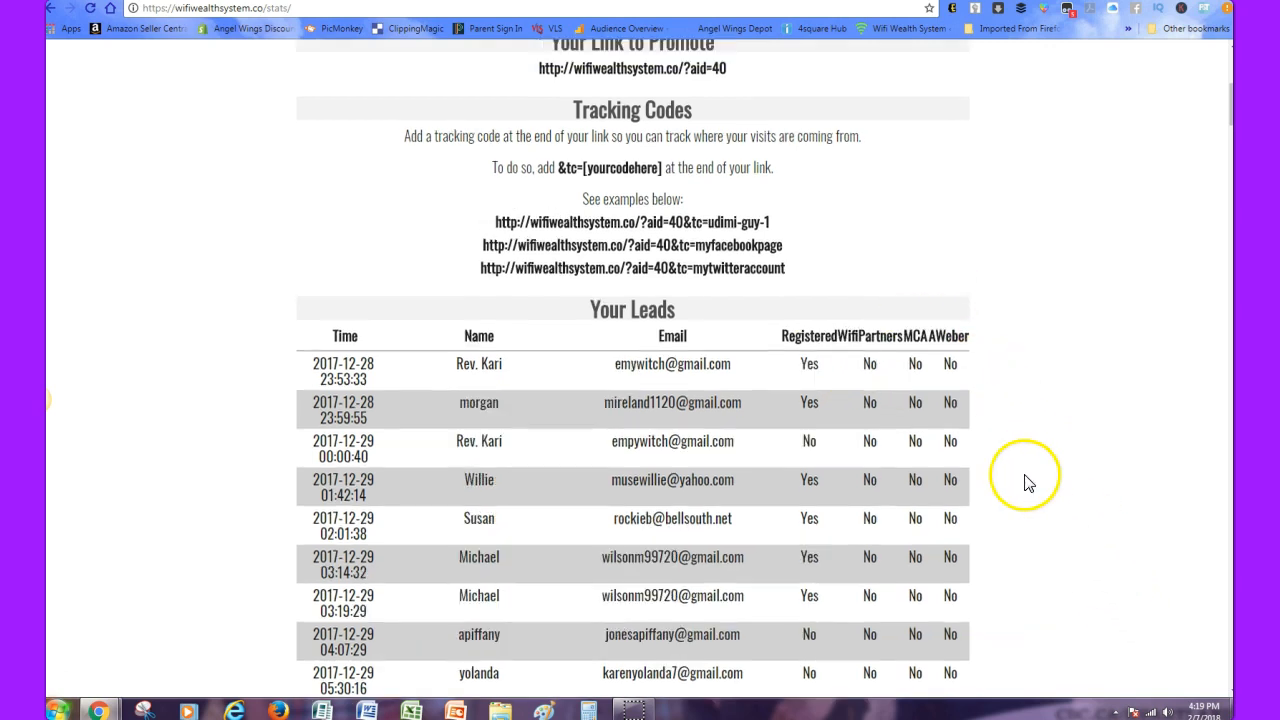
{"action": "mouse_move", "coordinate": [1020, 512]}
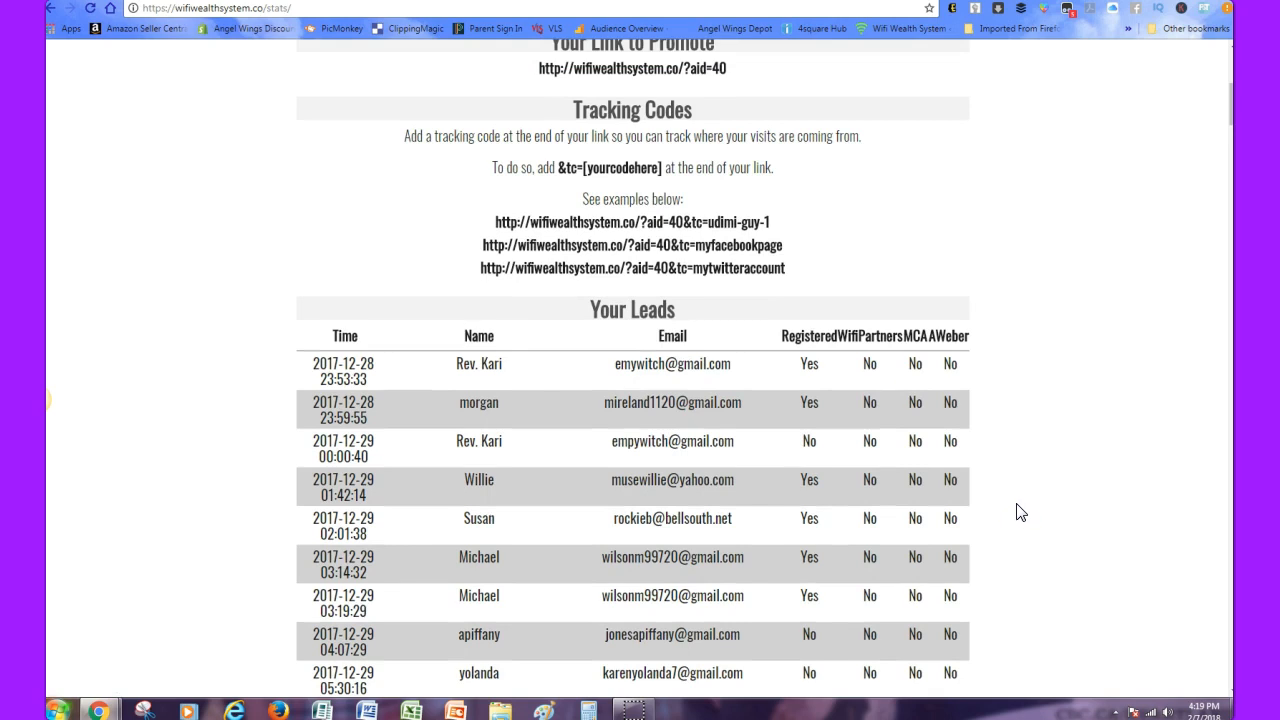
{"action": "scroll", "scroll_direction": "up", "scroll_amount": 3}
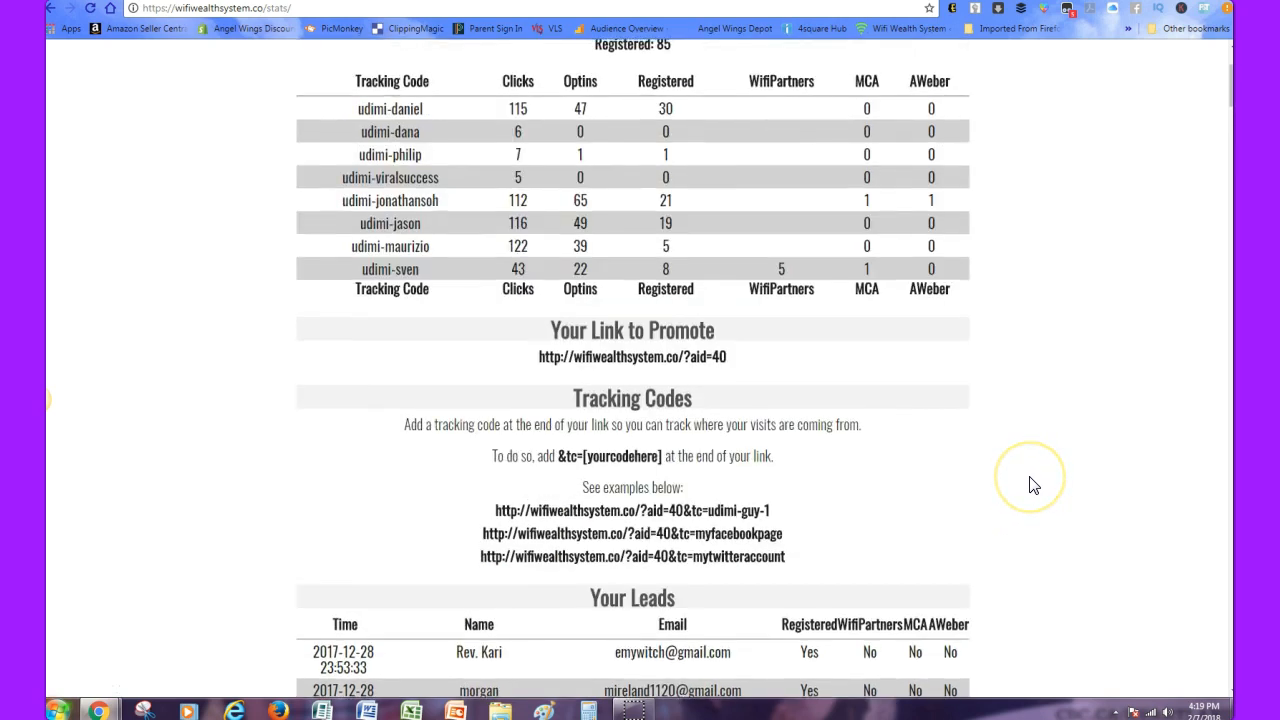
{"action": "scroll", "scroll_direction": "up", "scroll_amount": 3}
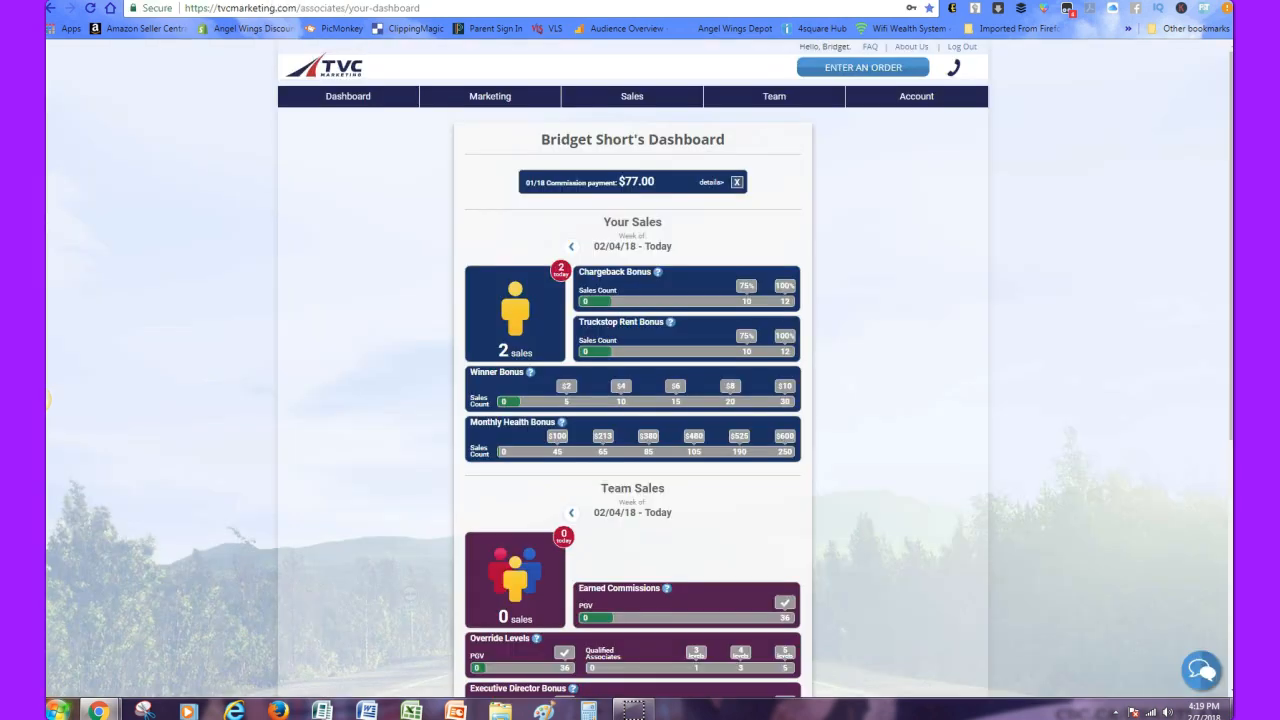
{"action": "mouse_move", "coordinate": [870, 145]}
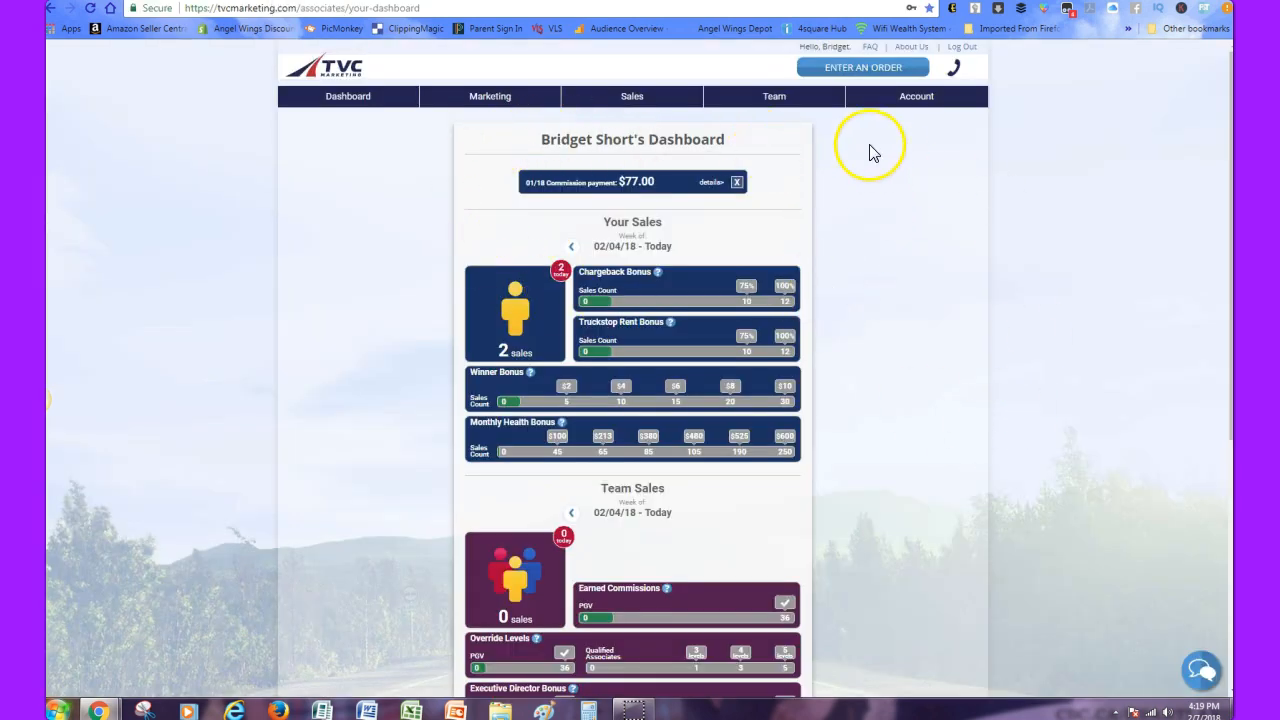
{"action": "mouse_move", "coordinate": [445, 220]}
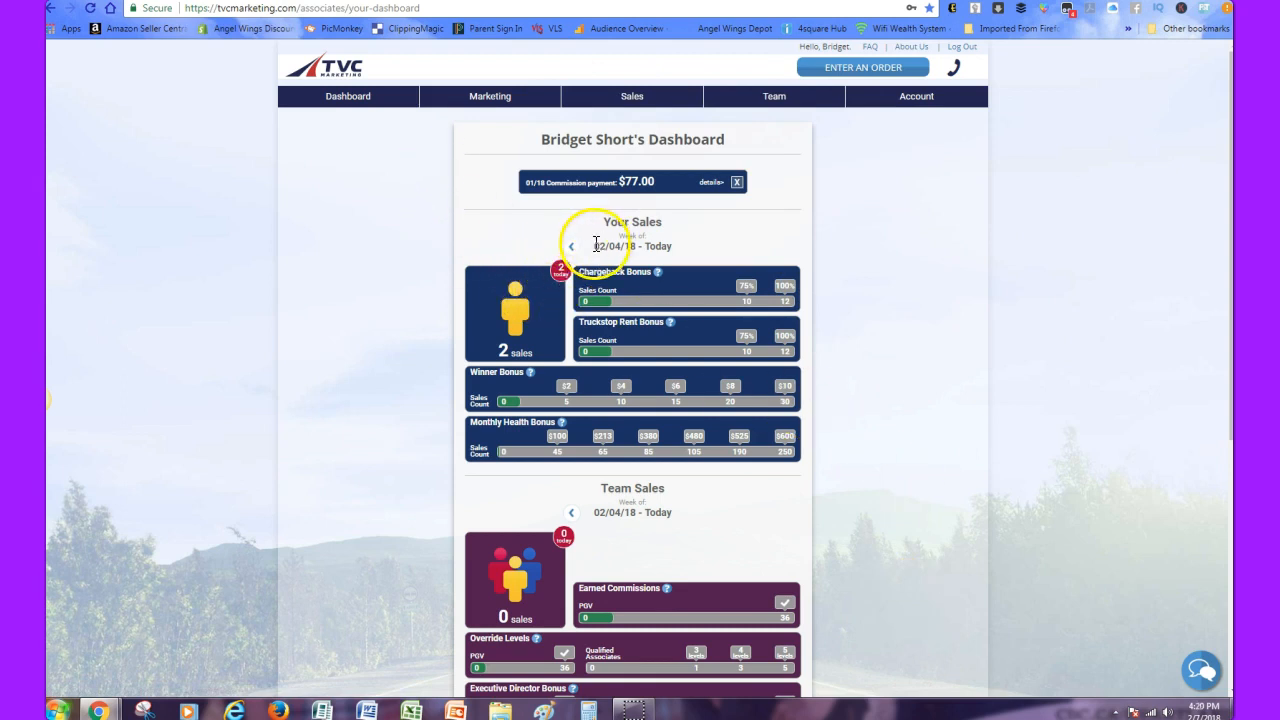
{"action": "mouse_move", "coordinate": [535, 378]}
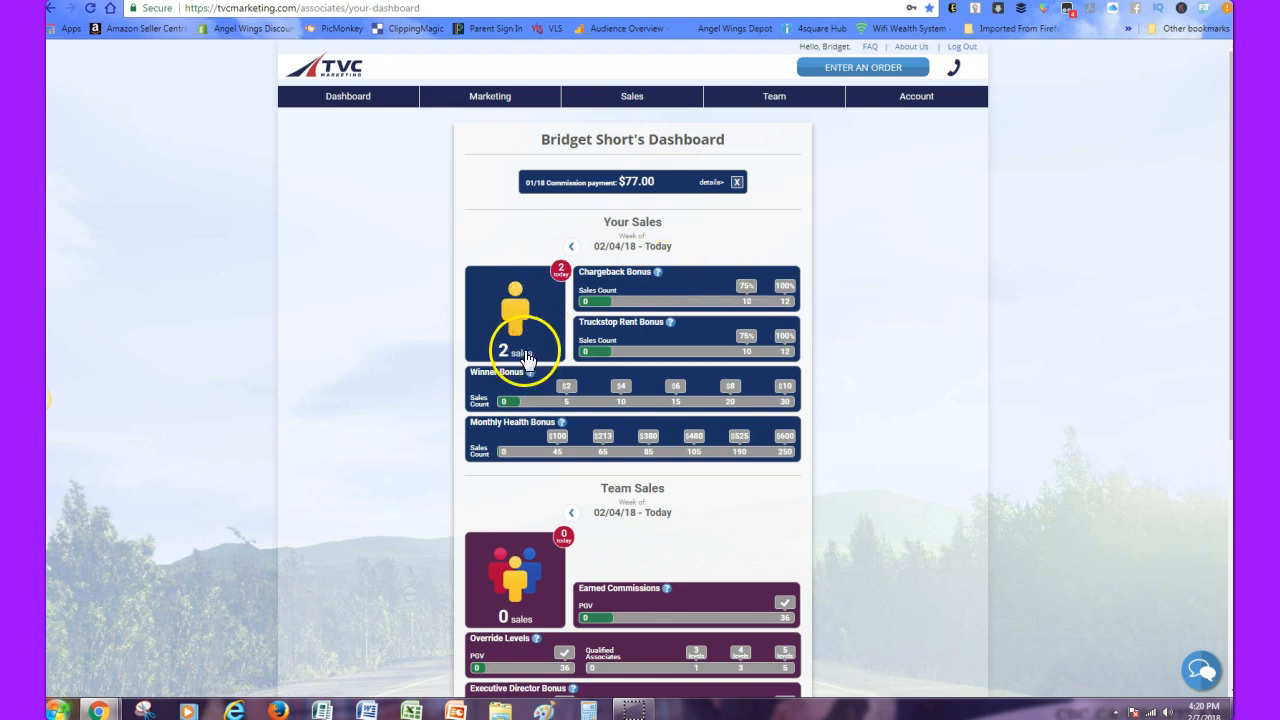
{"action": "mouse_move", "coordinate": [188, 27]}
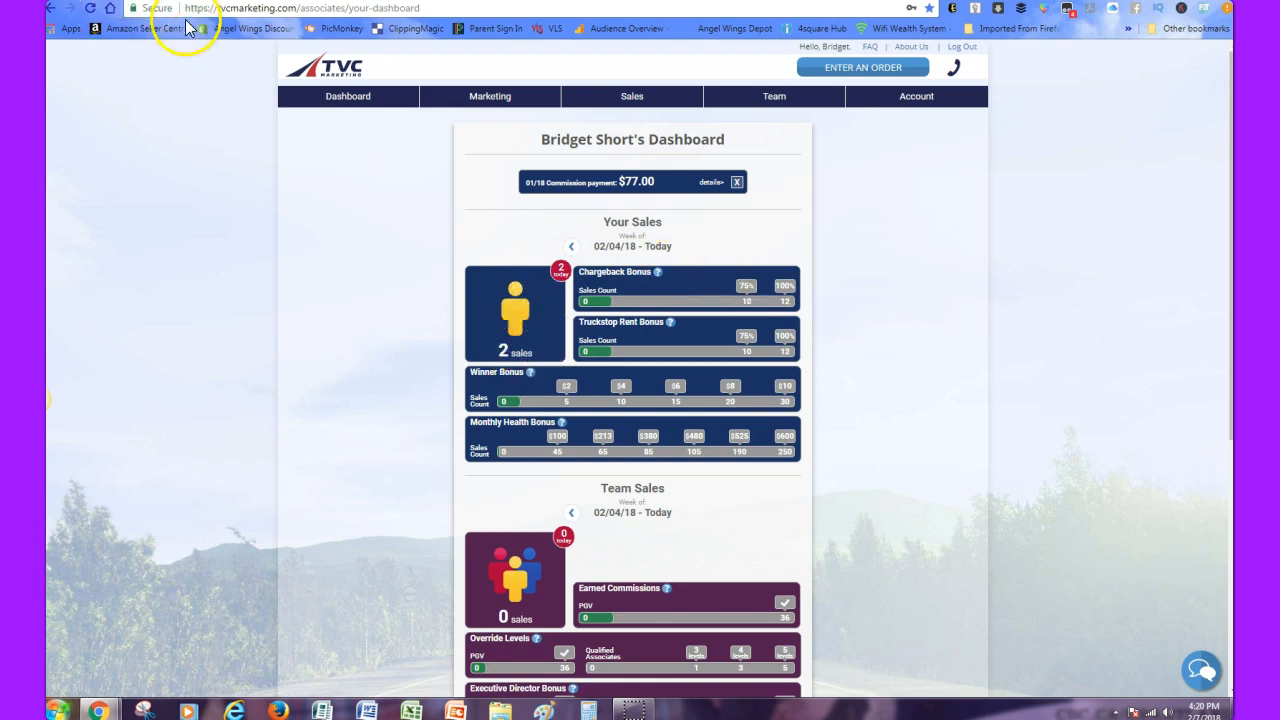
Step: Switch to the TVC Marketing dashboard showing 2 sales this week and a $77.00 commission
{"action": "left_click", "coordinate": [907, 28]}
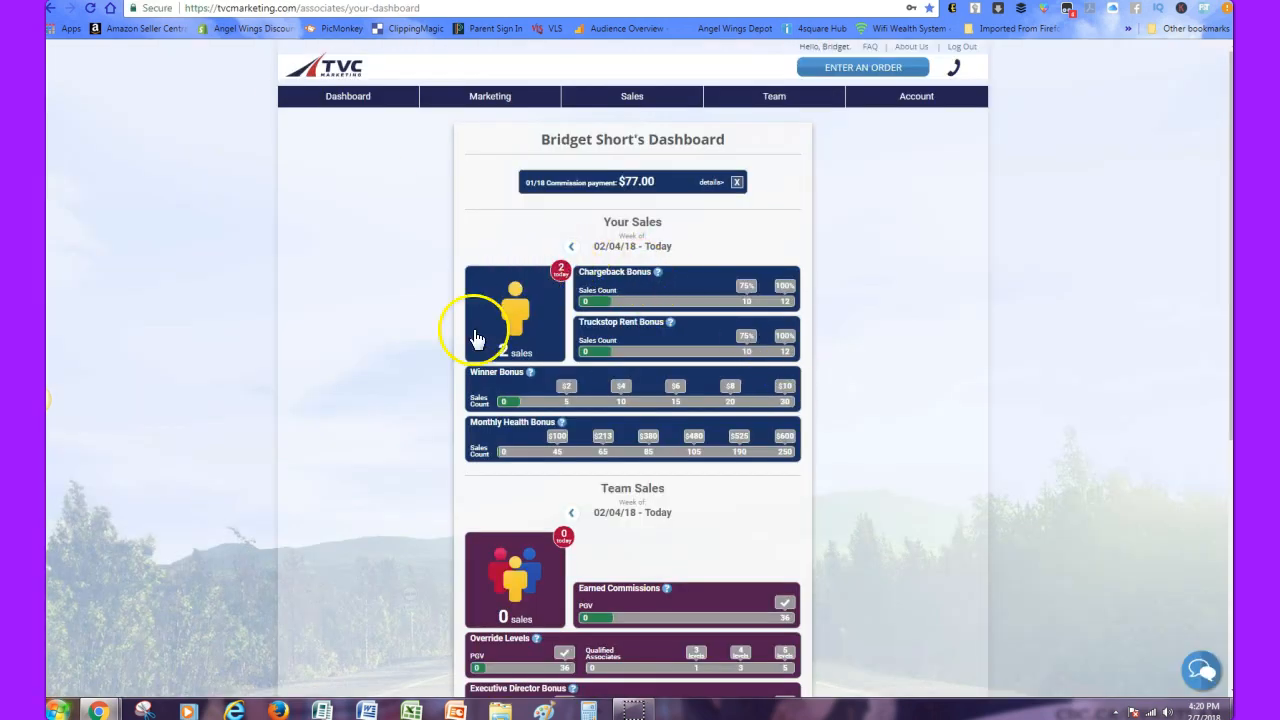
{"action": "mouse_move", "coordinate": [738, 503]}
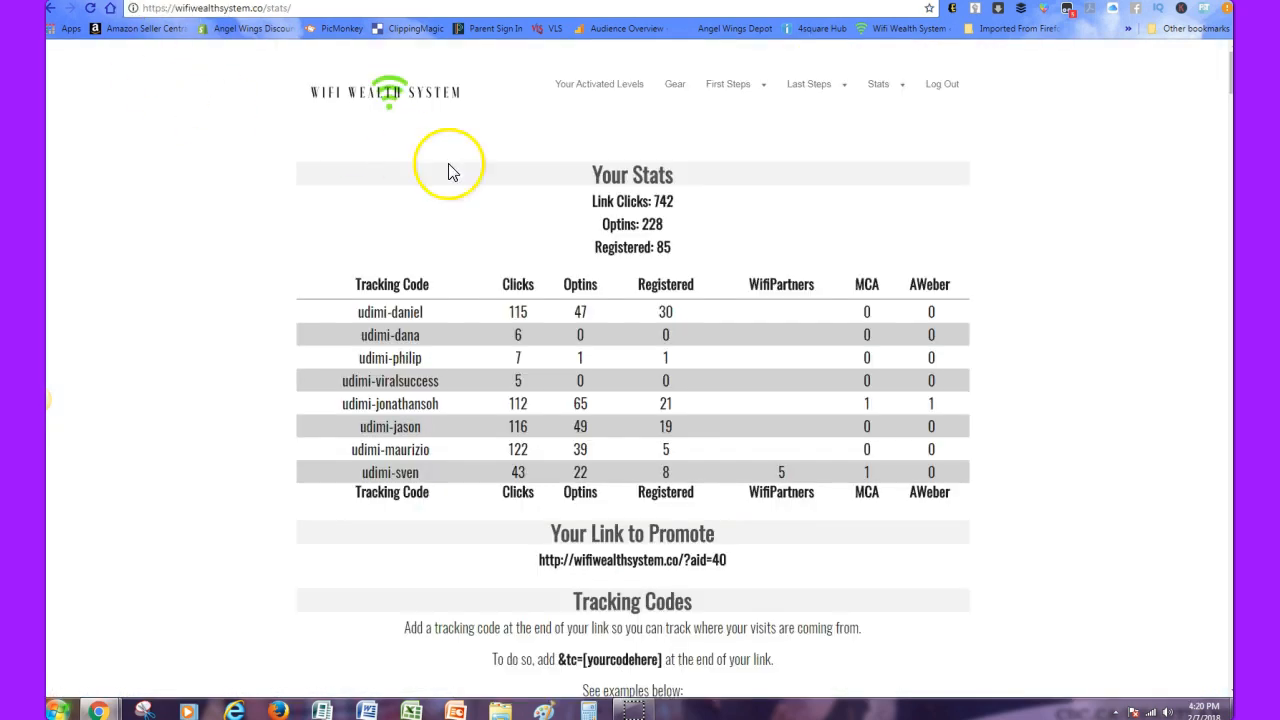
{"action": "mouse_move", "coordinate": [862, 398]}
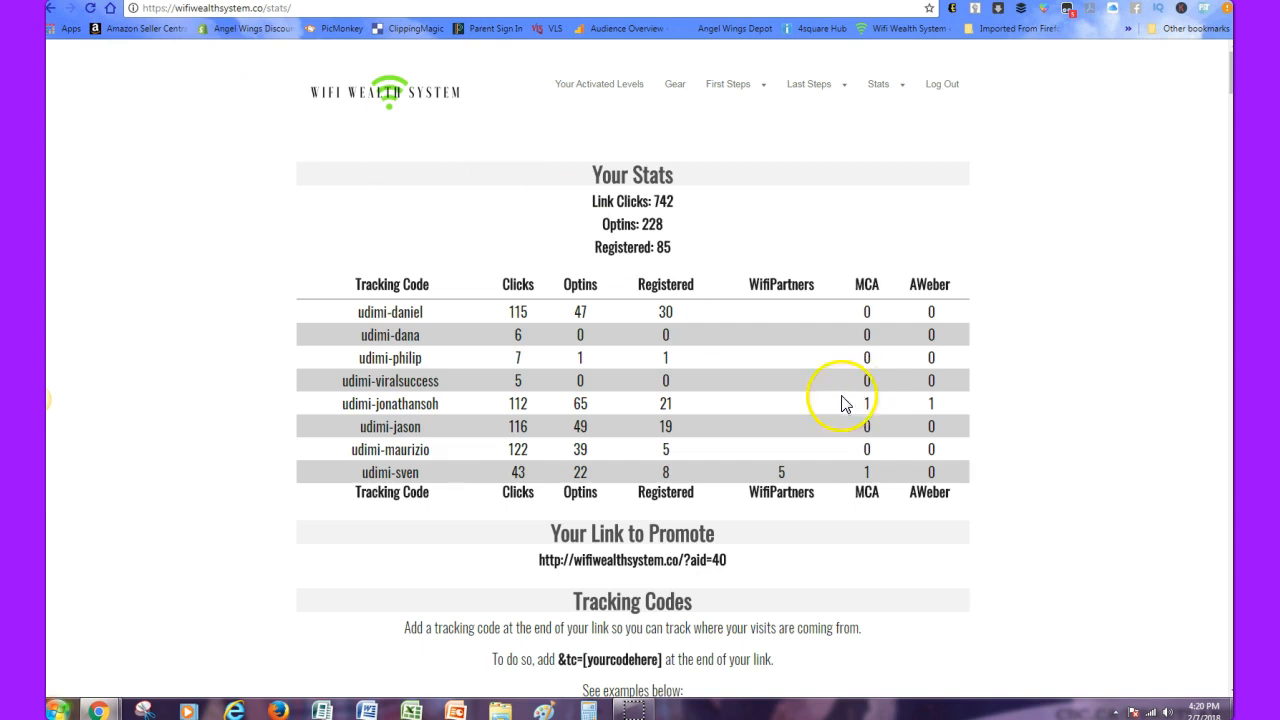
{"action": "mouse_move", "coordinate": [1028, 510]}
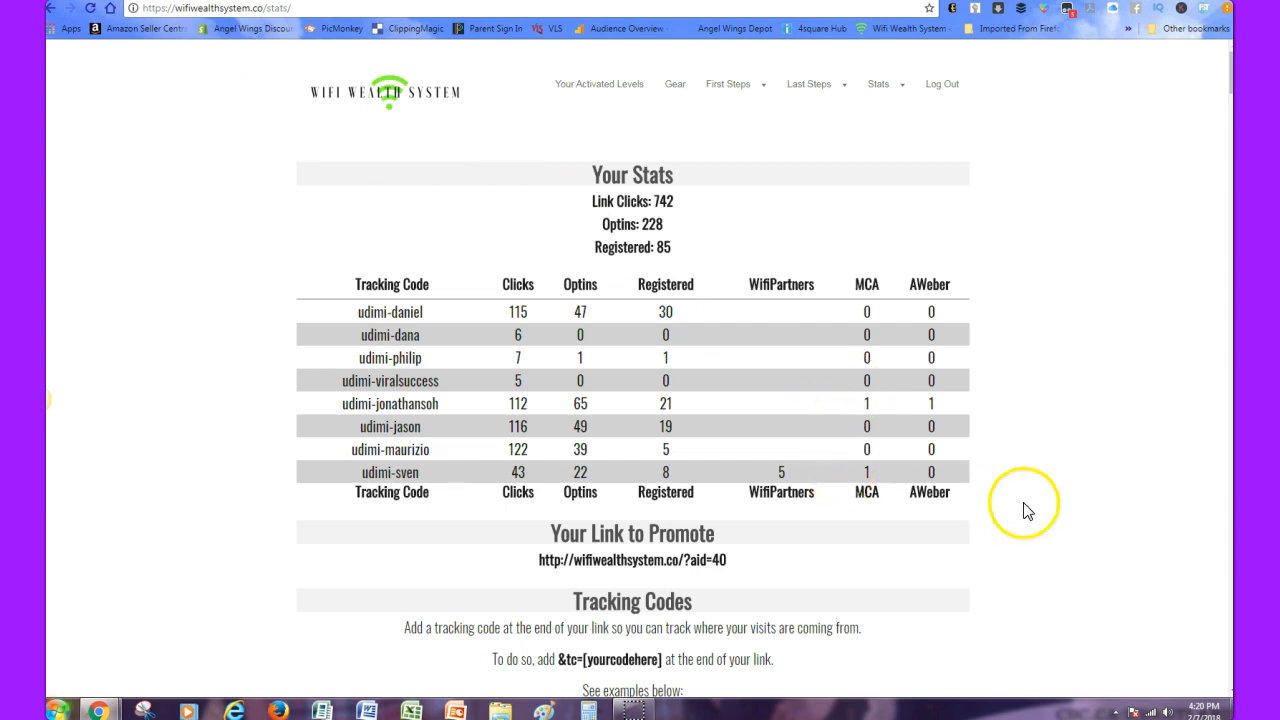
{"action": "mouse_move", "coordinate": [455, 75]}
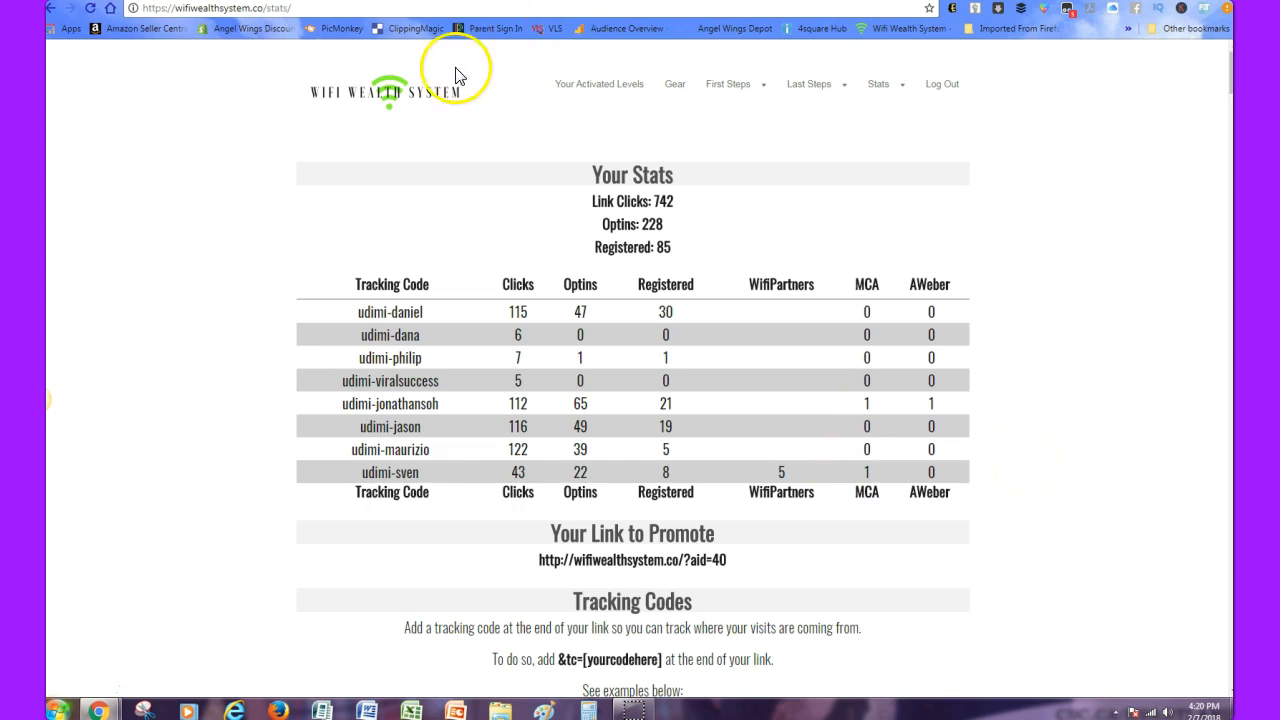
{"action": "mouse_move", "coordinate": [568, 204]}
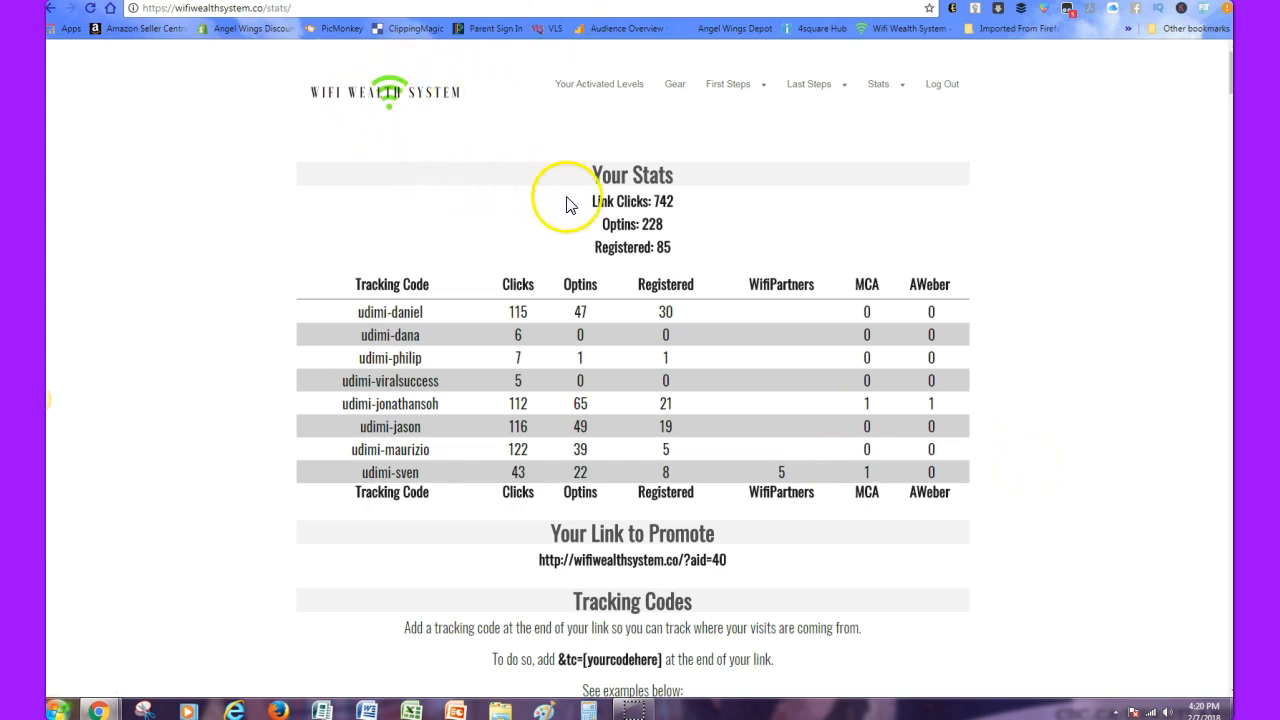
{"action": "mouse_move", "coordinate": [893, 568]}
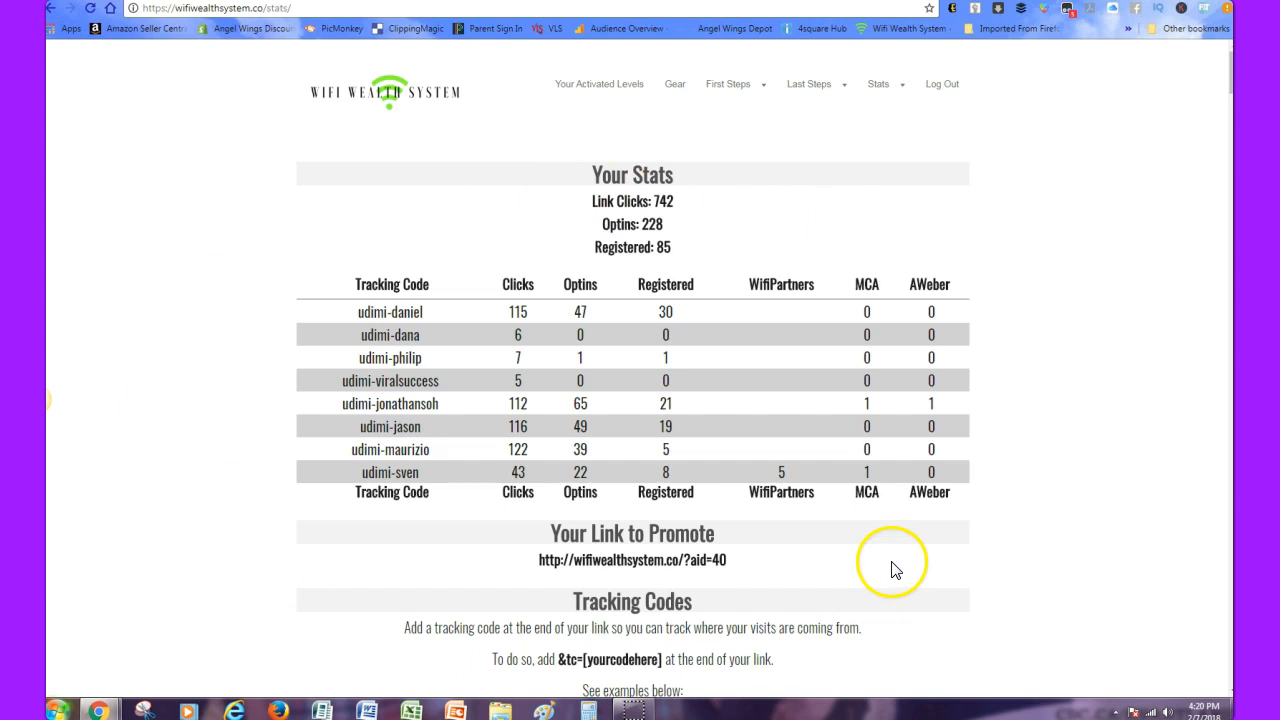
{"action": "mouse_move", "coordinate": [1079, 350]}
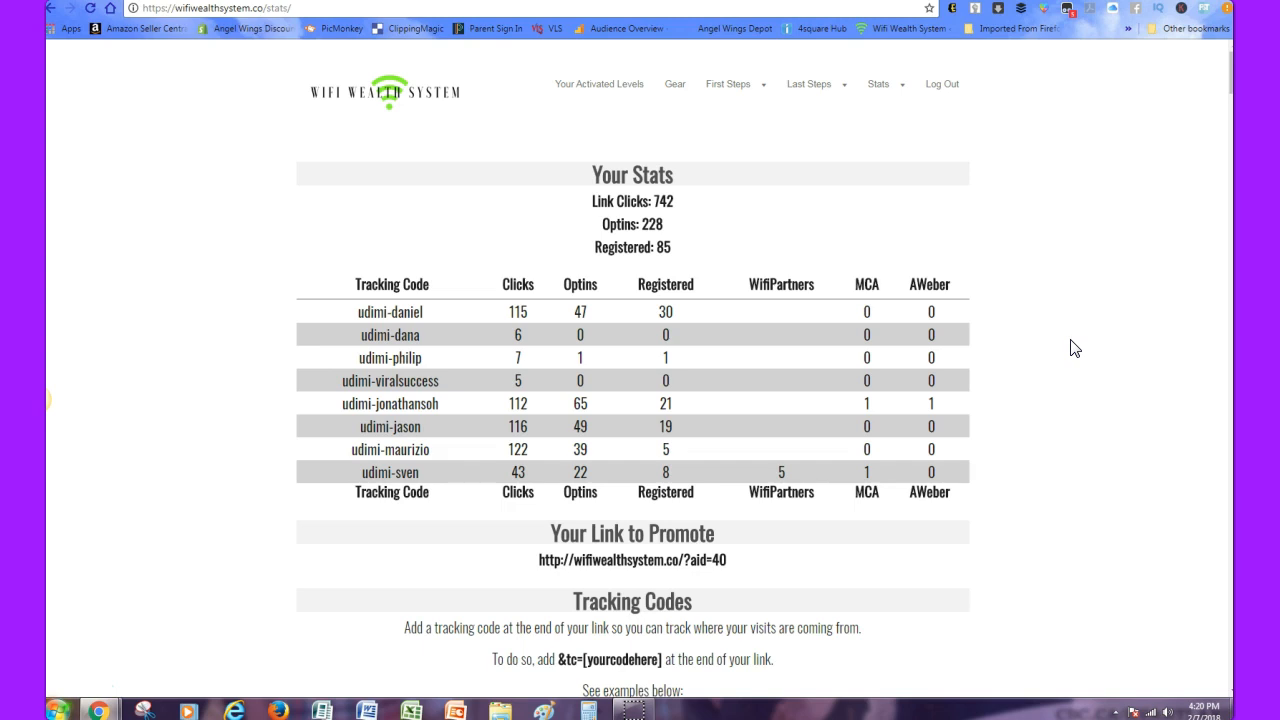
{"action": "mouse_move", "coordinate": [1095, 320]}
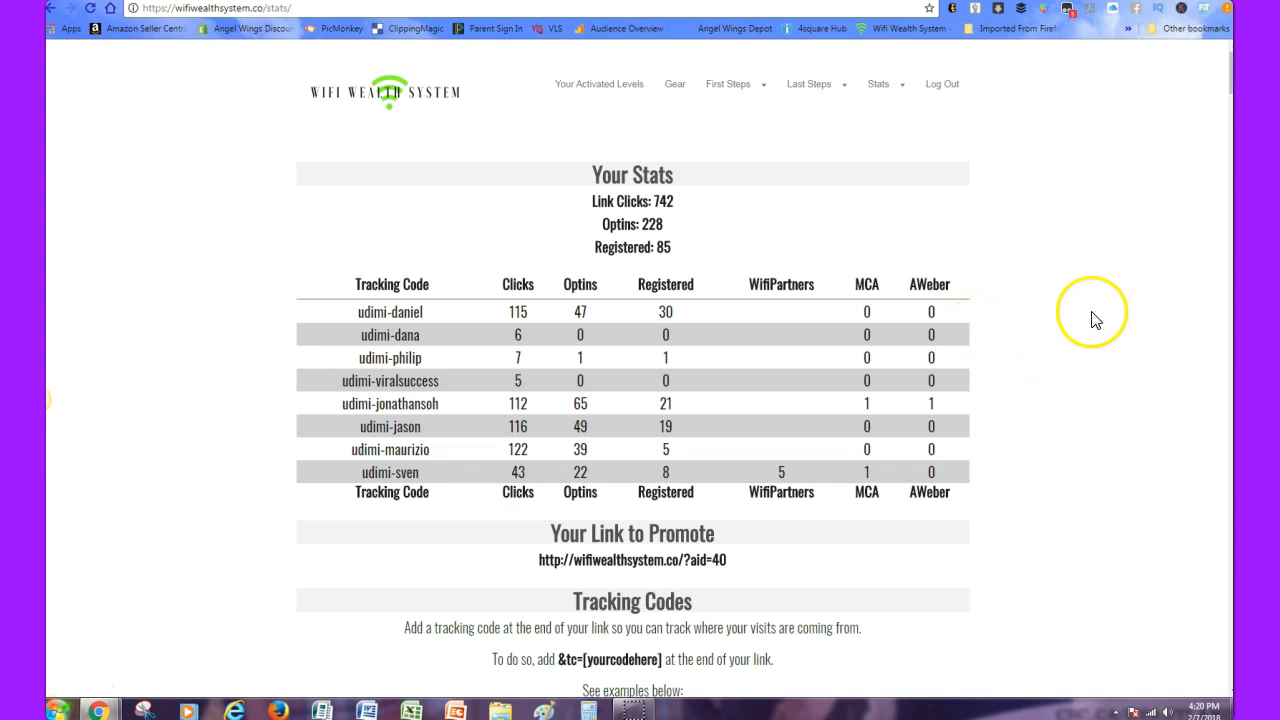
{"action": "mouse_move", "coordinate": [1095, 500]}
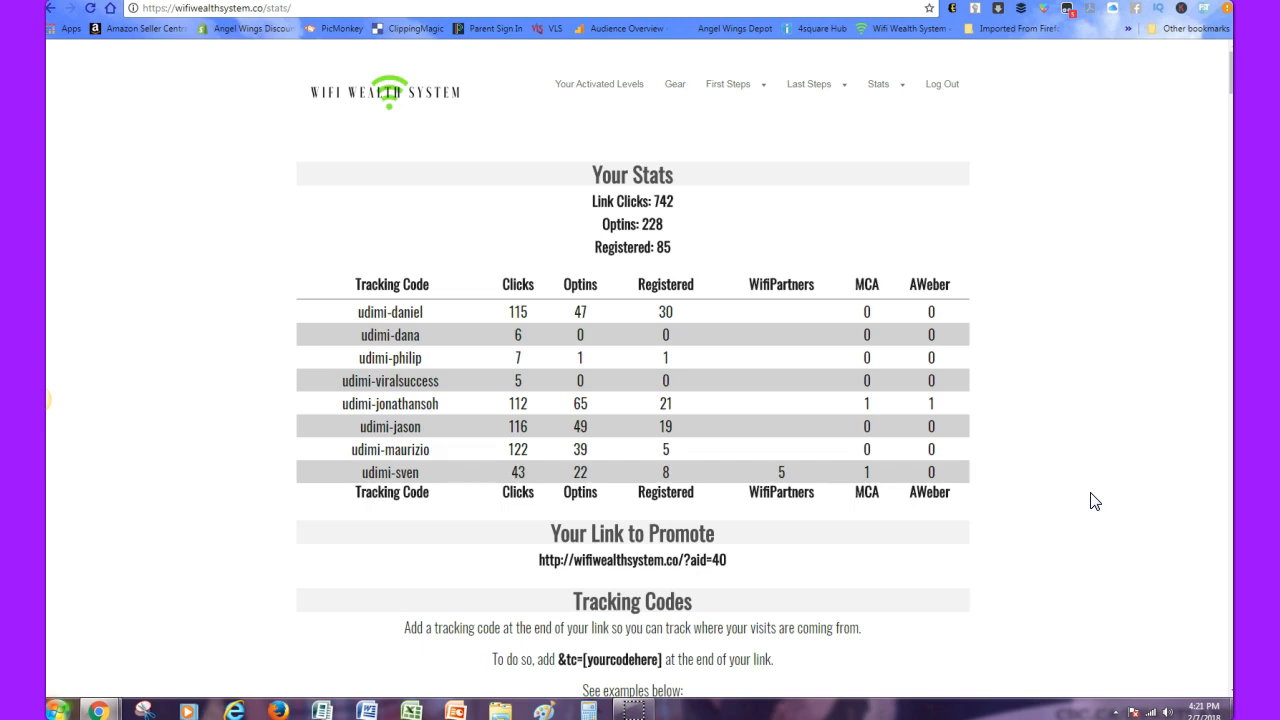
{"action": "mouse_move", "coordinate": [580, 510]}
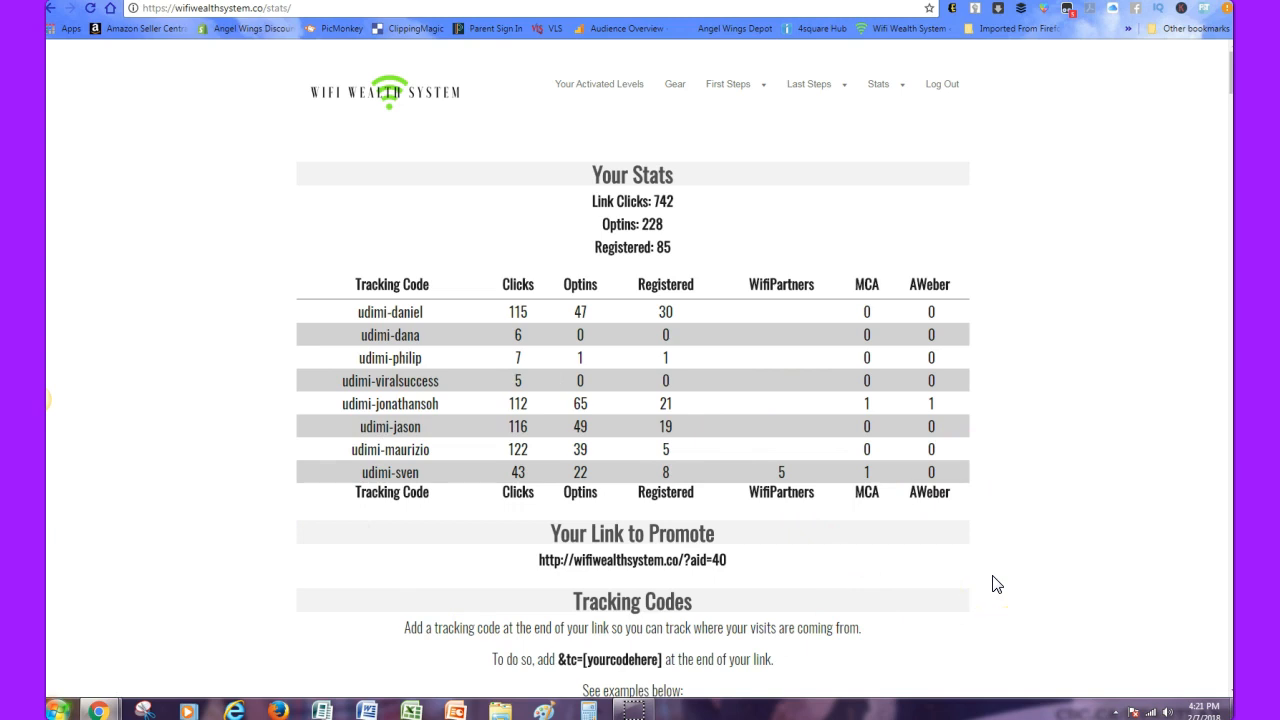
{"action": "mouse_move", "coordinate": [985, 527]}
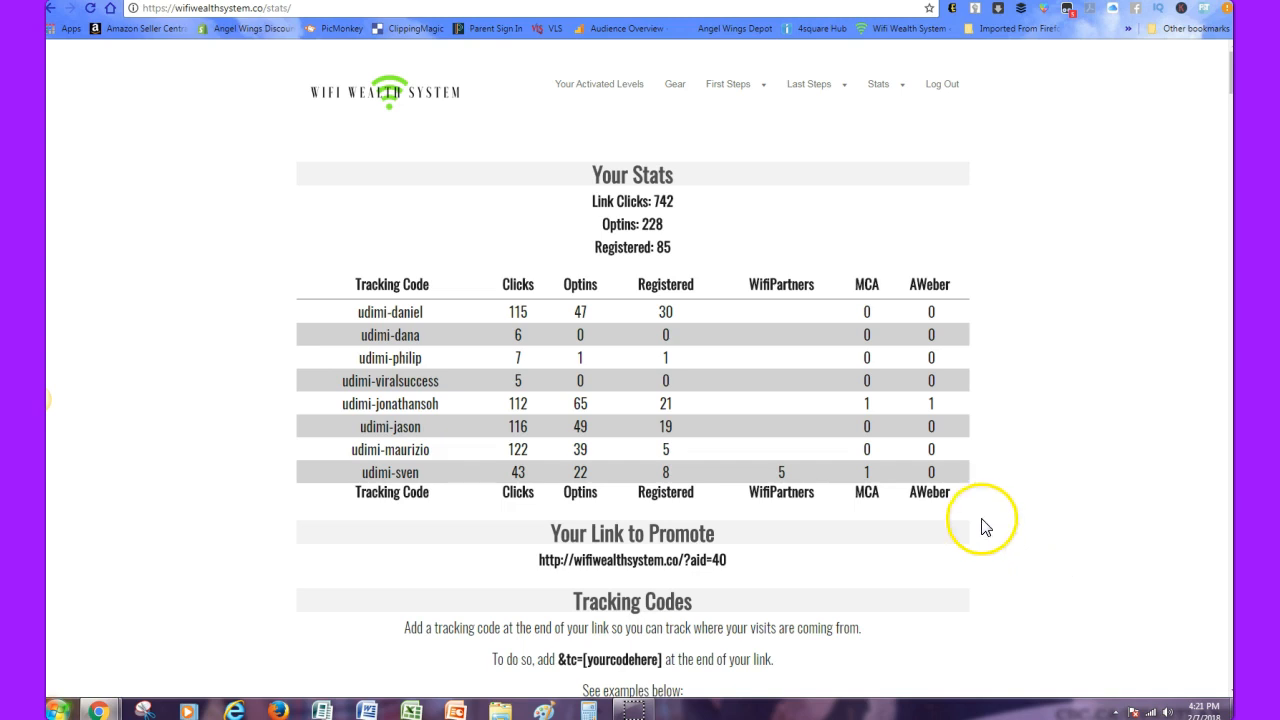
Step: Scroll briefly down and back up the Your Stats tracking-code table
{"action": "scroll", "scroll_direction": "down", "scroll_amount": 3}
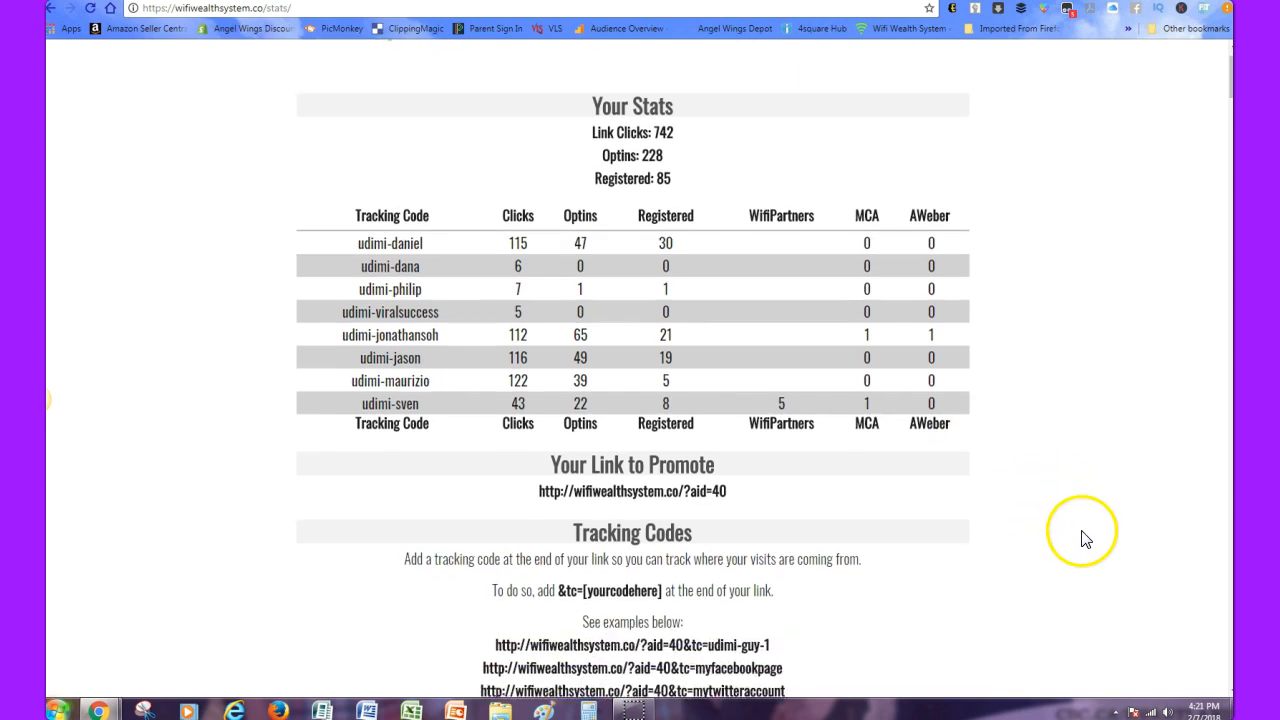
{"action": "scroll", "scroll_direction": "up", "scroll_amount": 3}
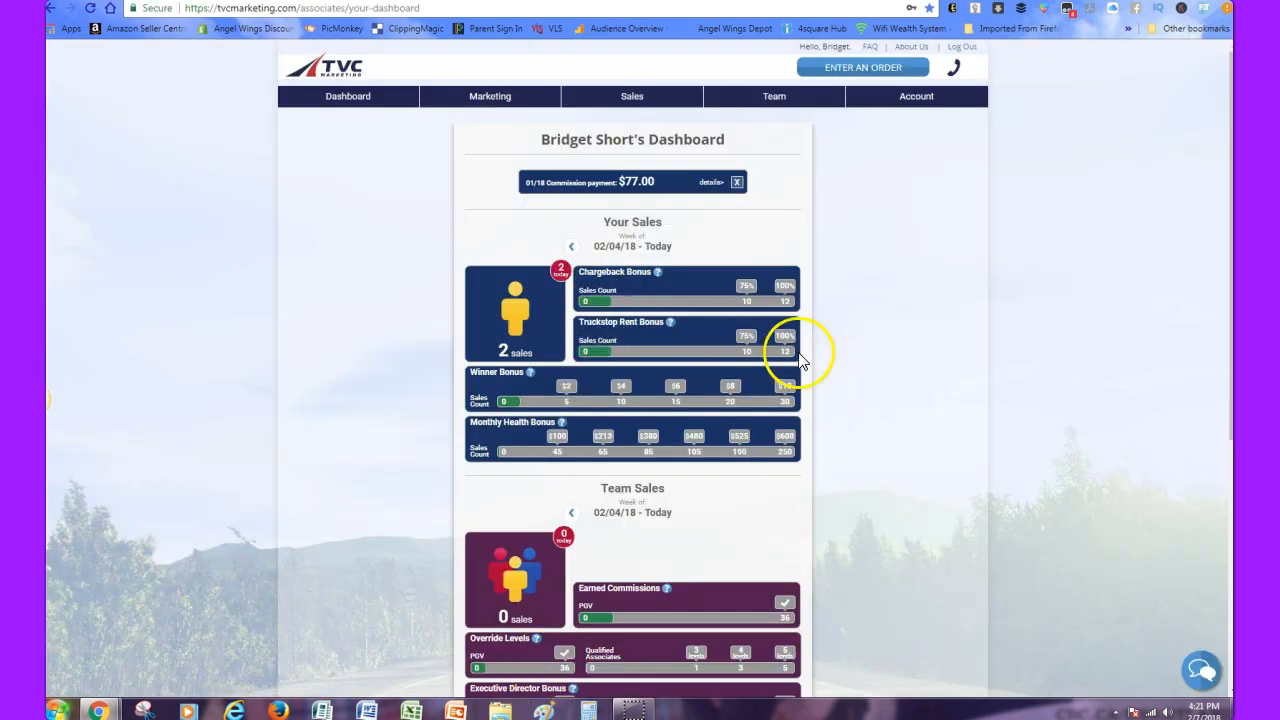
{"action": "mouse_move", "coordinate": [900, 490]}
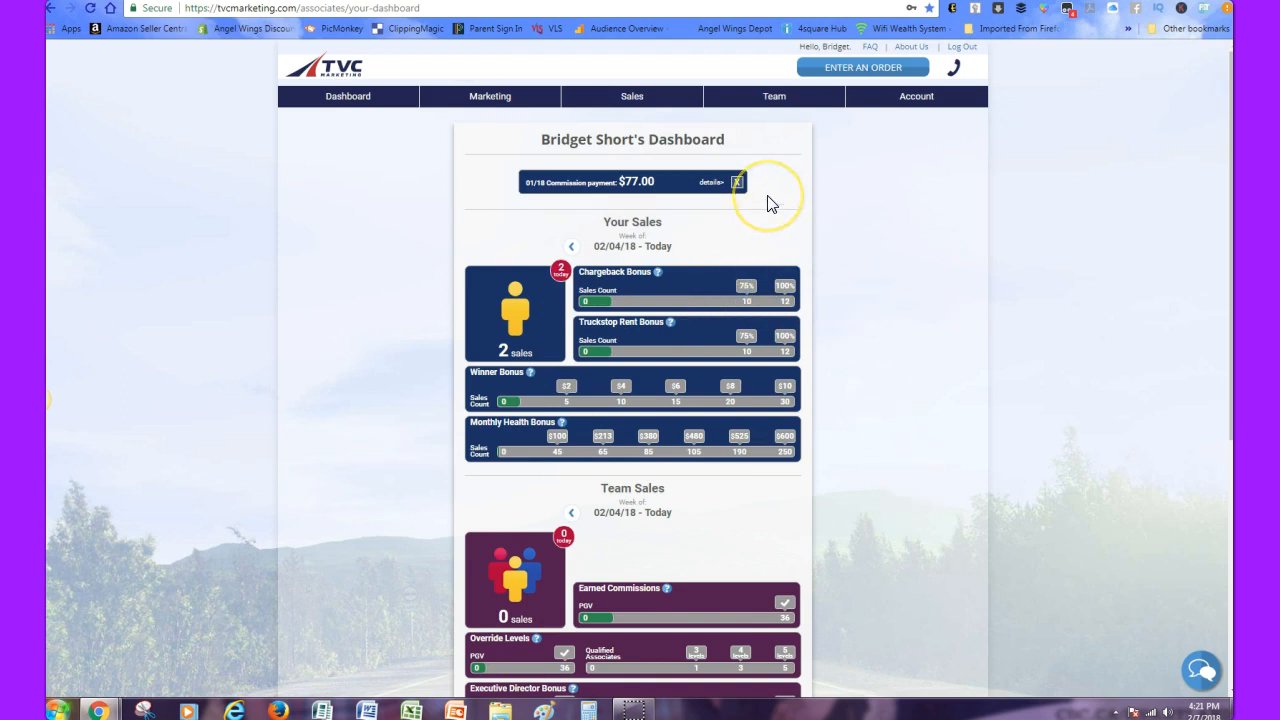
{"action": "mouse_move", "coordinate": [523, 207]}
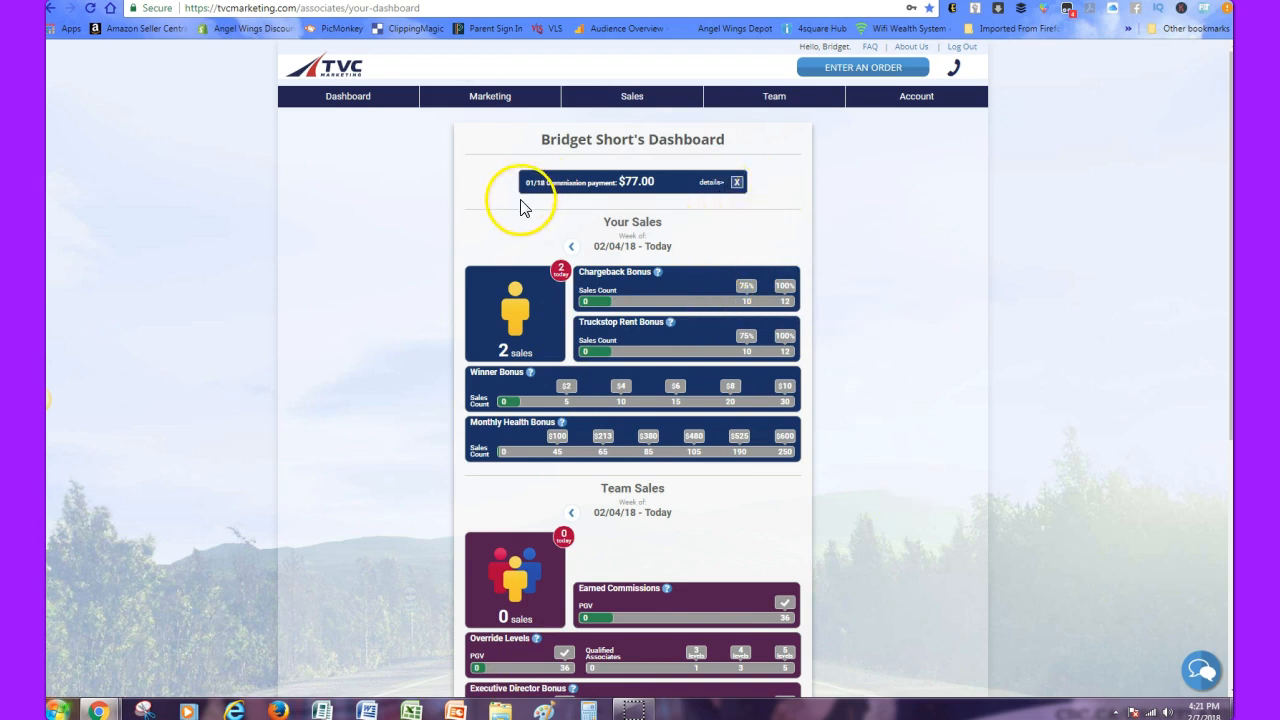
{"action": "mouse_move", "coordinate": [408, 420]}
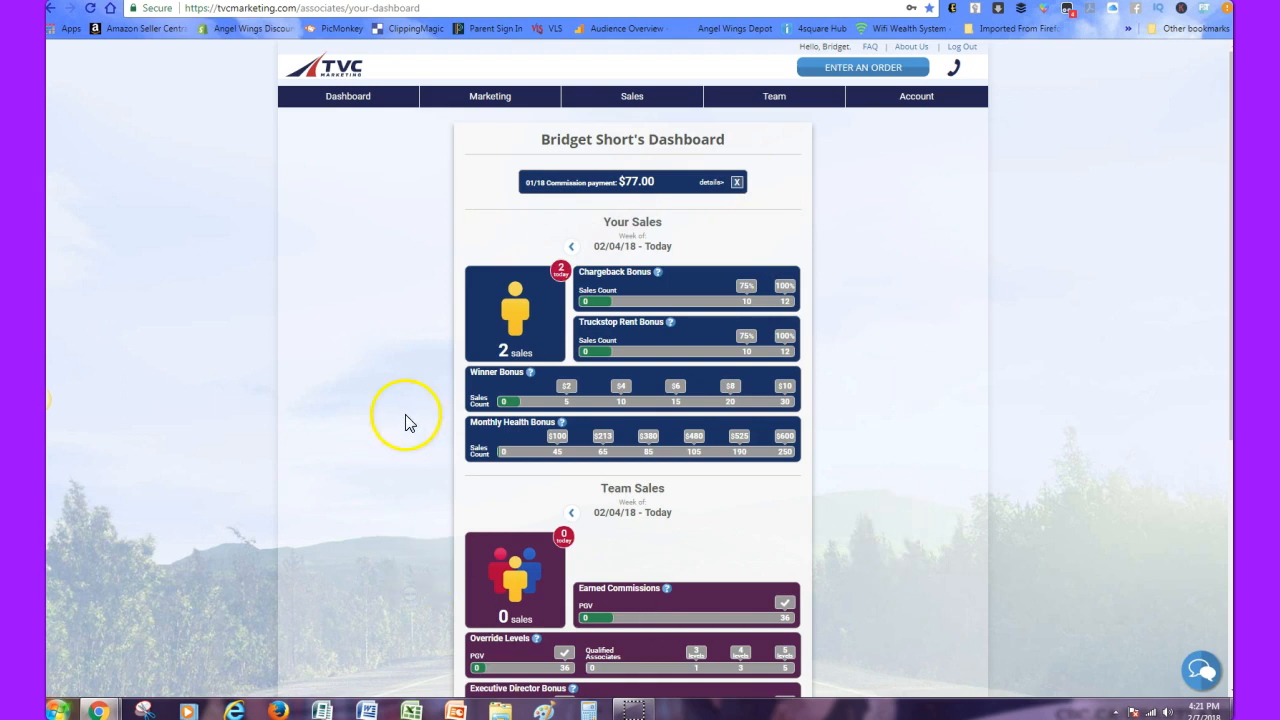
{"action": "mouse_move", "coordinate": [878, 220]}
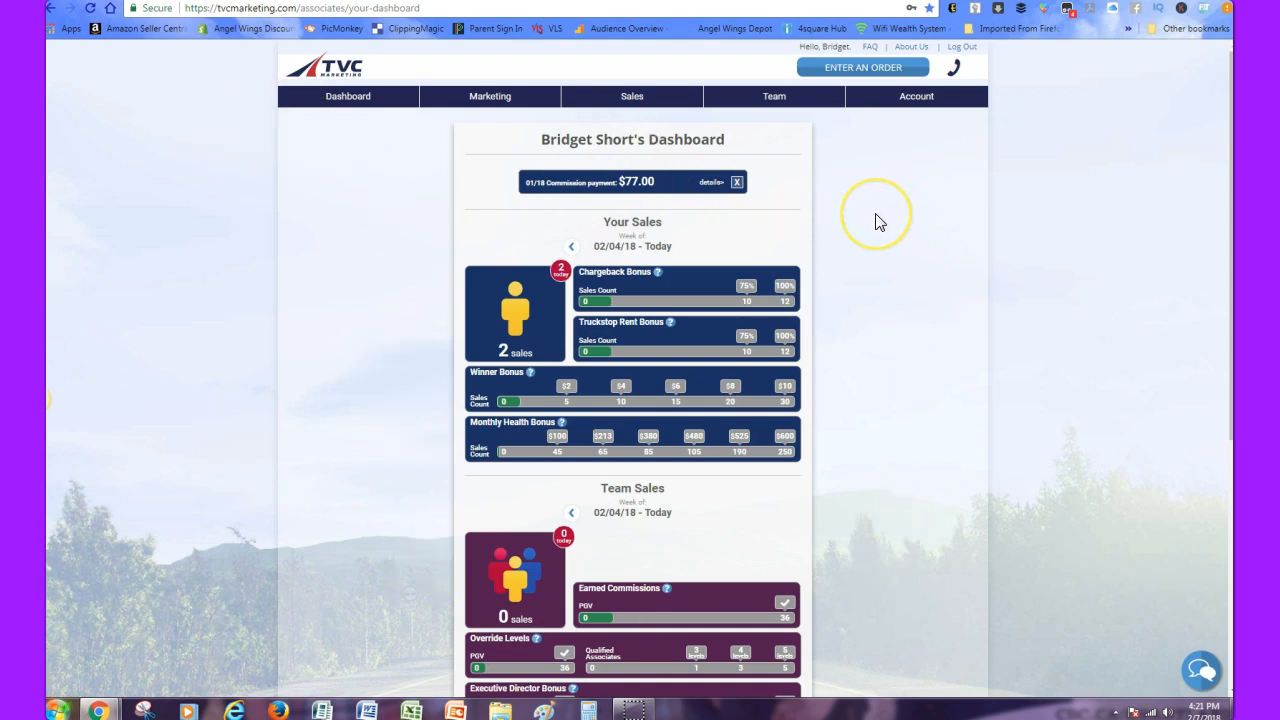
{"action": "mouse_move", "coordinate": [335, 240]}
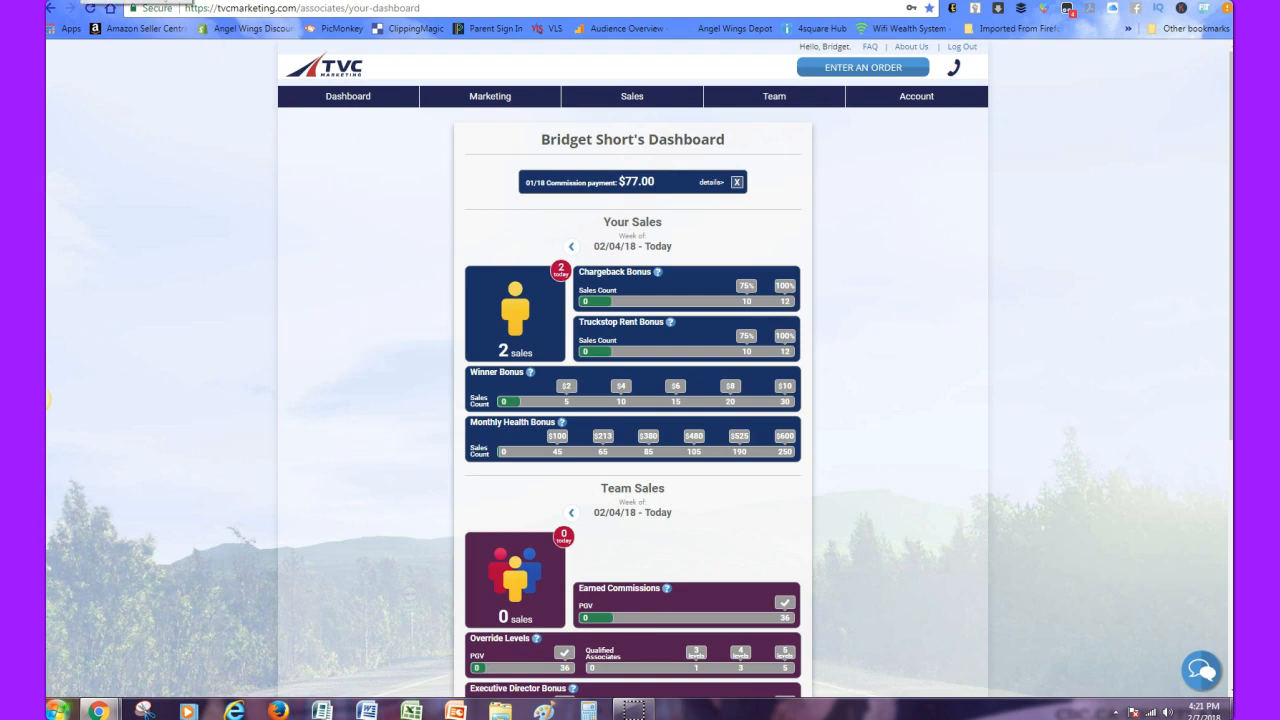
Step: View the TVC Marketing Dashboard with the $77.00 commission and weekly sales bonuses
{"action": "left_click", "coordinate": [490, 96]}
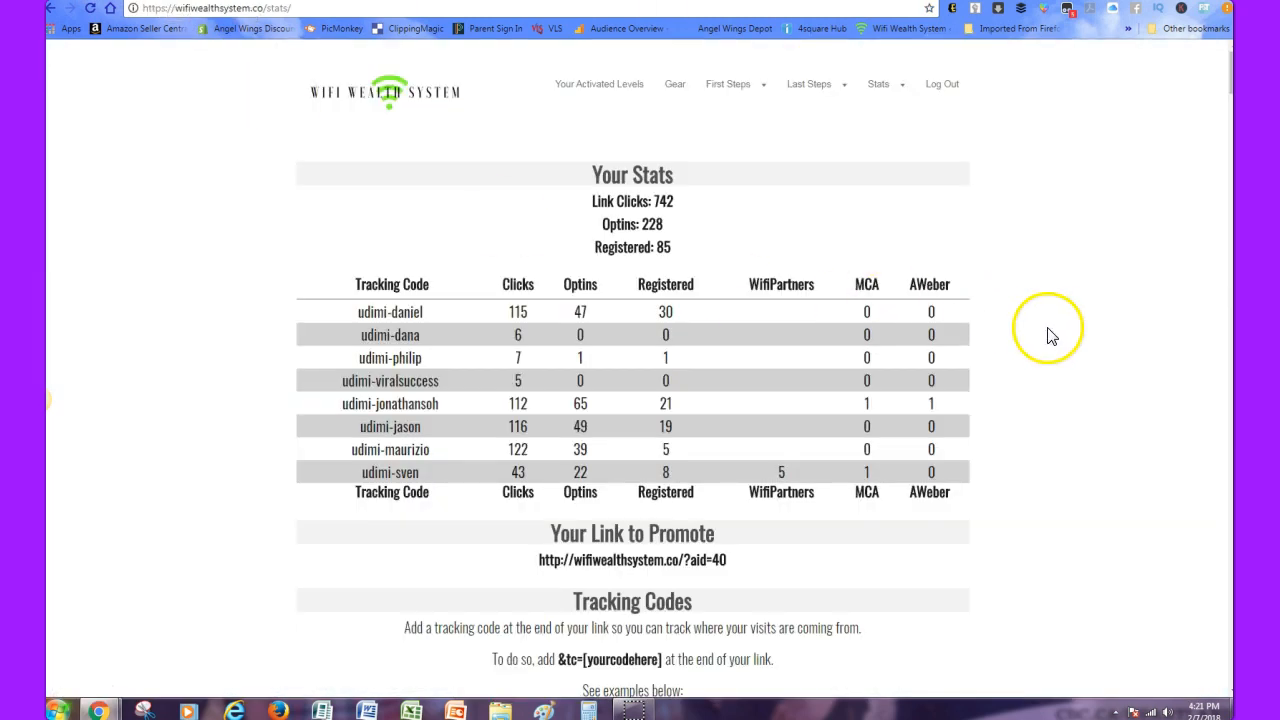
{"action": "mouse_move", "coordinate": [1058, 338]}
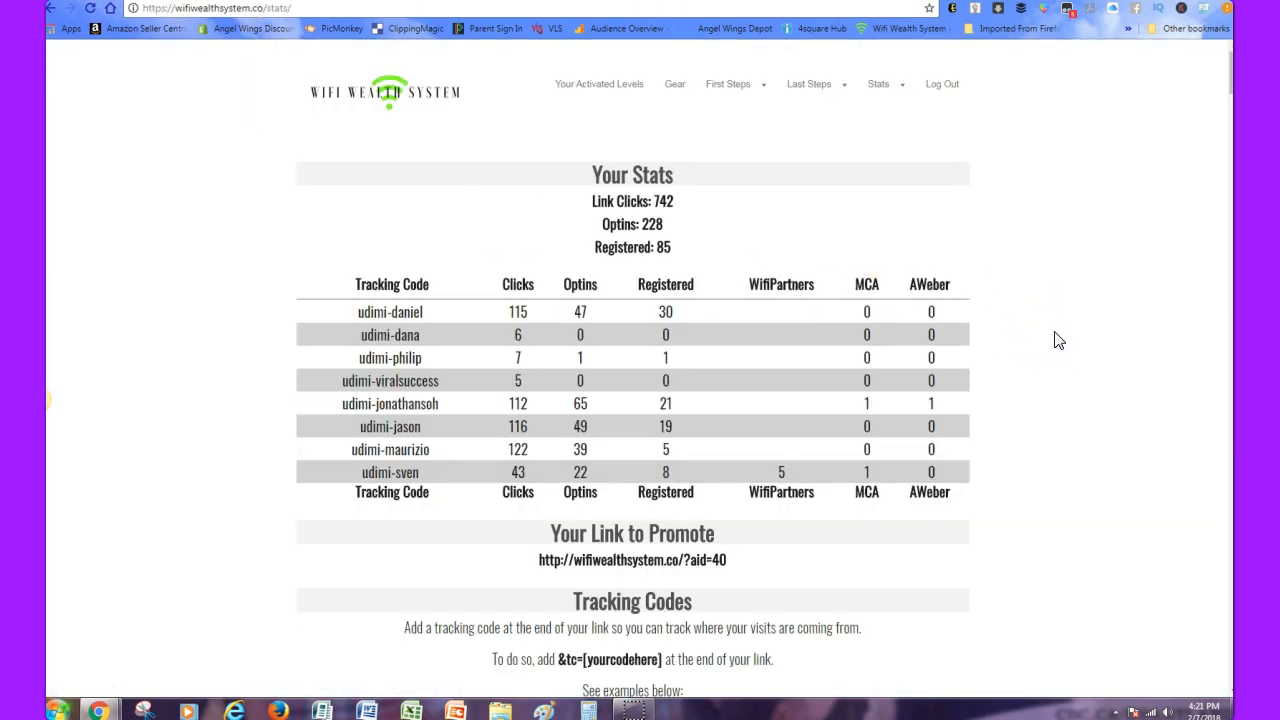
{"action": "mouse_move", "coordinate": [1098, 418]}
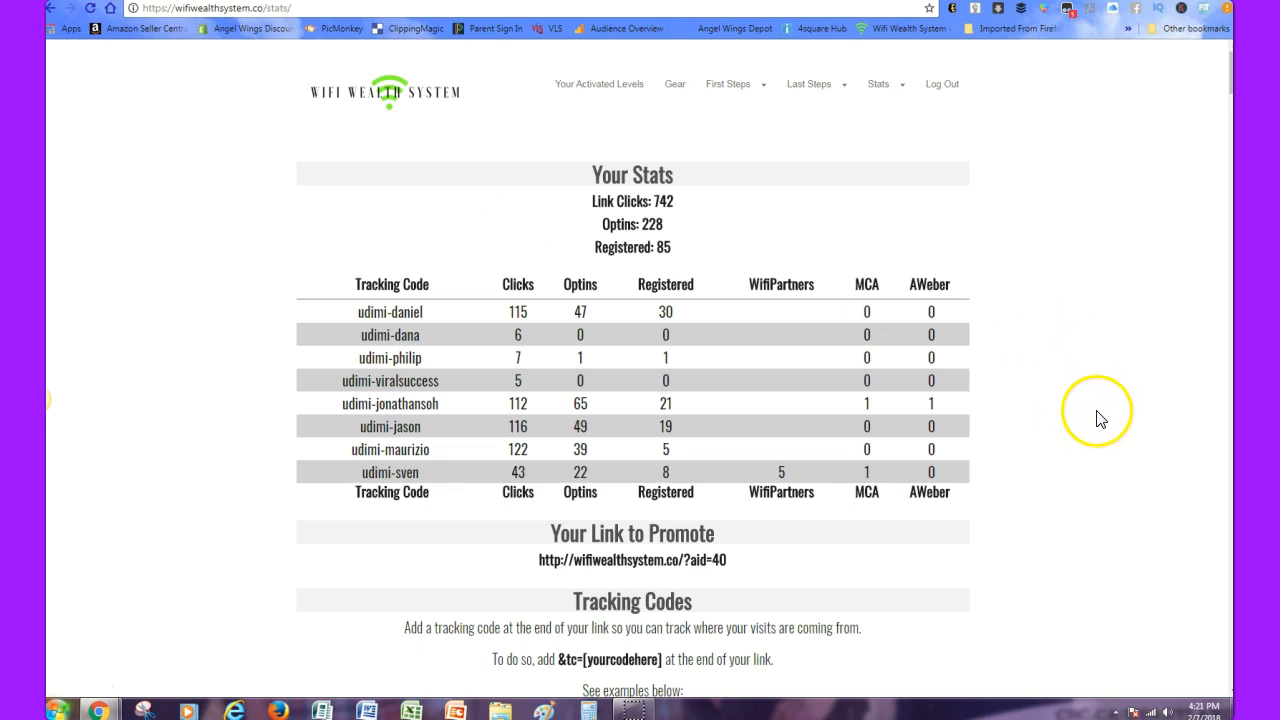
Step: Revisit Your Stats (742 clicks, 228 optins, 85 registrations), then request Your Activated Levels
{"action": "left_click", "coordinate": [730, 84]}
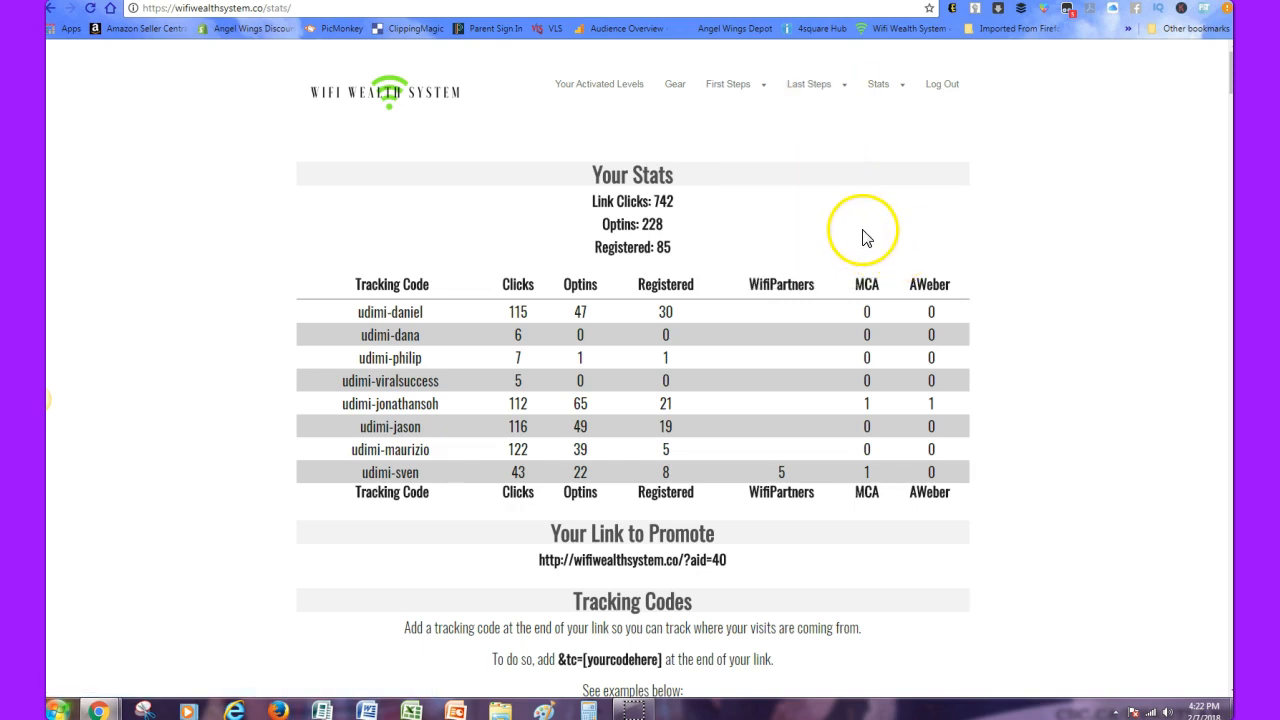
{"action": "mouse_move", "coordinate": [570, 150]}
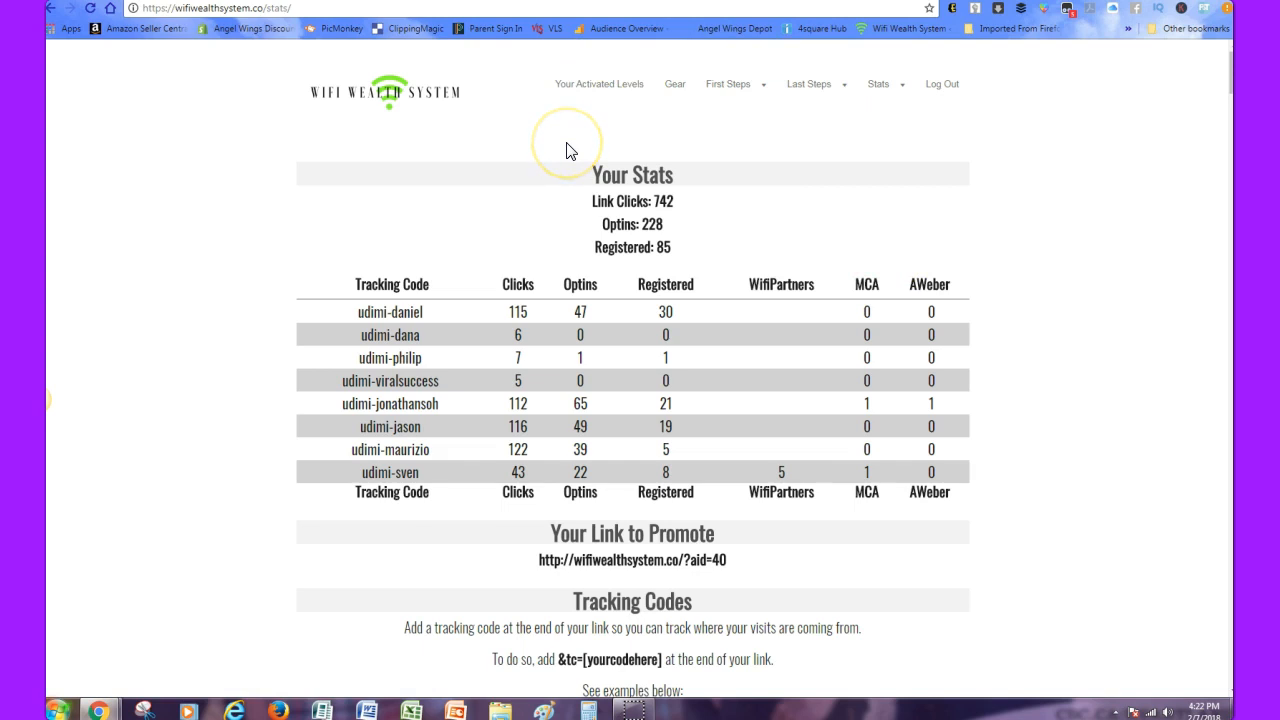
{"action": "mouse_move", "coordinate": [615, 128]}
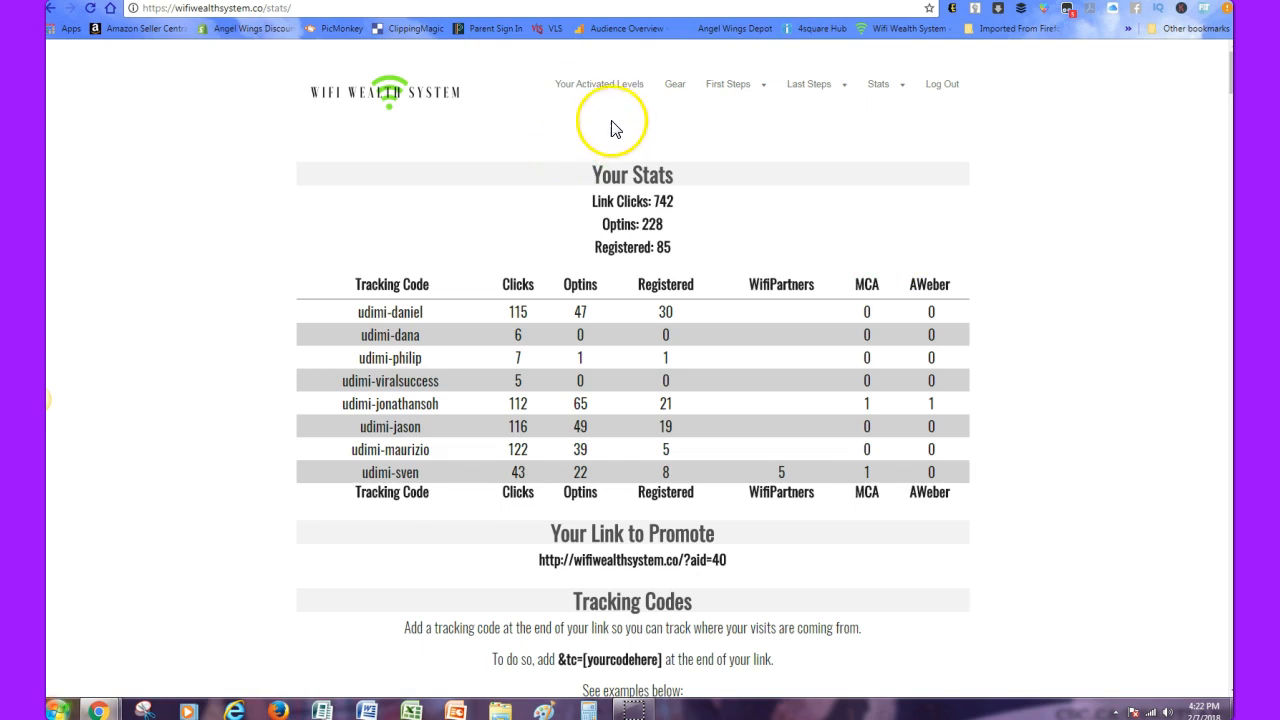
{"action": "left_click", "coordinate": [599, 84]}
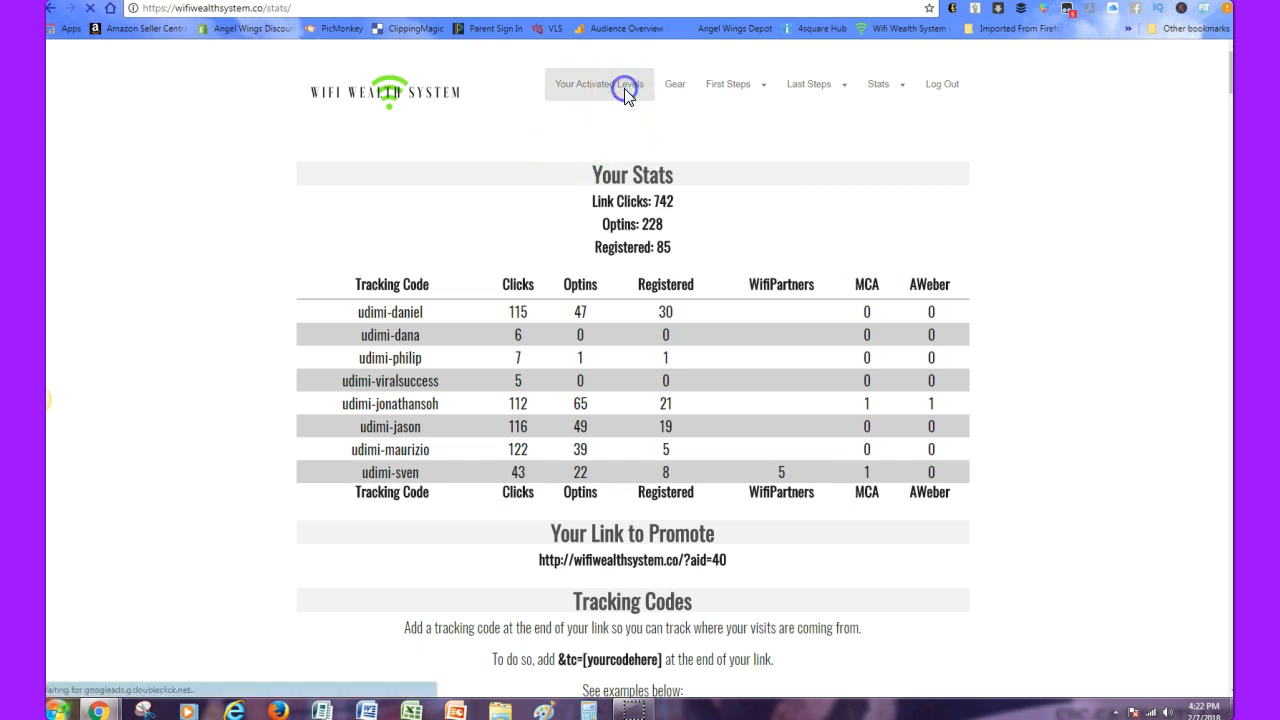
Step: Load Your Activated Levels and scroll through the activated WiFi Partners, Motor Club and AWeber streams
{"action": "left_click", "coordinate": [598, 84]}
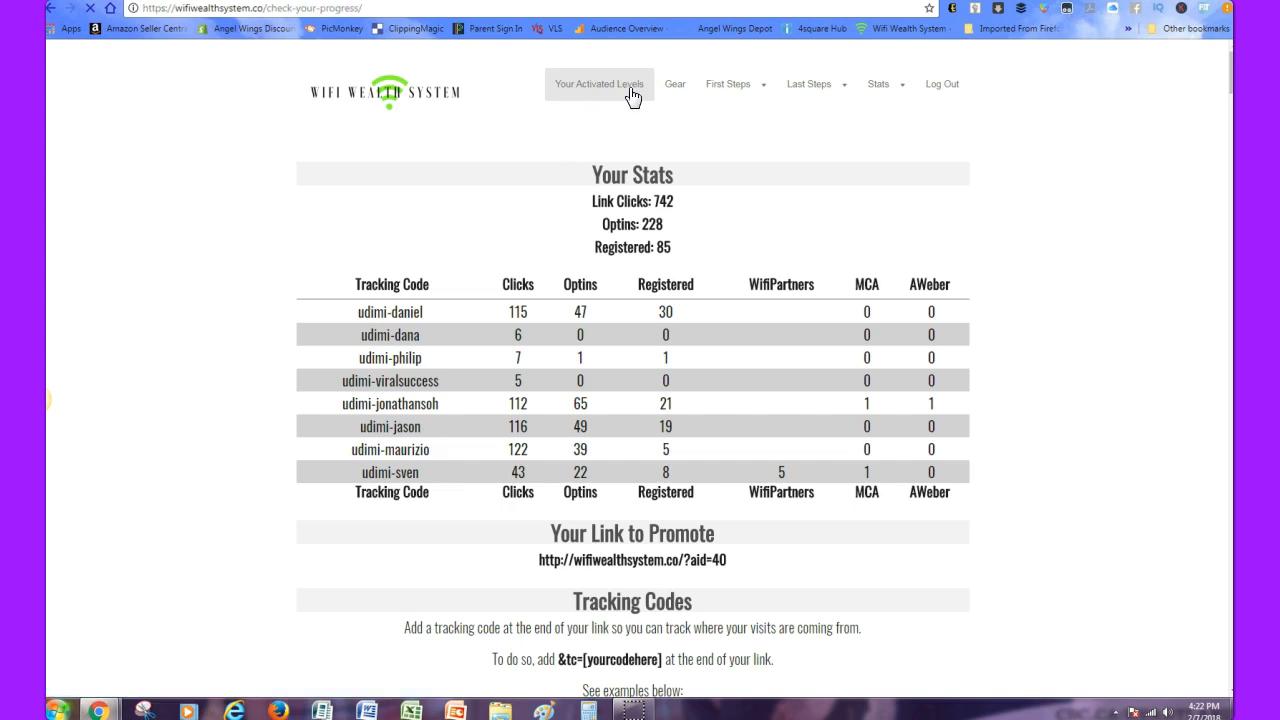
{"action": "left_click", "coordinate": [599, 84]}
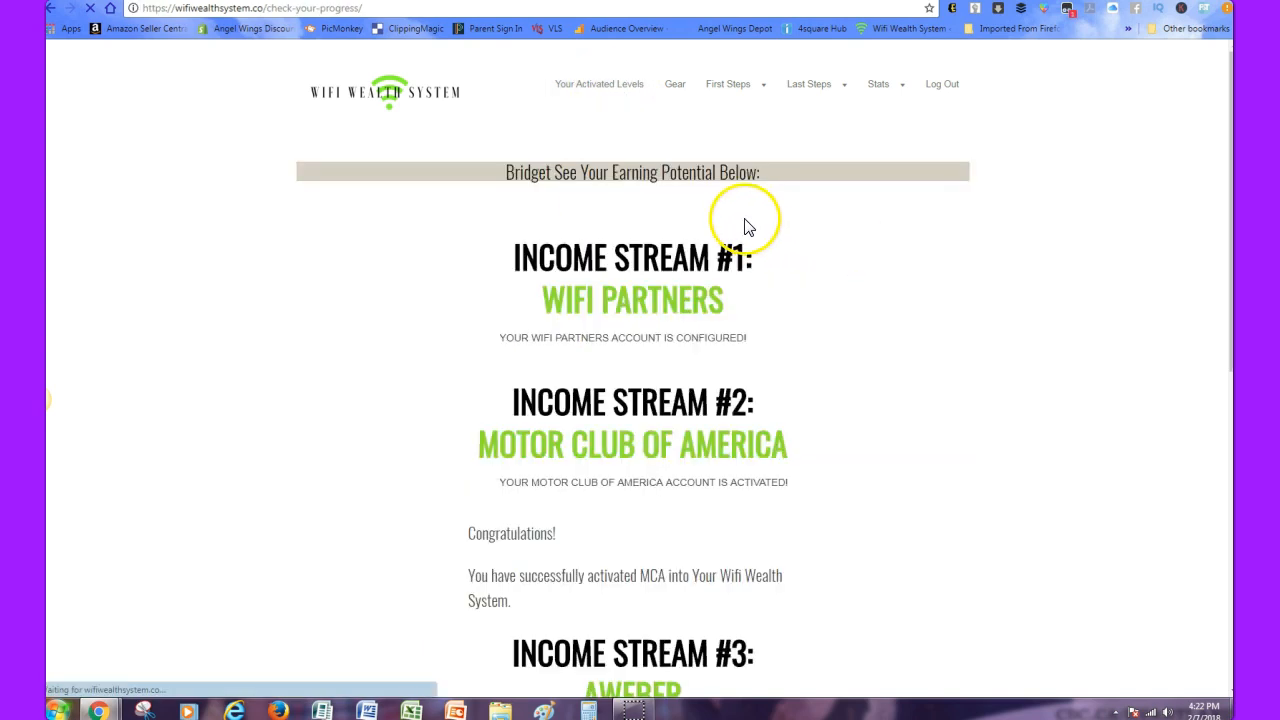
{"action": "scroll", "scroll_direction": "down", "scroll_amount": 3}
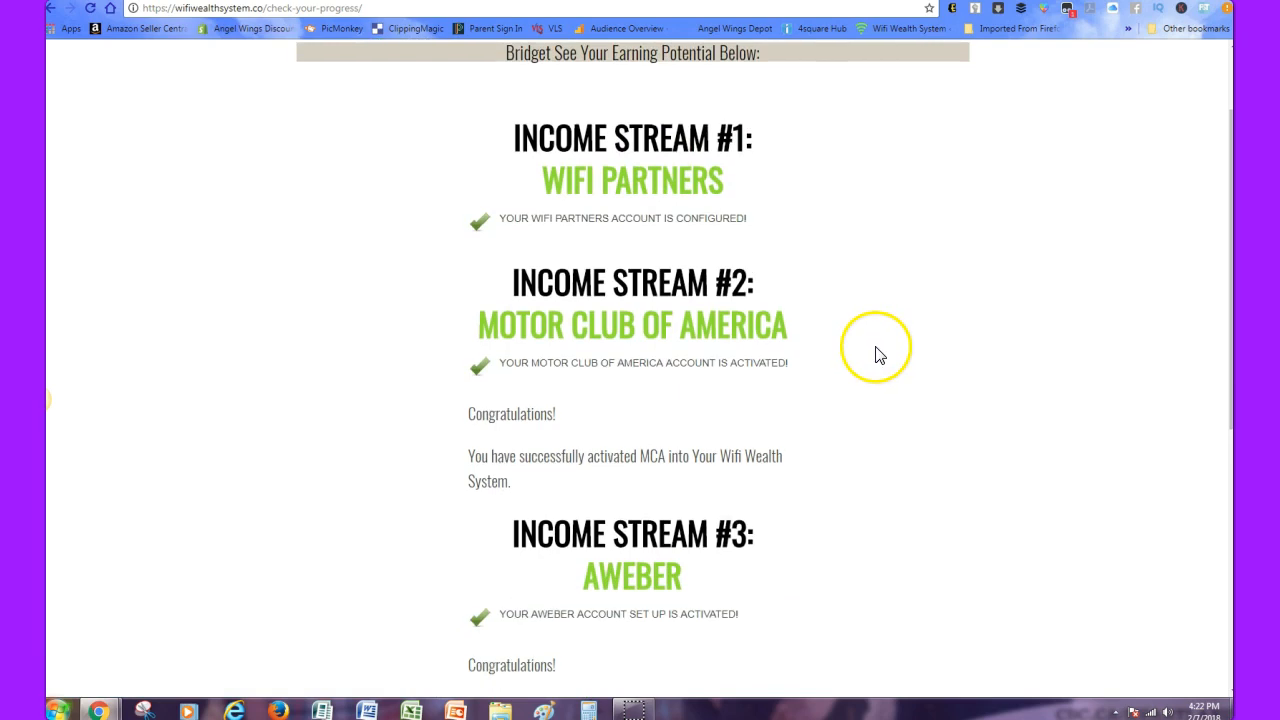
{"action": "scroll", "scroll_direction": "down", "scroll_amount": 3}
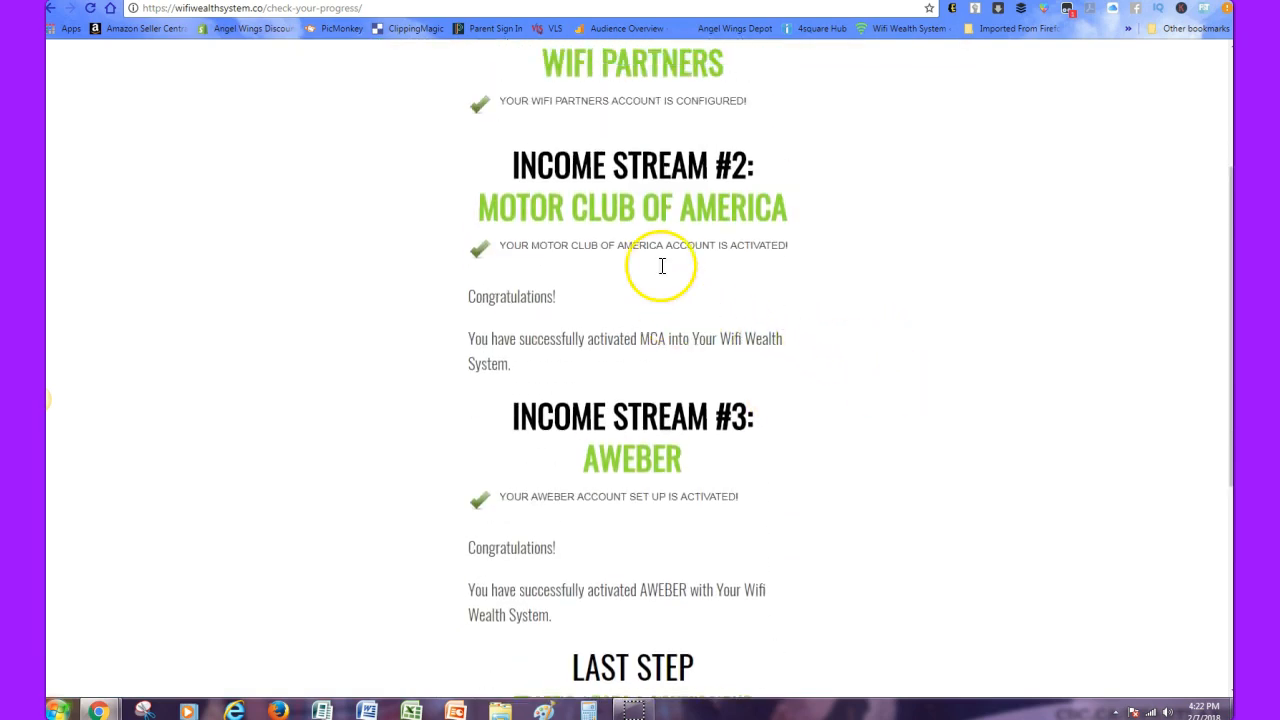
{"action": "scroll", "scroll_direction": "up", "scroll_amount": 3}
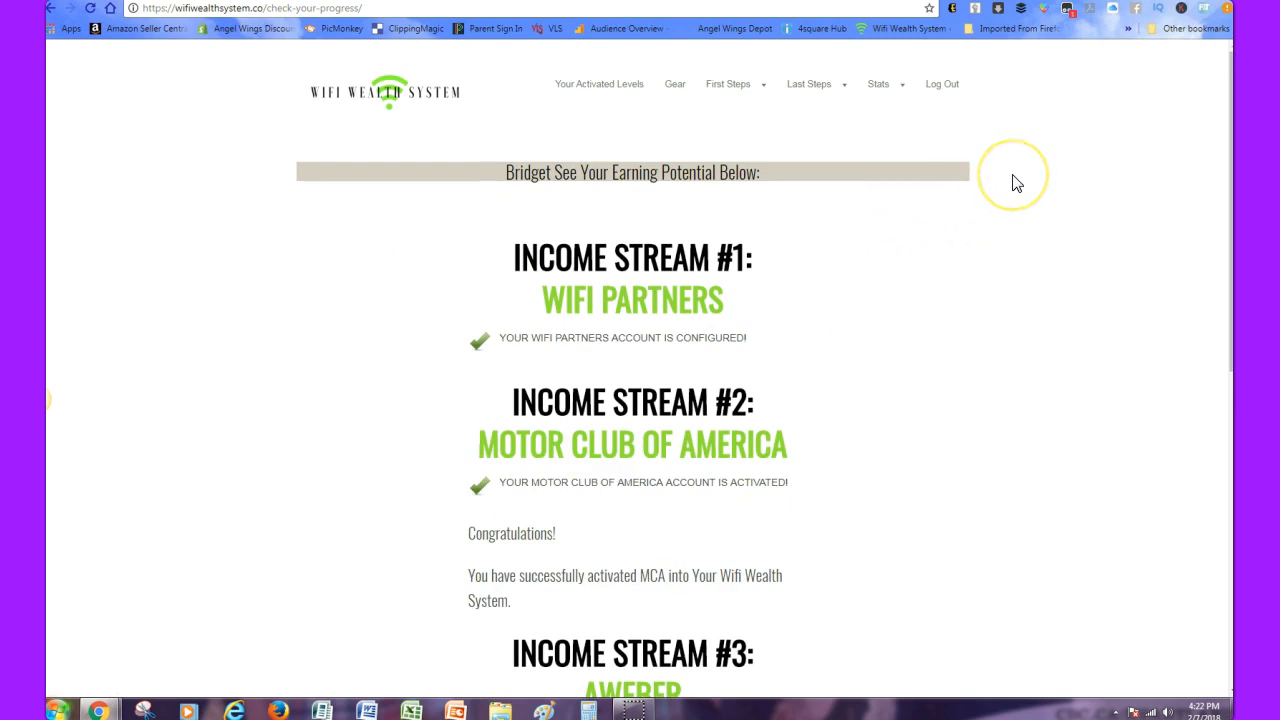
{"action": "mouse_move", "coordinate": [1057, 298]}
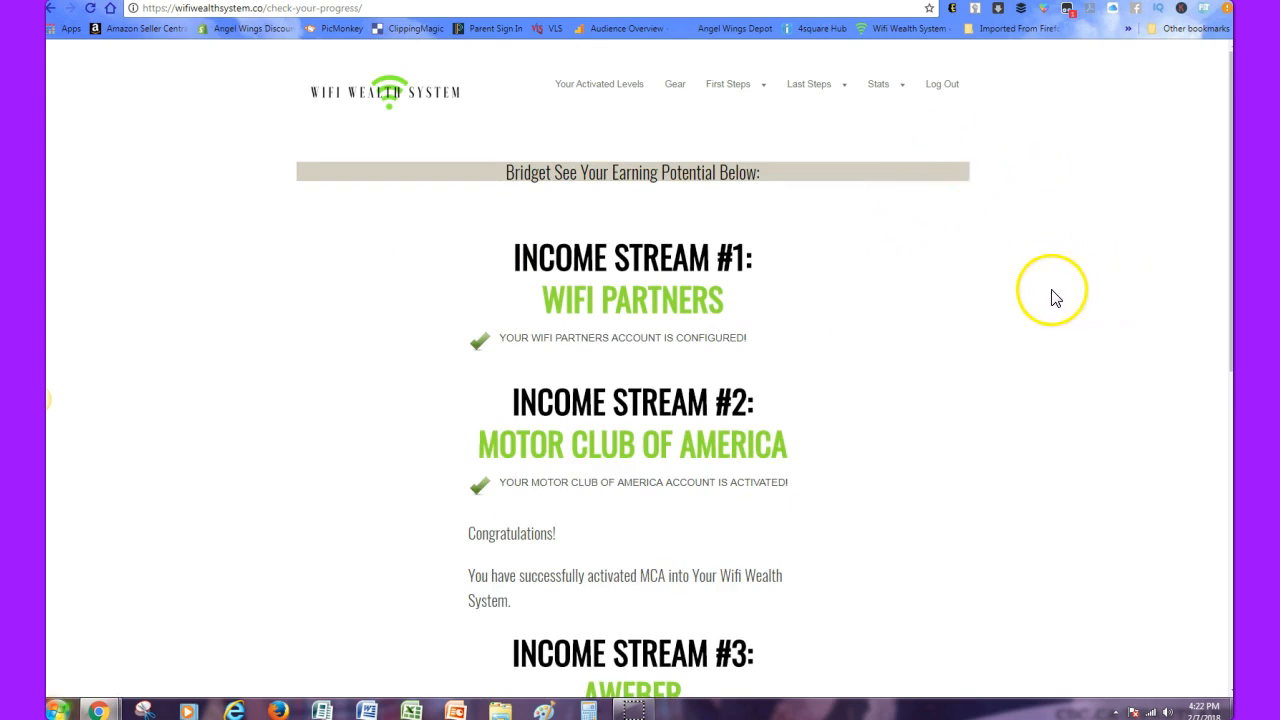
{"action": "mouse_move", "coordinate": [1050, 347]}
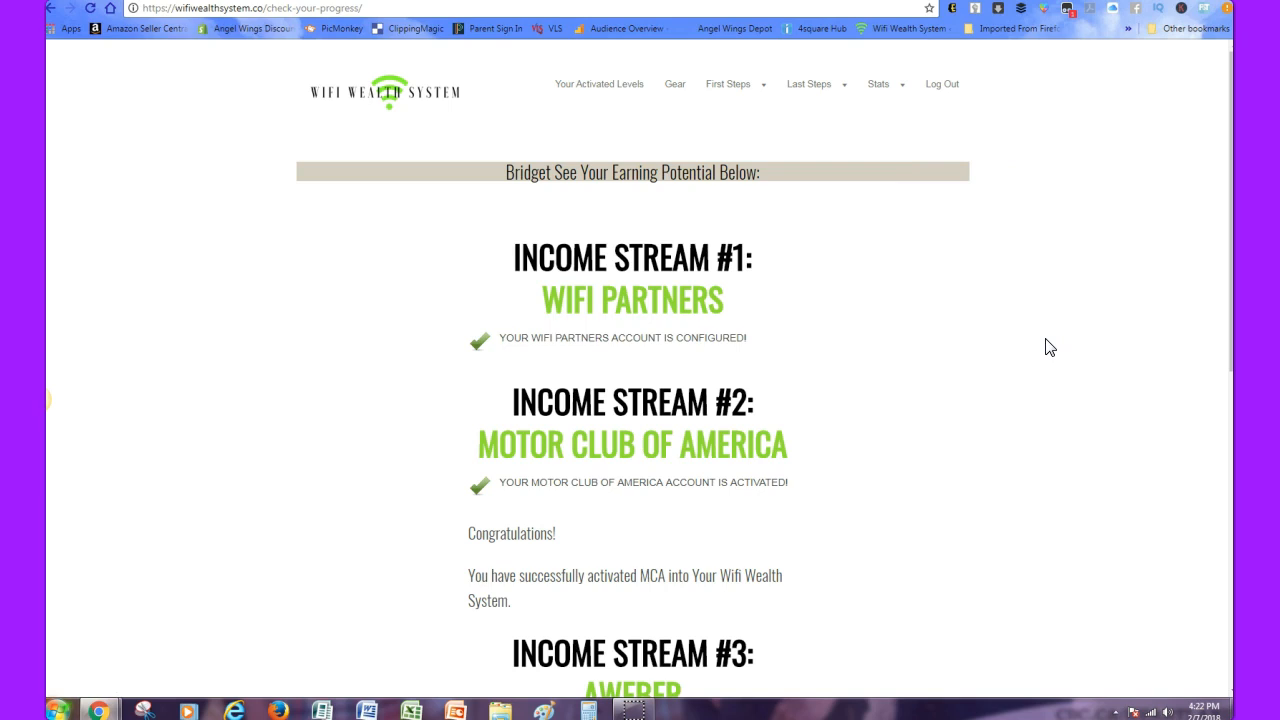